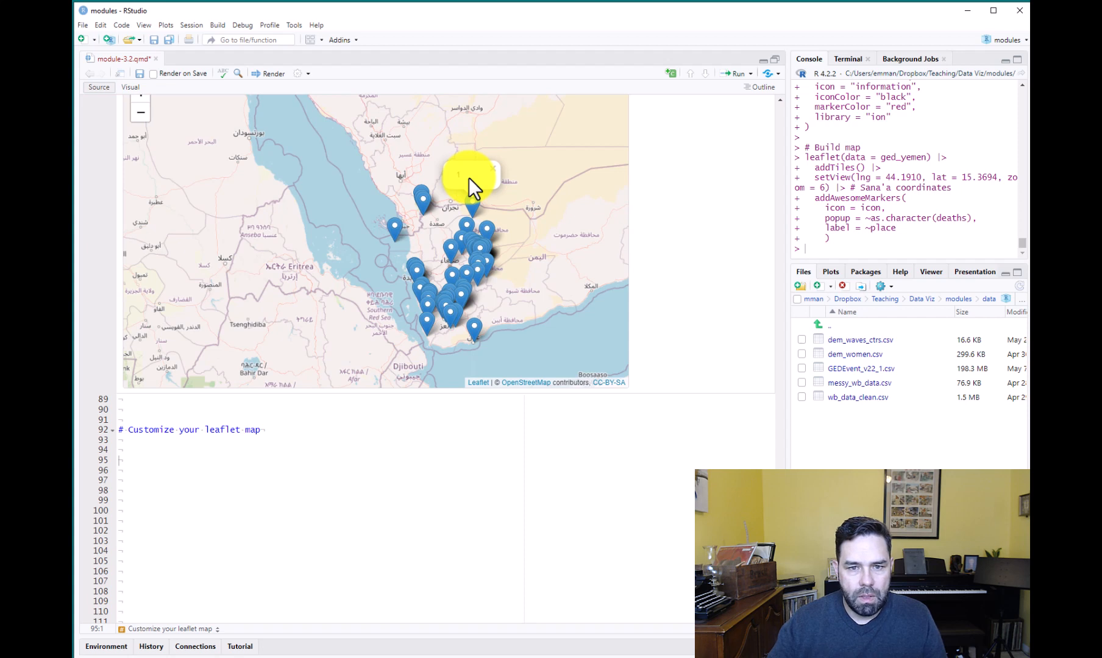
- Show a marker's popup with its death count of 1 on the rendered Yemen map
click(471, 183)
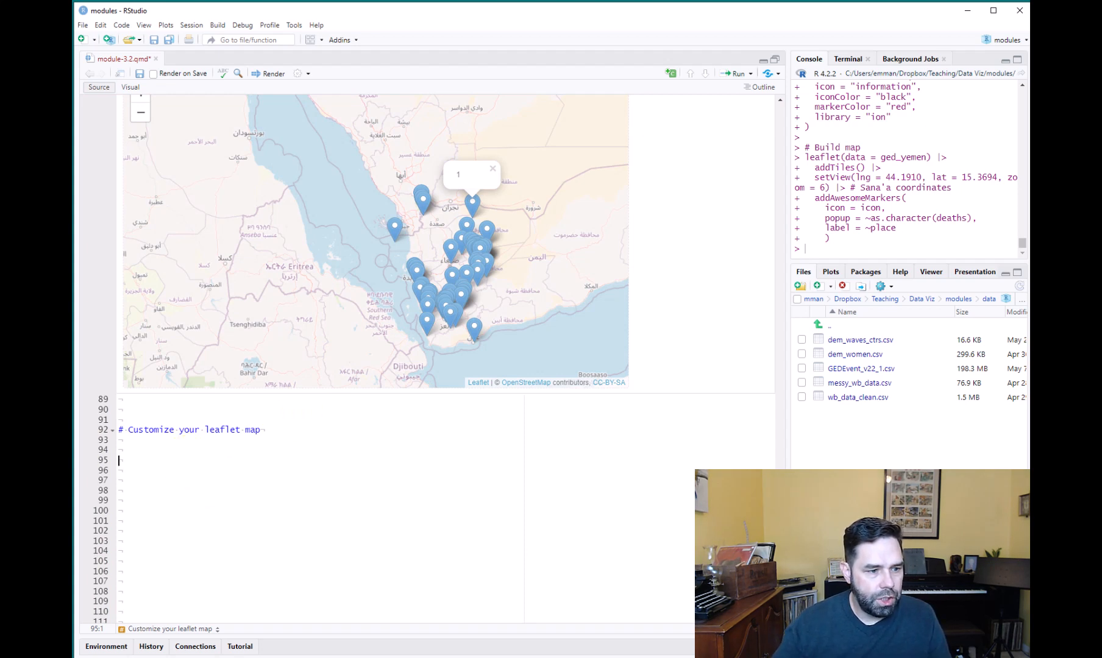
mouse_move(358, 429)
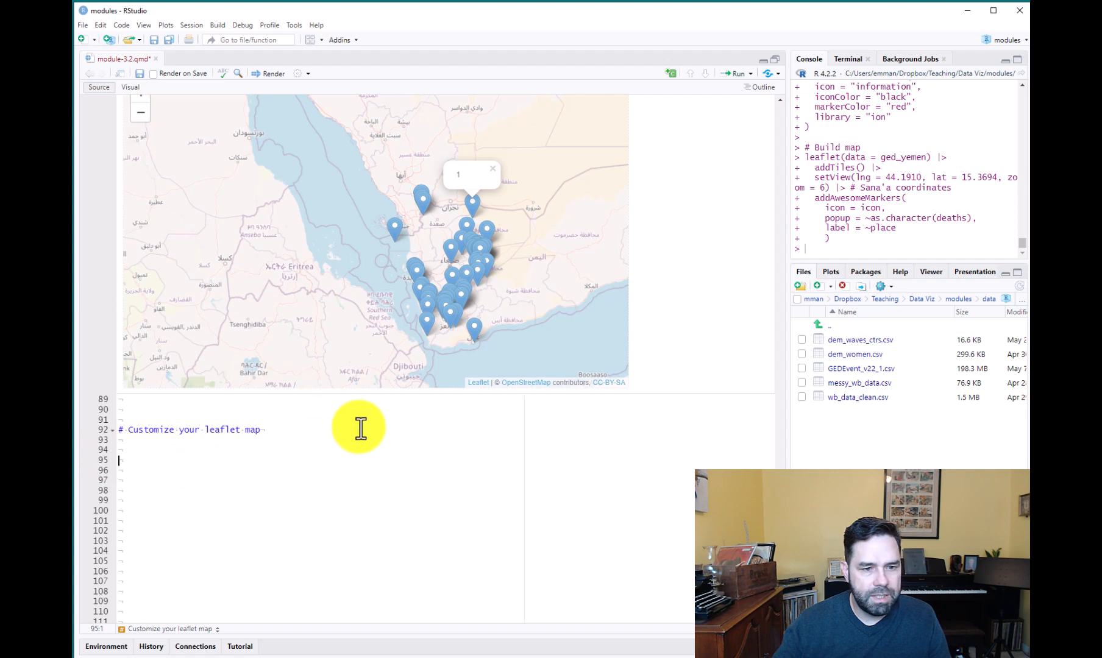
mouse_move(250, 471)
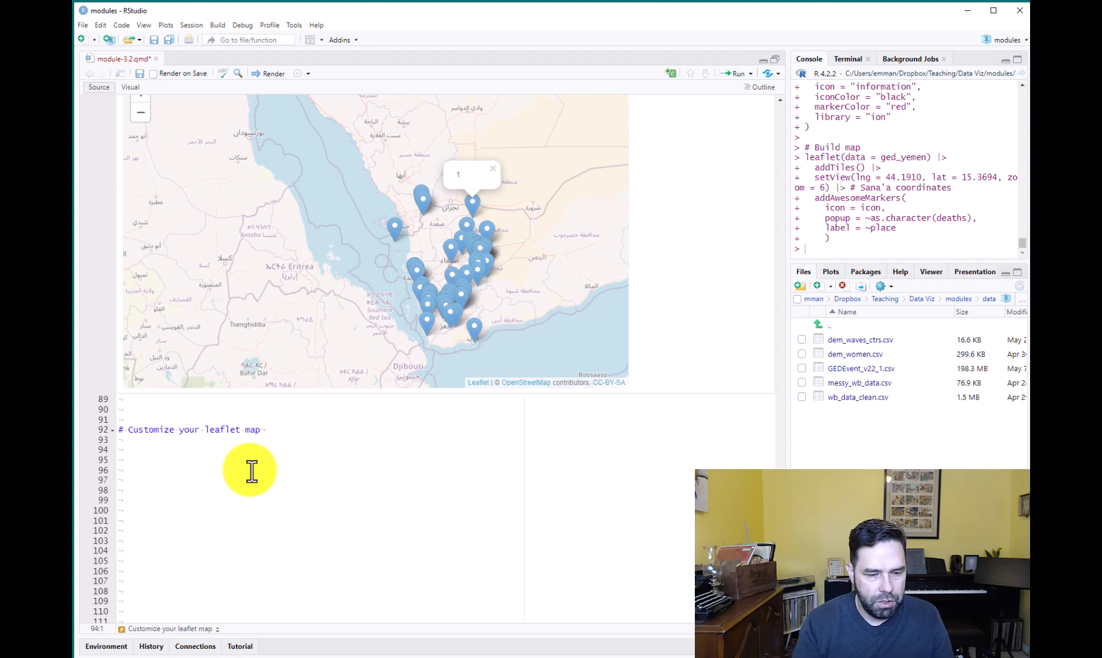
- Write a note about customizing markers with addAwesomeMarkers() and label a new R chunk change_markers
text(Let's customize our markers using `addAwesomeMarkers)
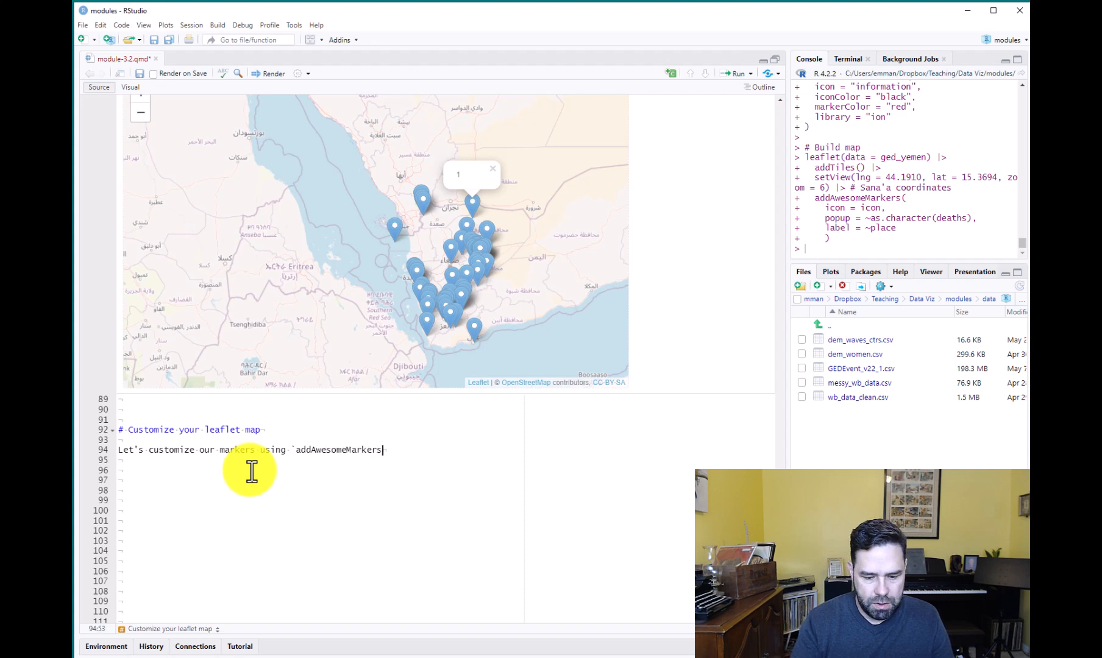
text(()`)
click(316, 480)
text(#| labe)
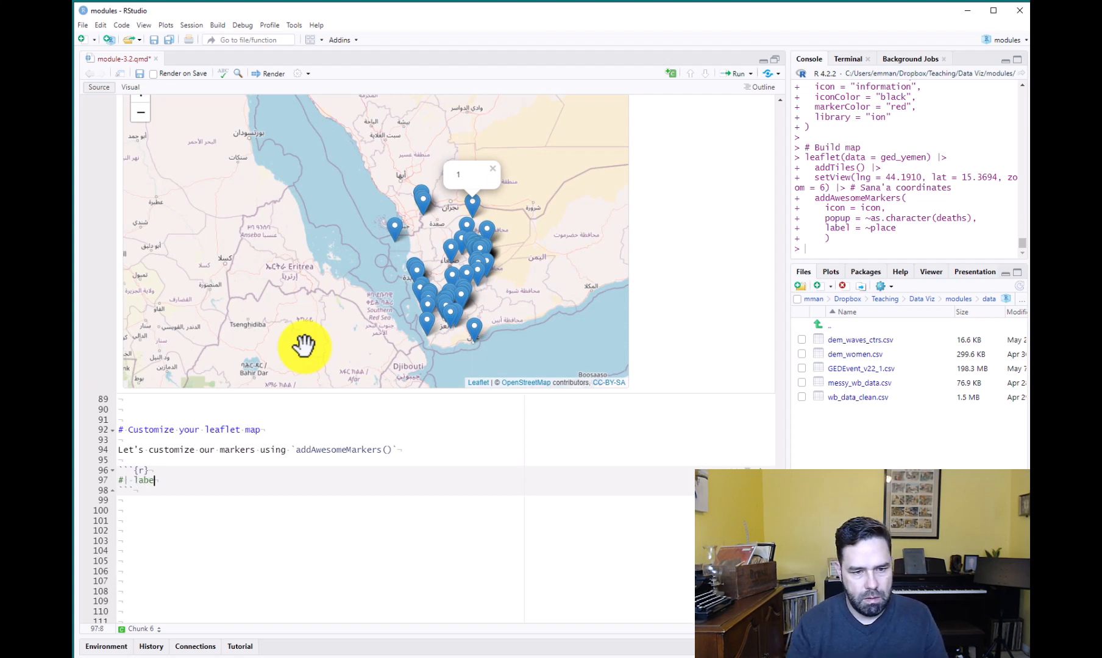
text(: c)
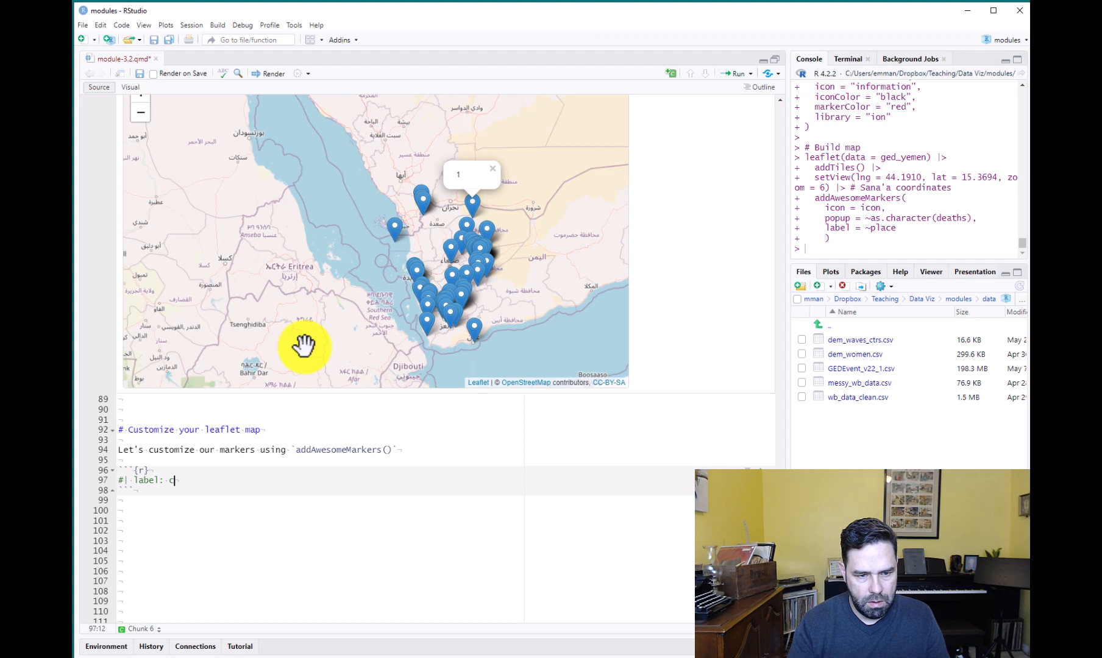
text(hange_markers)
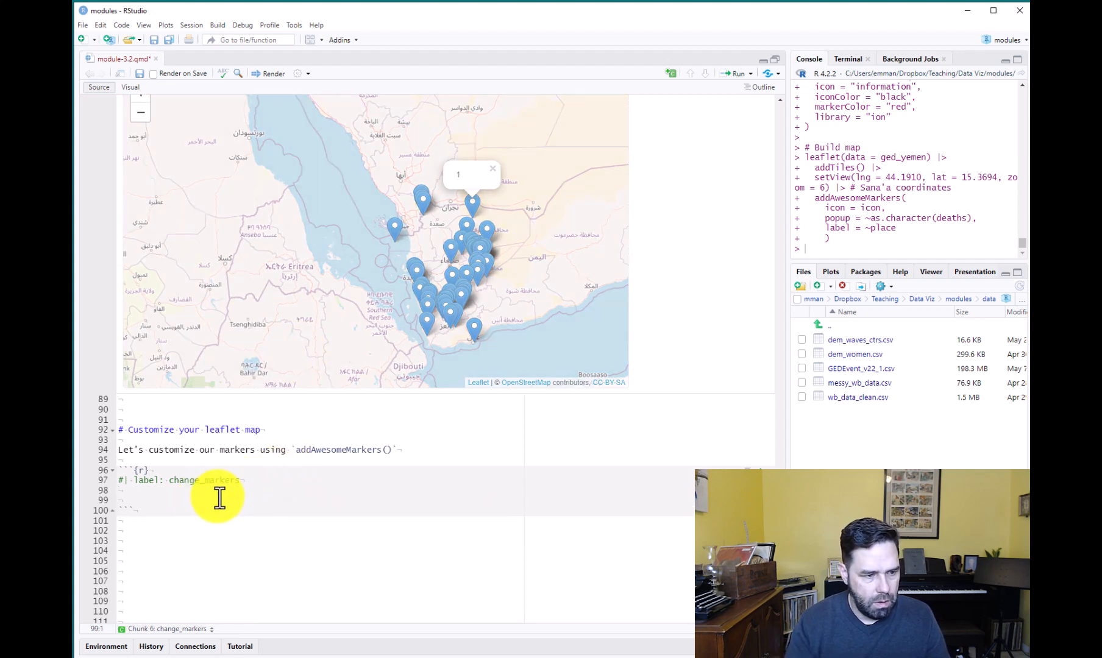
- Assign icon from awesomeIcons() using the "ios-close" icon
text(icon)
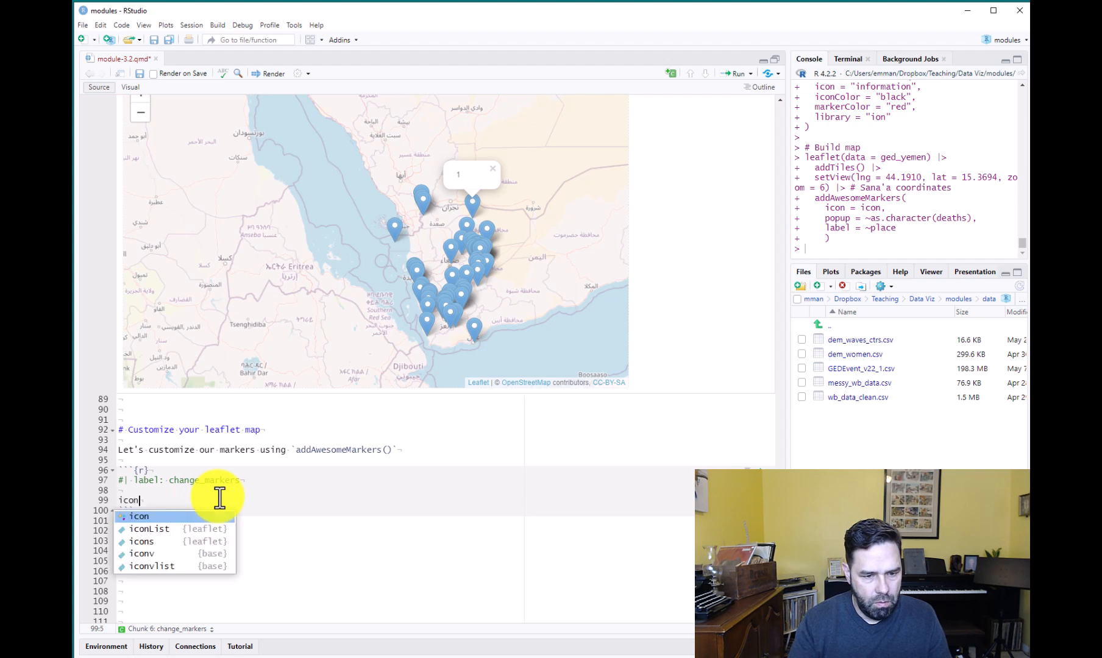
text(<-)
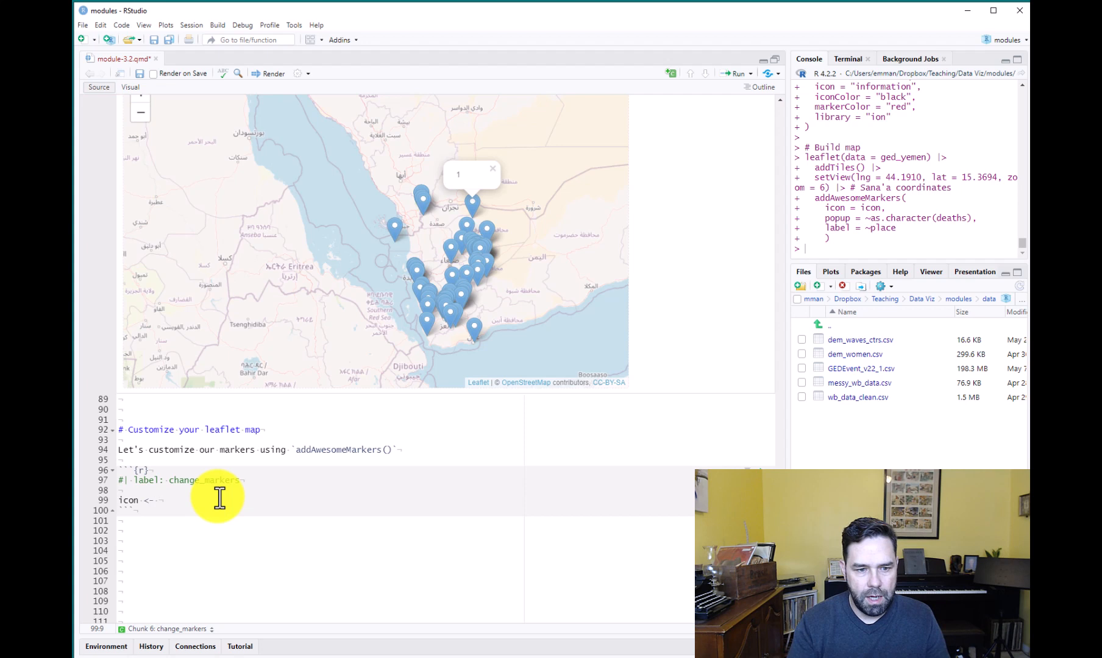
text(awe)
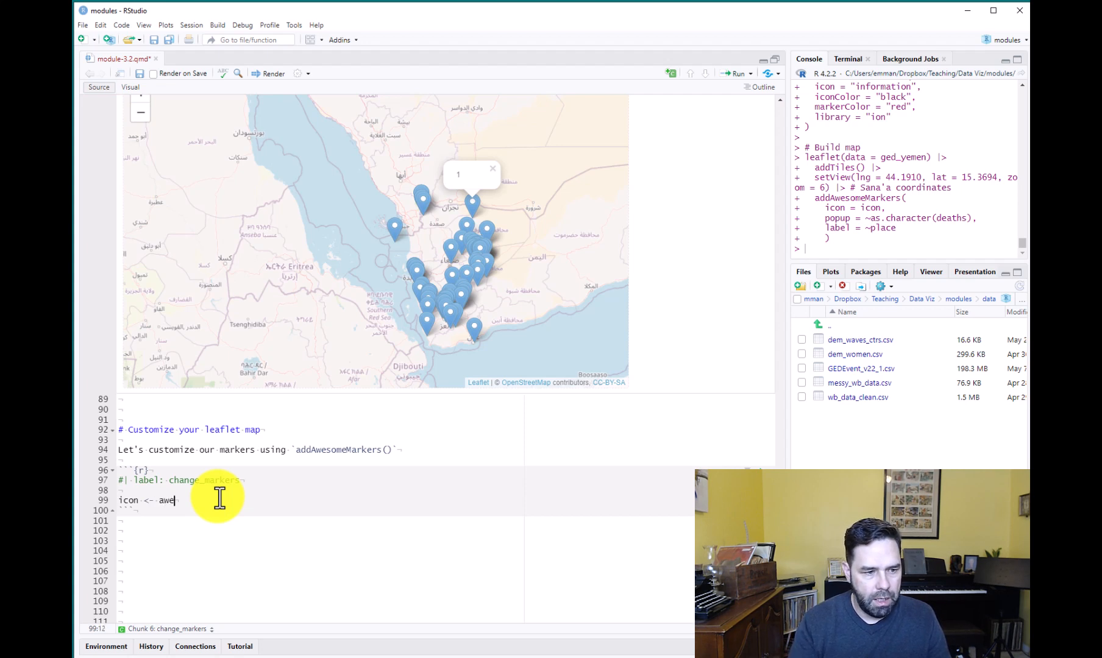
text(someIcons()
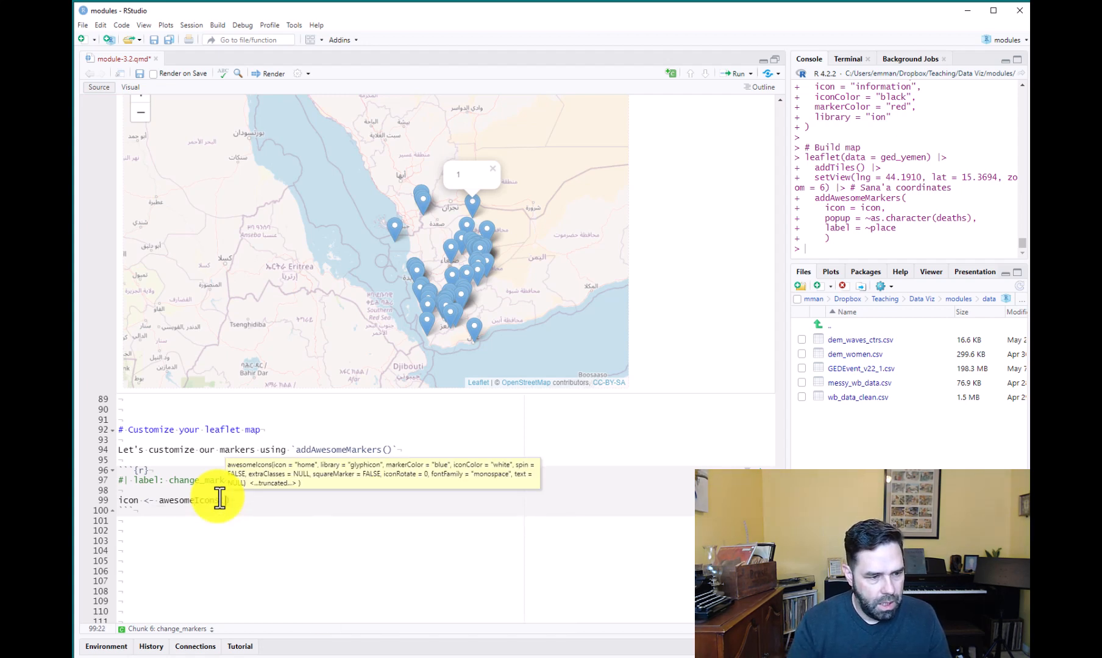
text(icon =)
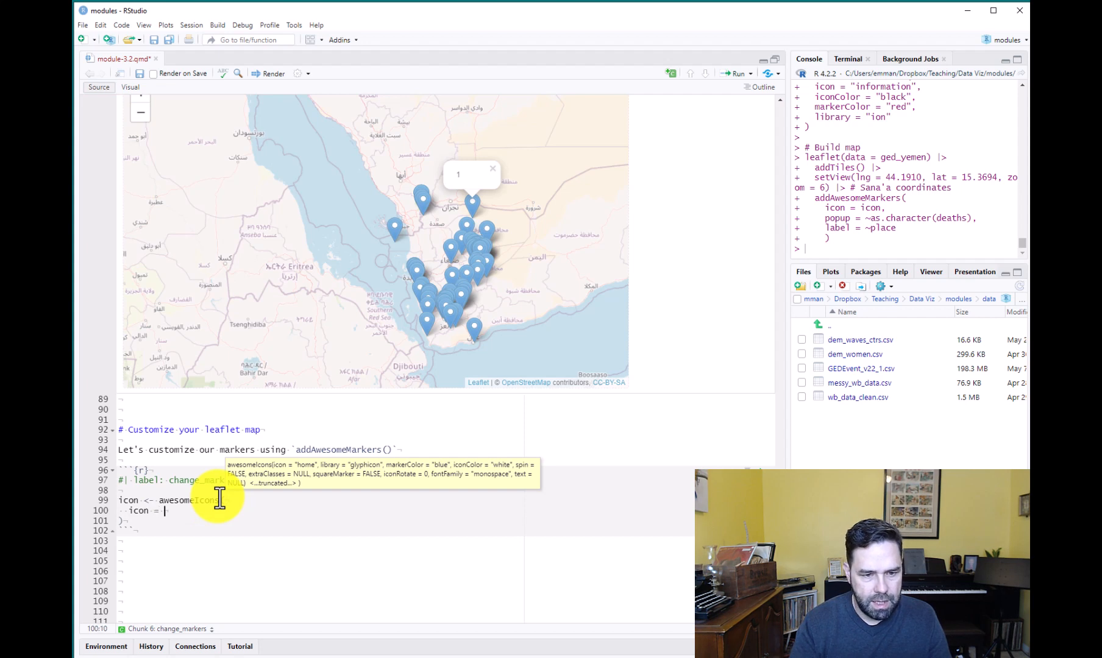
text(")
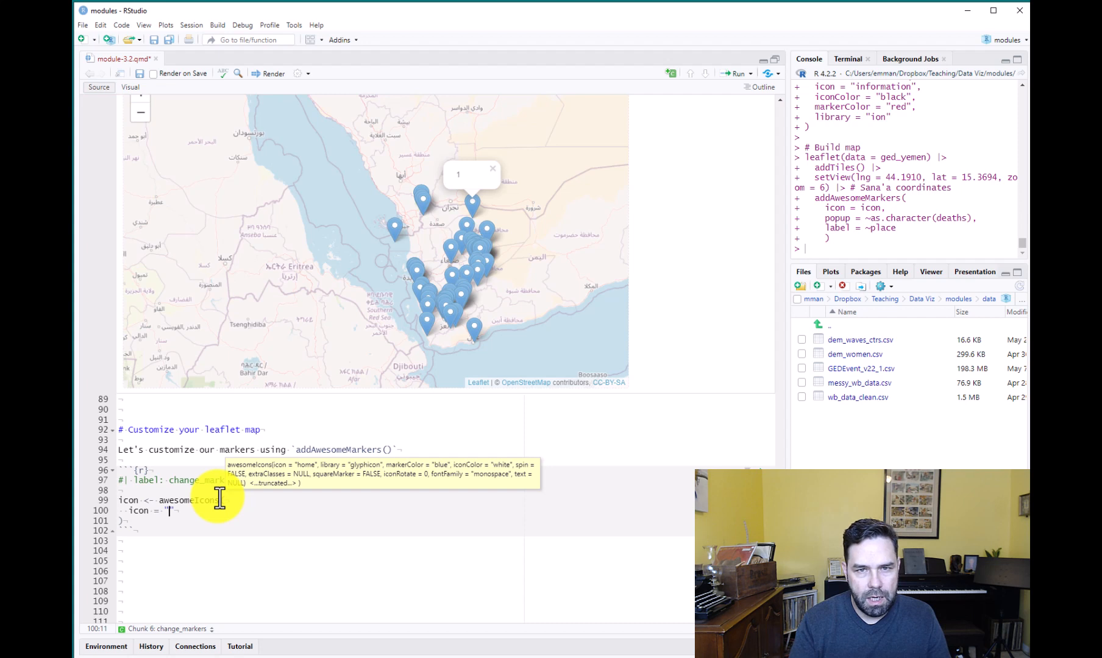
text(i)
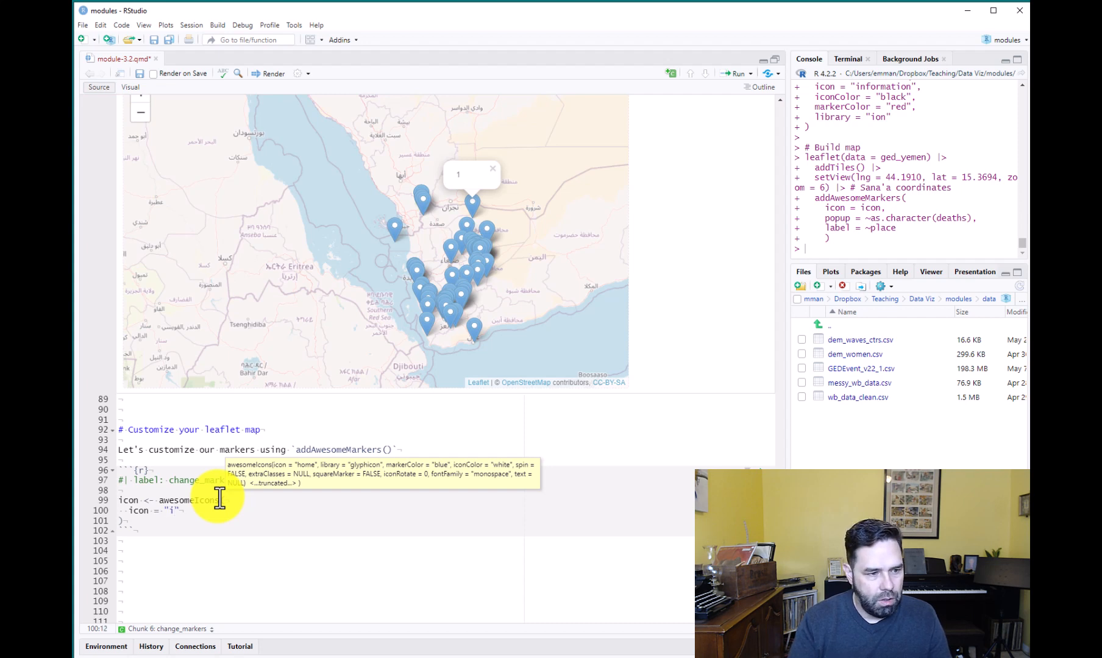
text(ios-close)
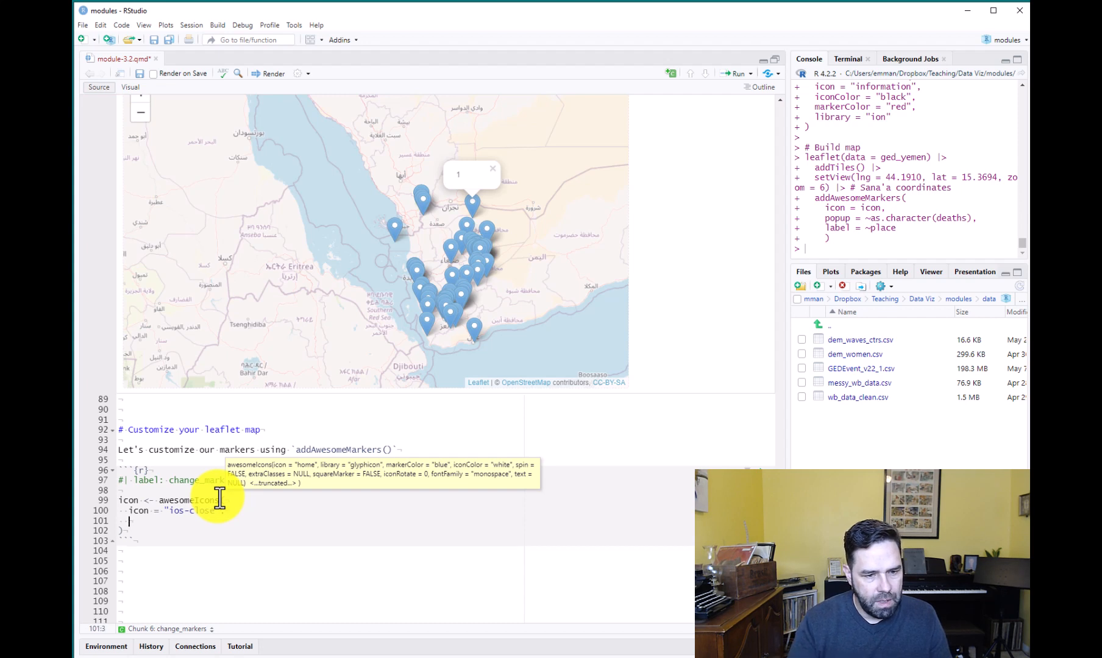
- Add iconColor "black", a red markerColor and library "ion" to the icon definition
text(iconColor)
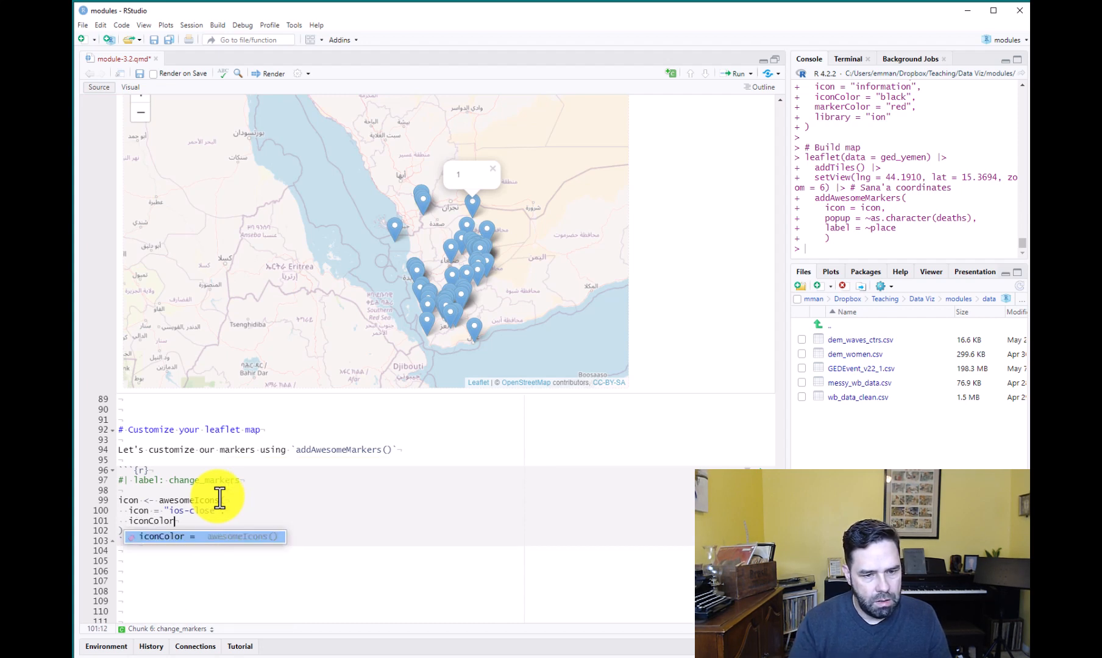
text(= "")
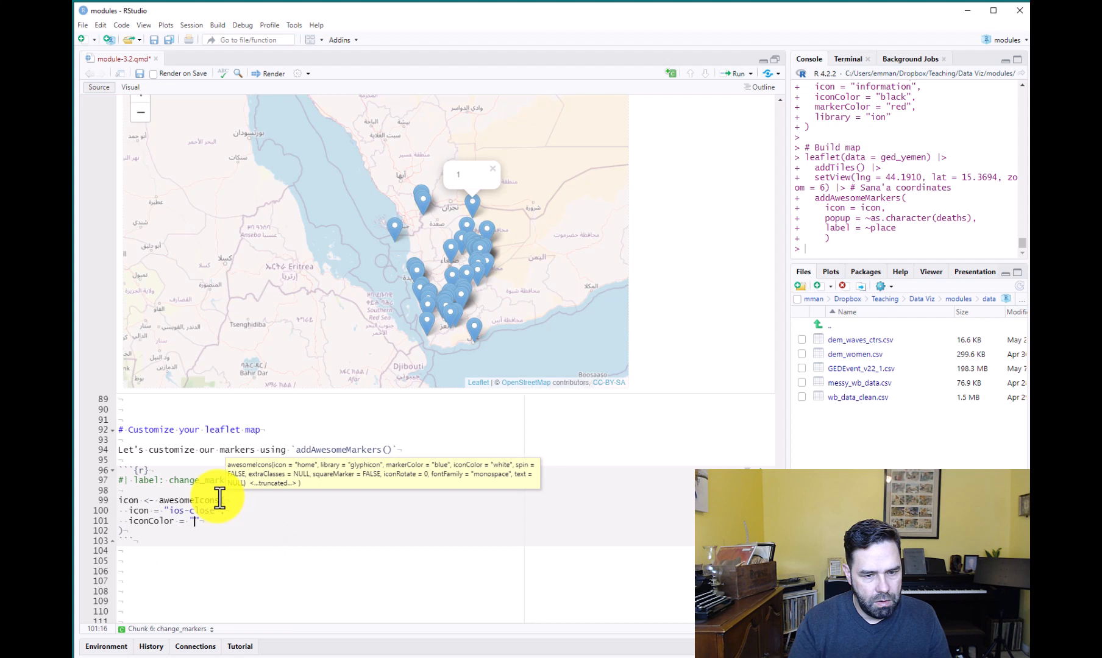
text(black)
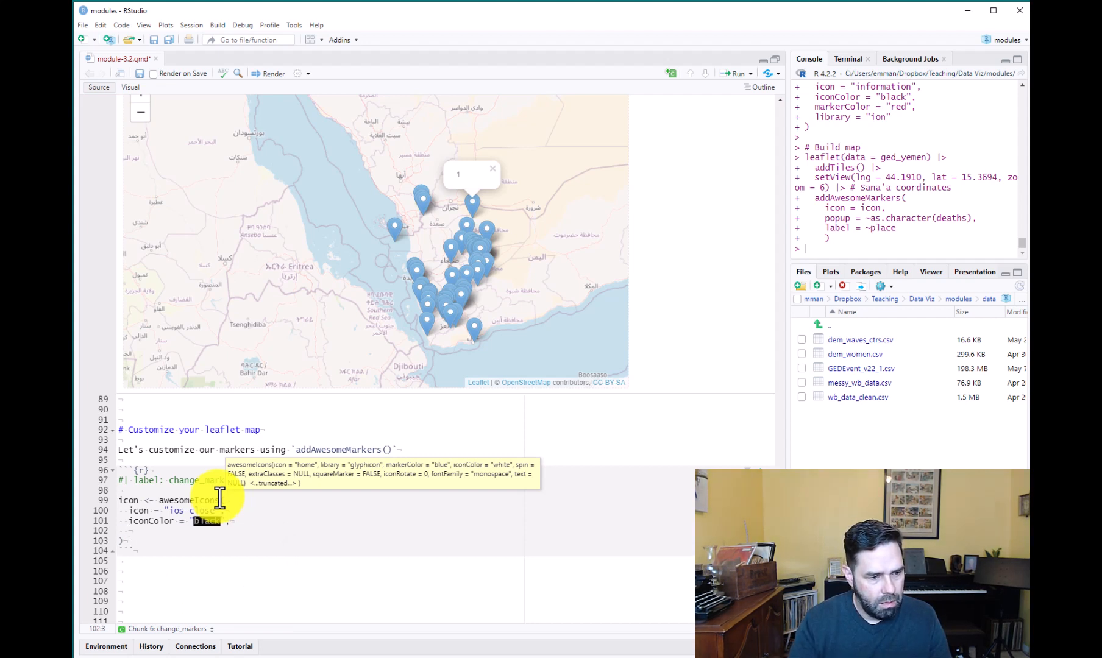
text(markerColor = "red",)
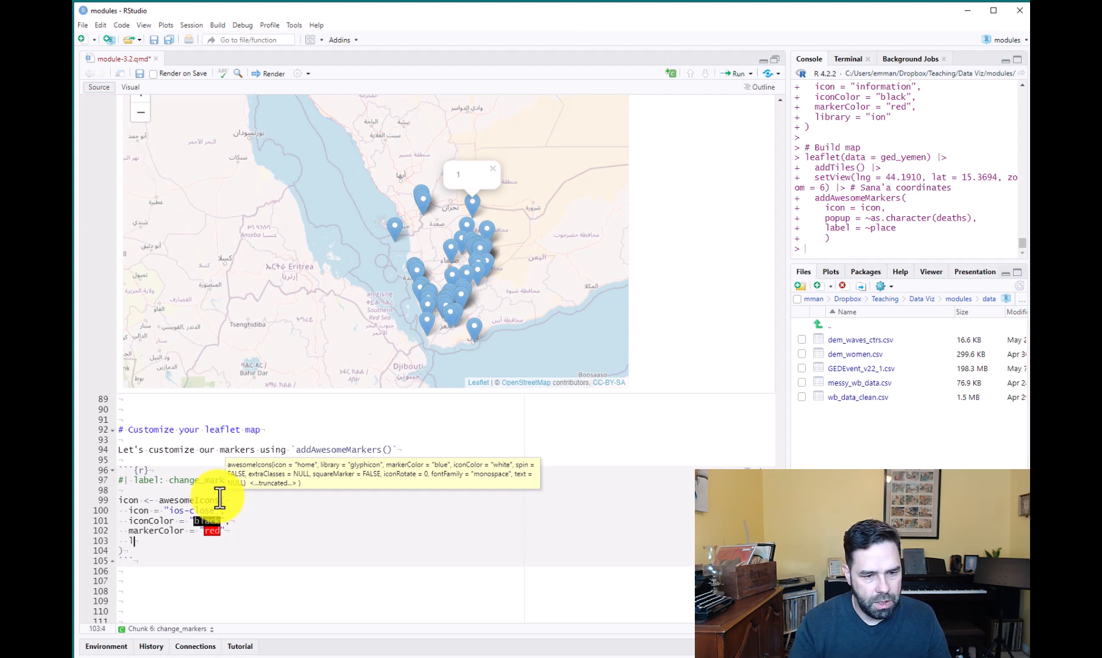
text(liba)
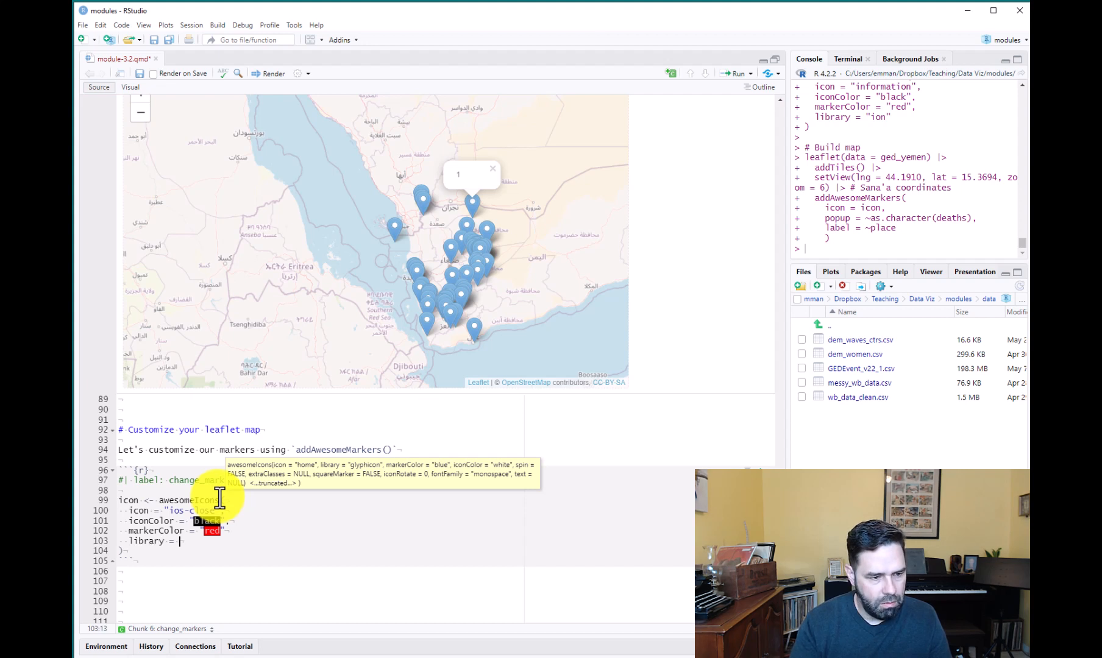
text("ion")
text(setView(lng = 44.1910, lat = 15.3694, zoom = 6)
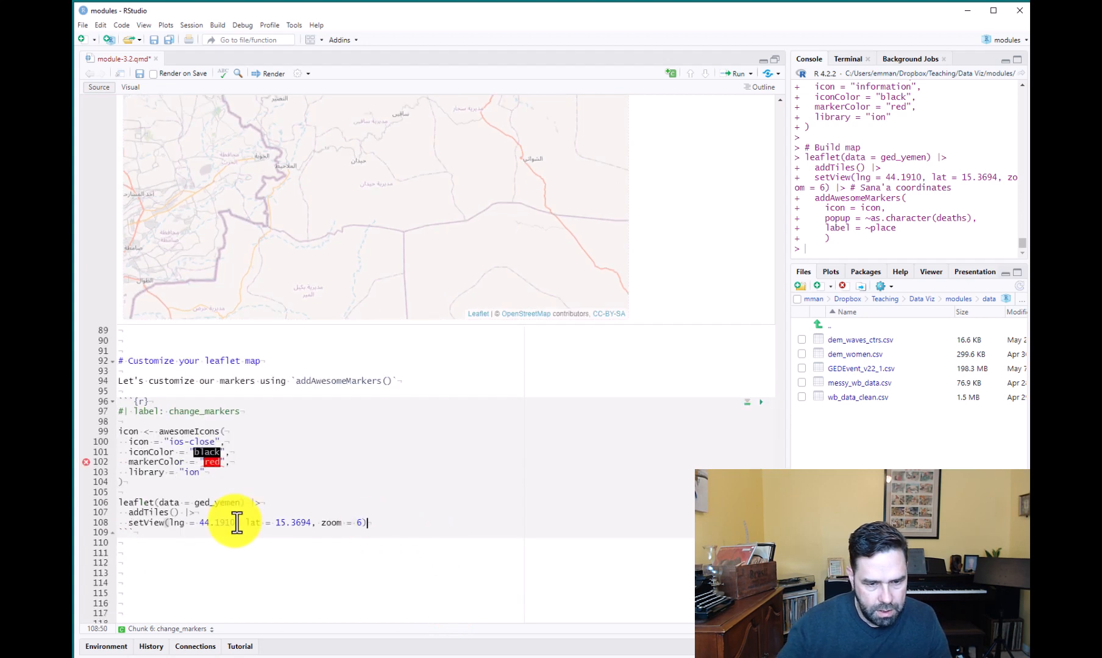
- Pipe the ged_yemen leaflet map into addAwesomeMarkers() with icon = icon and a popup argument
text(|>)
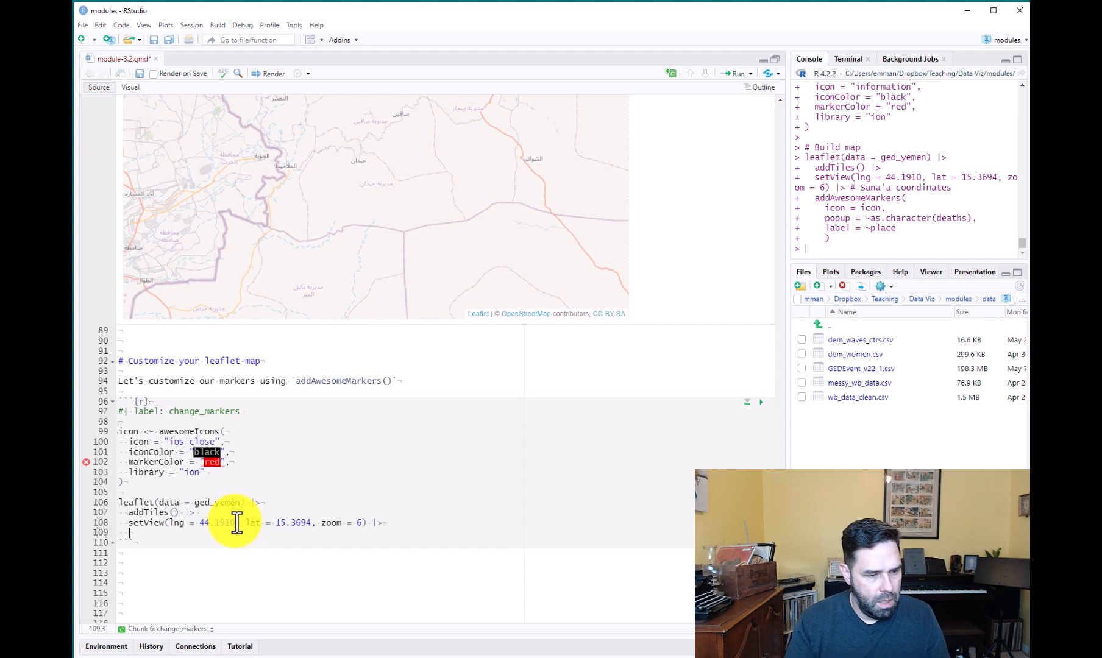
text(addAwe)
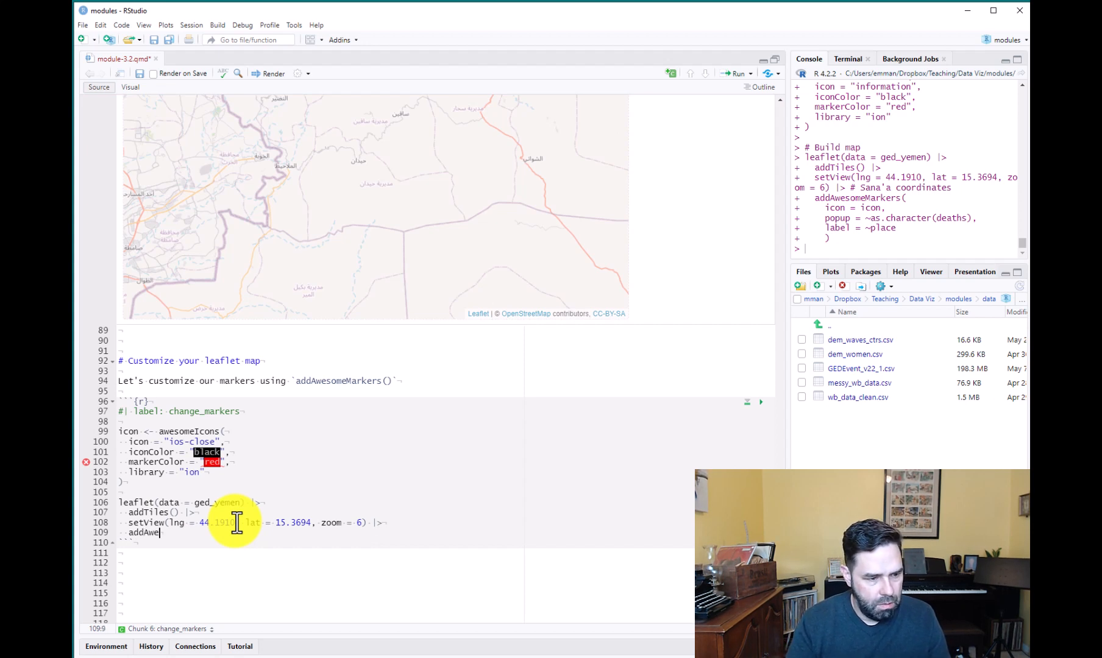
text(someMarkers()
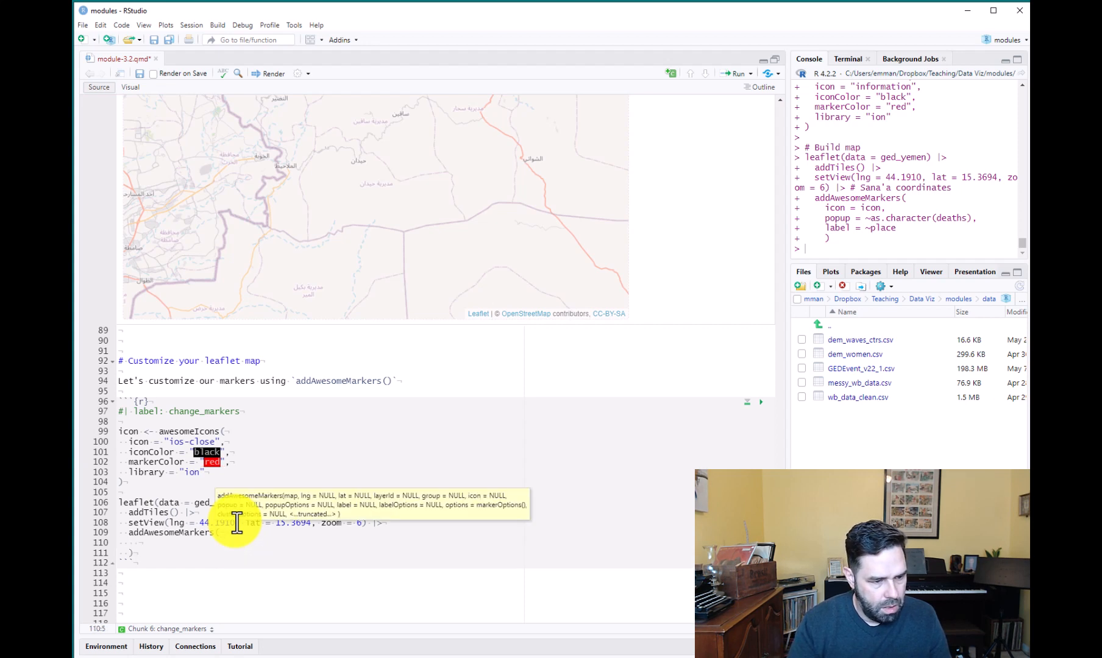
text(icon = icon,)
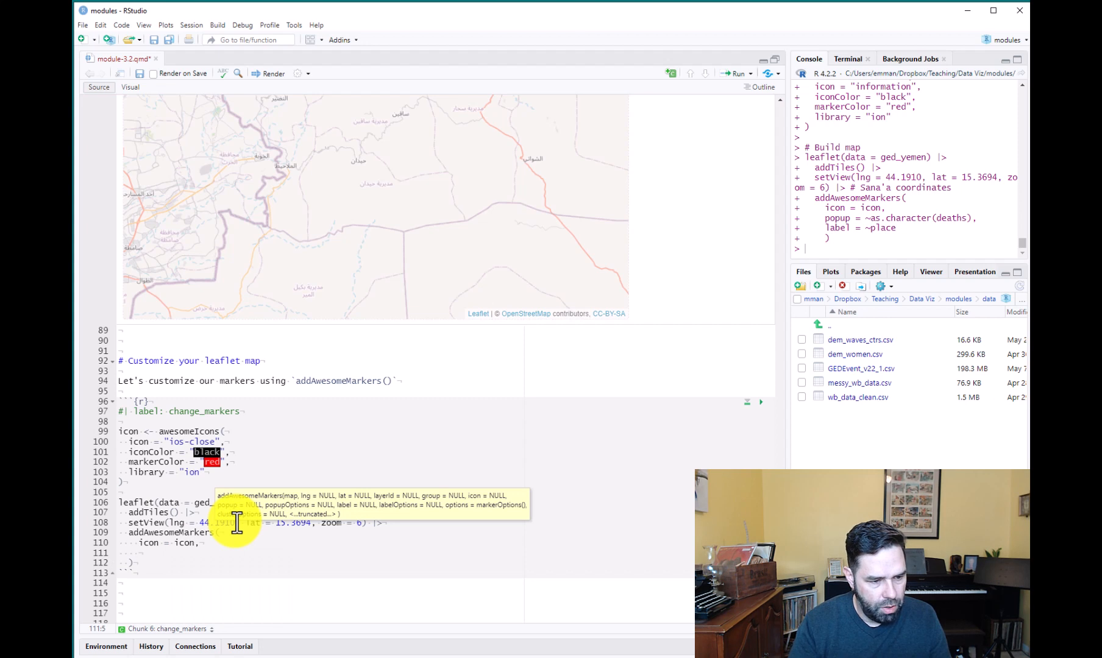
text(popu)
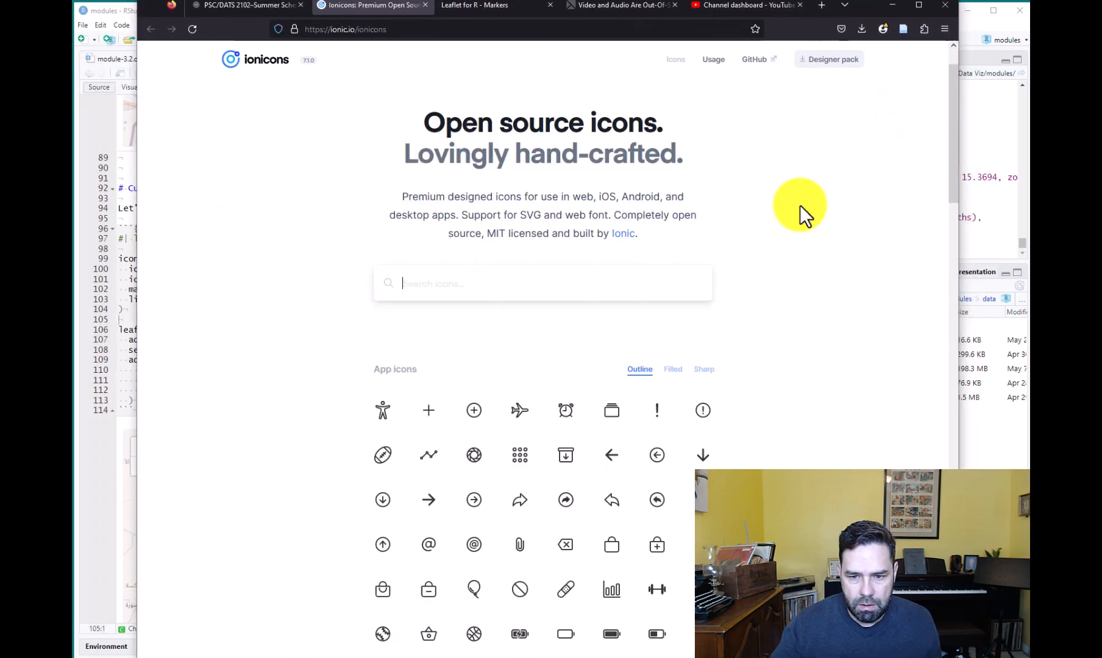
- Browse the Ionicons grid to the alert-circle icon and switch the gallery to Filled style
scroll(down, 3)
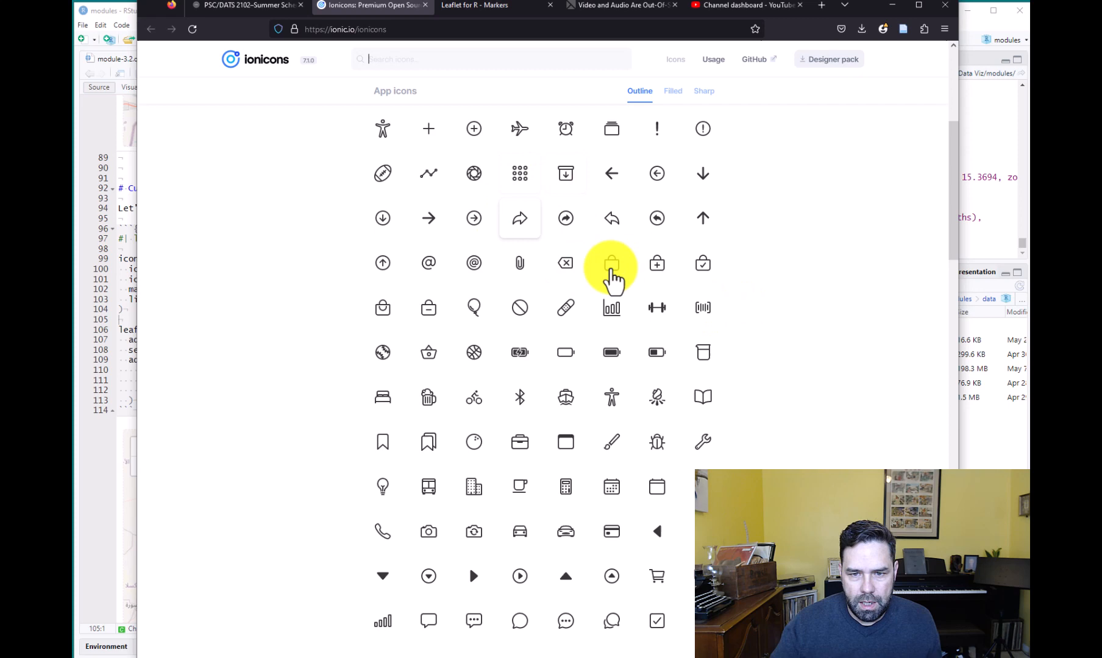
scroll(down, 3)
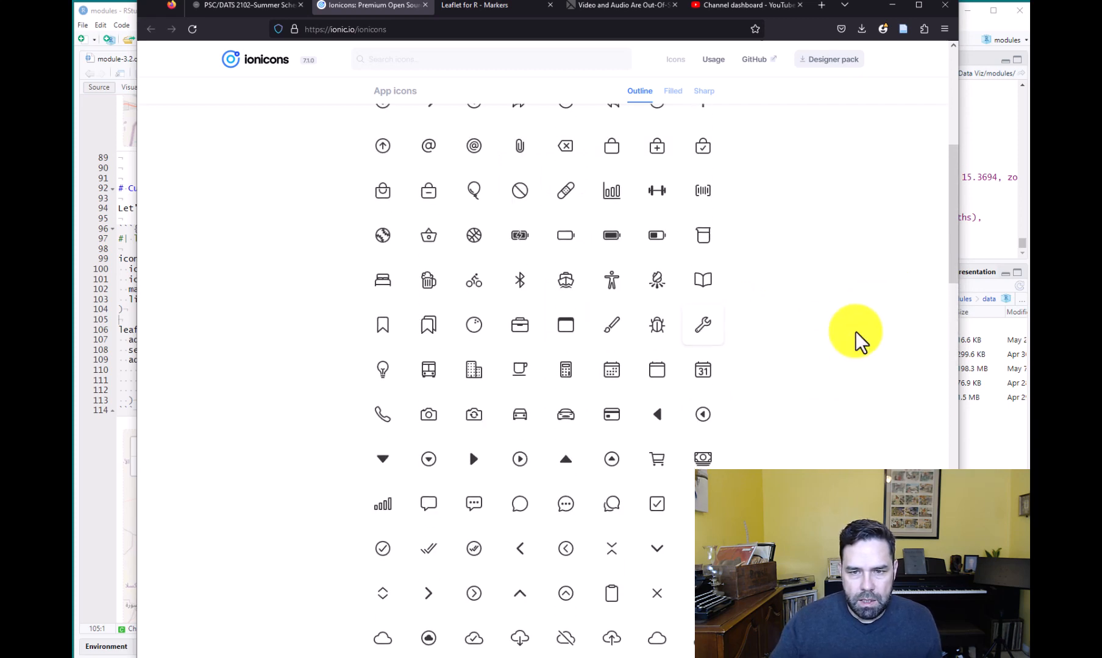
scroll(down, 3)
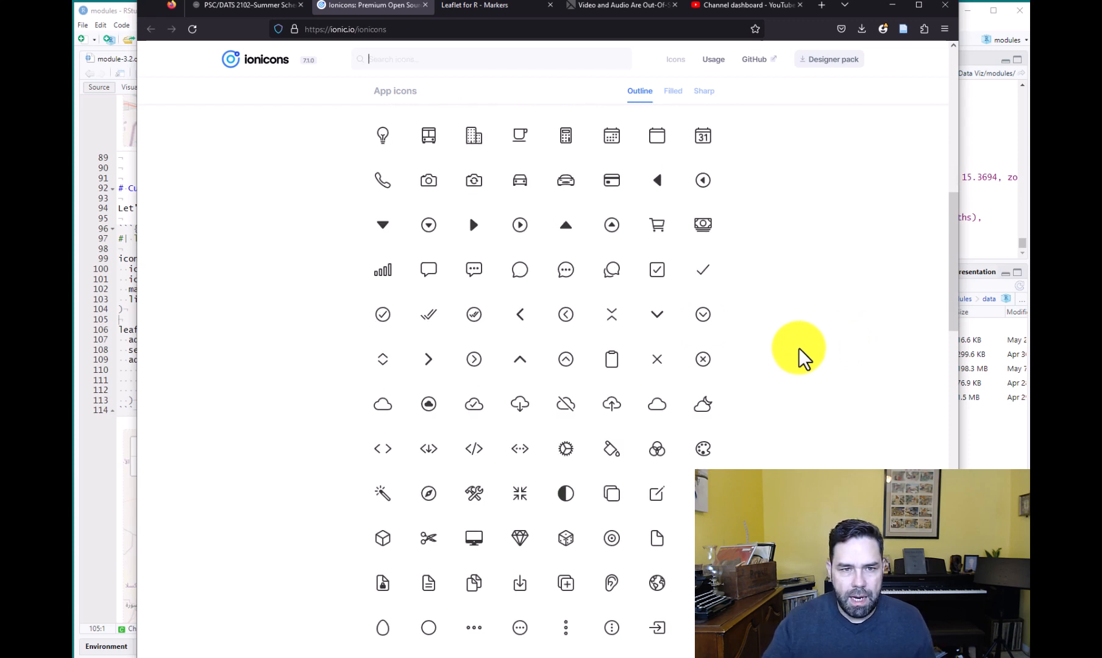
mouse_move(636, 365)
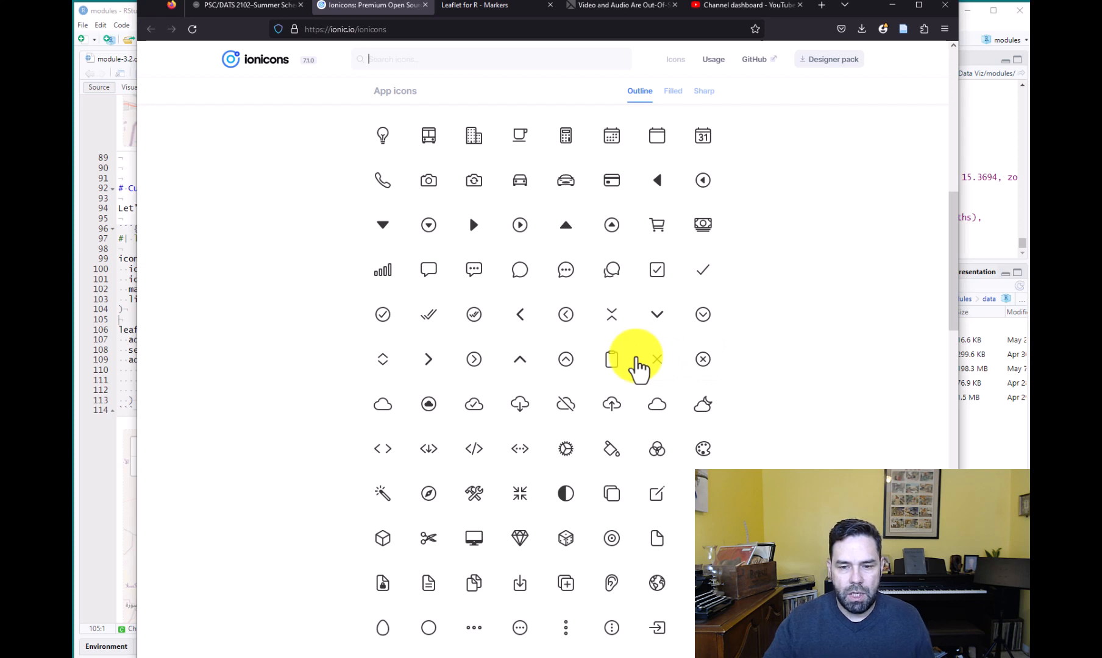
scroll(down, 3)
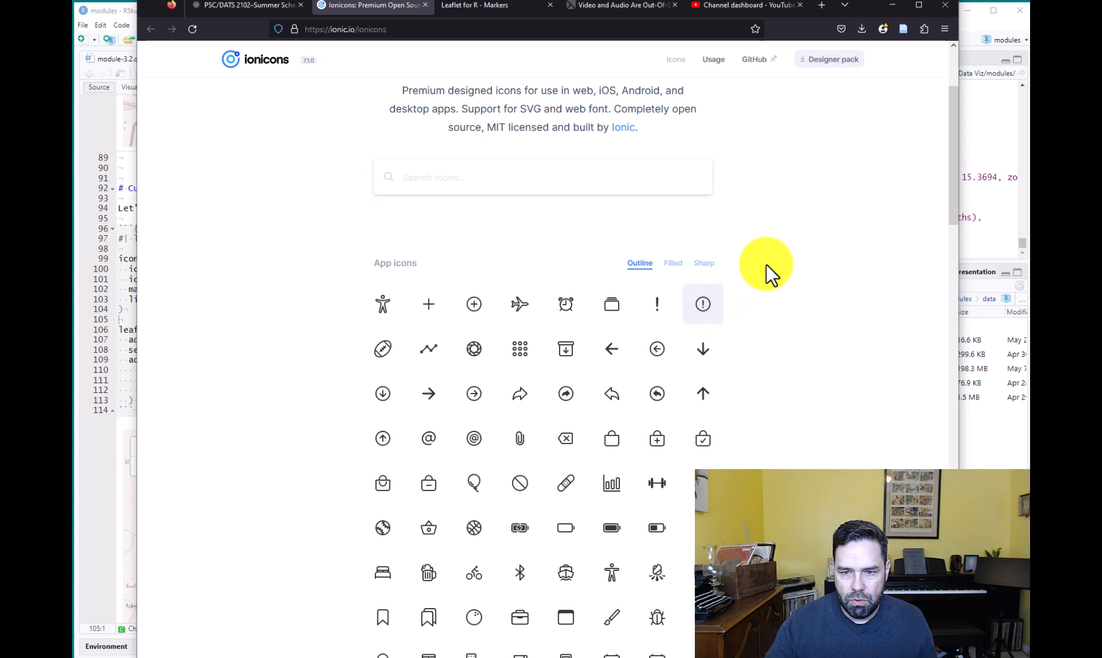
mouse_move(803, 147)
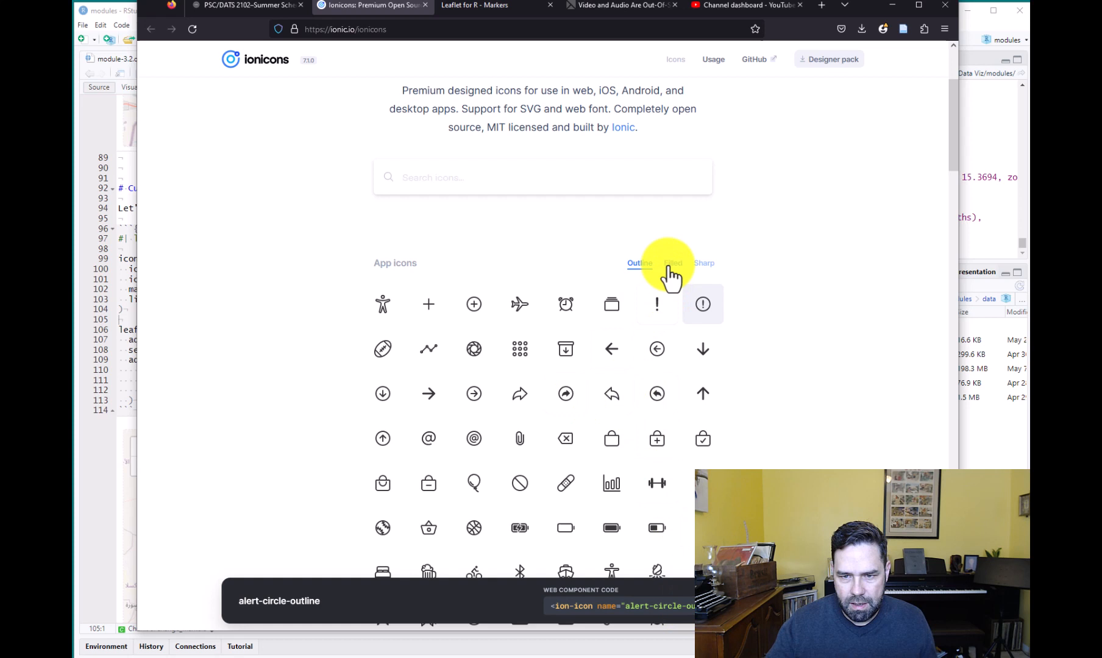
click(672, 263)
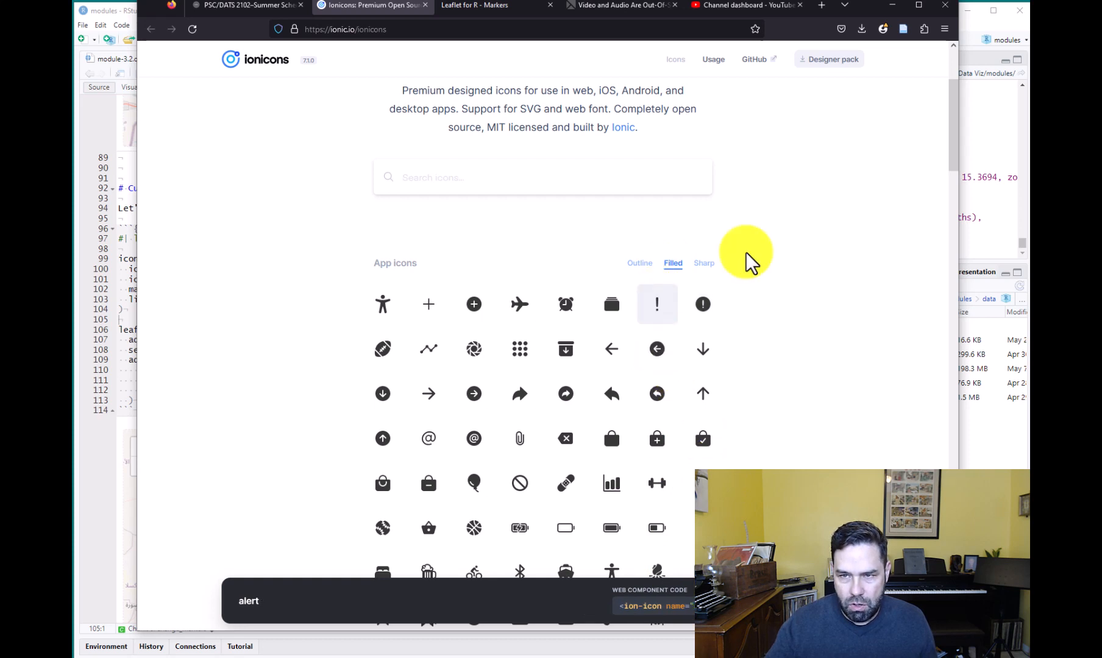
mouse_move(955, 36)
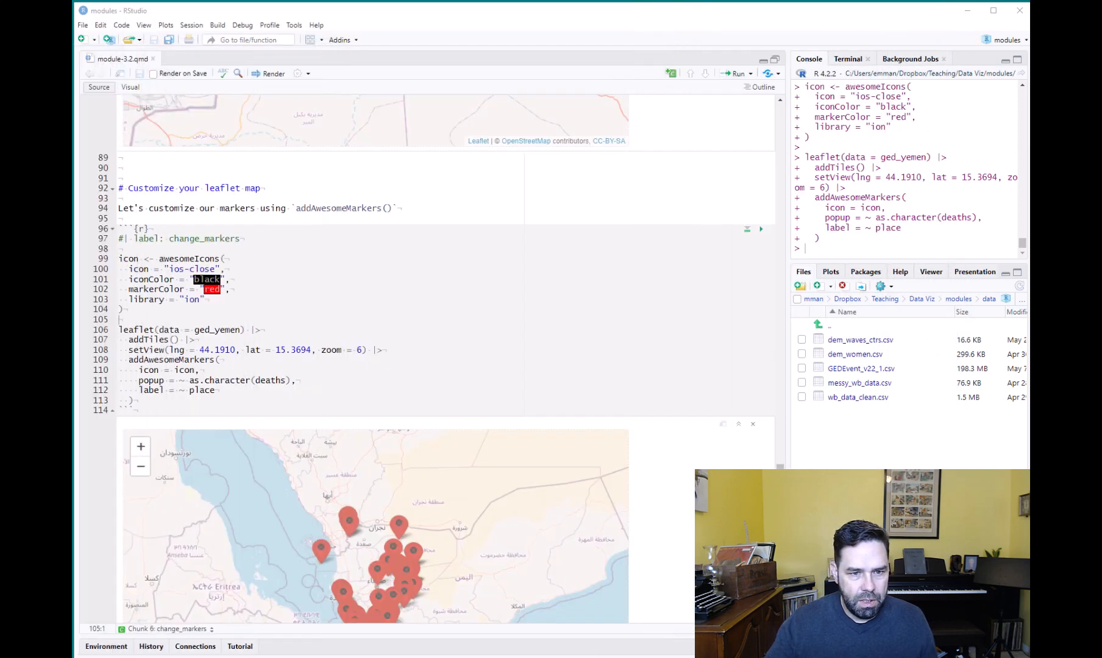
- Replace "ios-close" with "alert-circle" in the awesomeIcons() icon argument
click(210, 270)
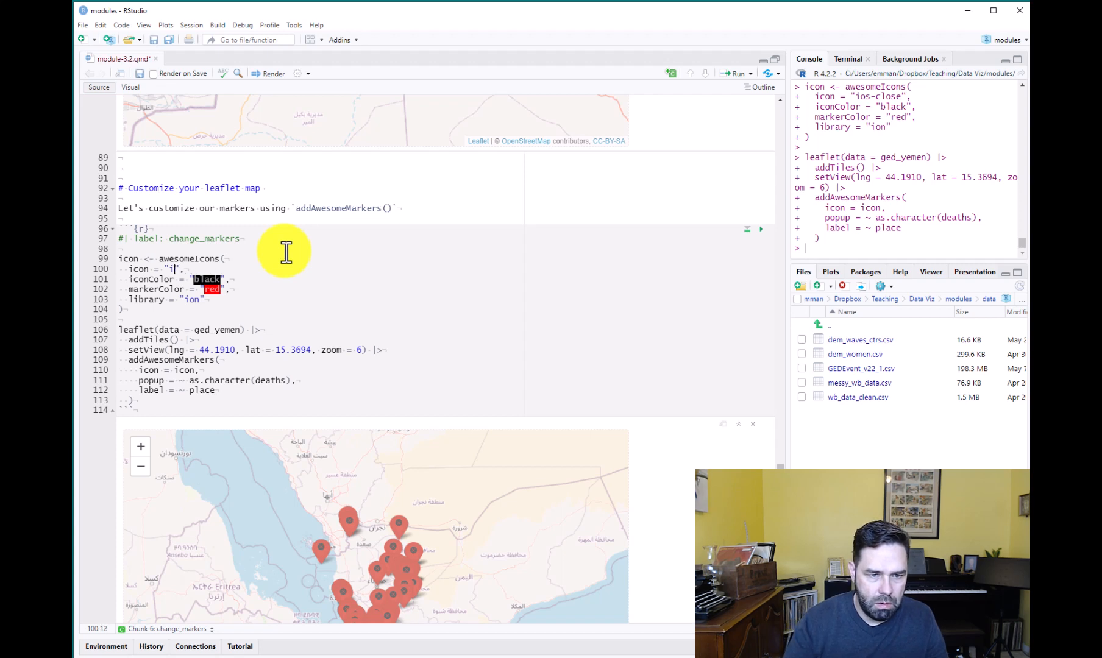
text(alert-)
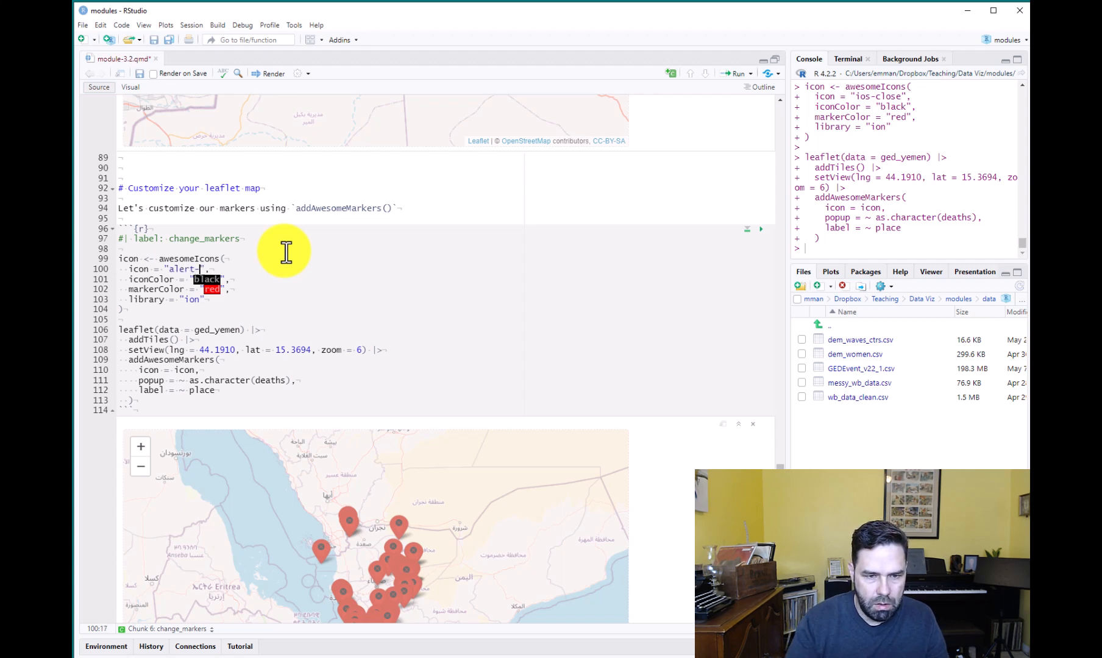
text(circle)
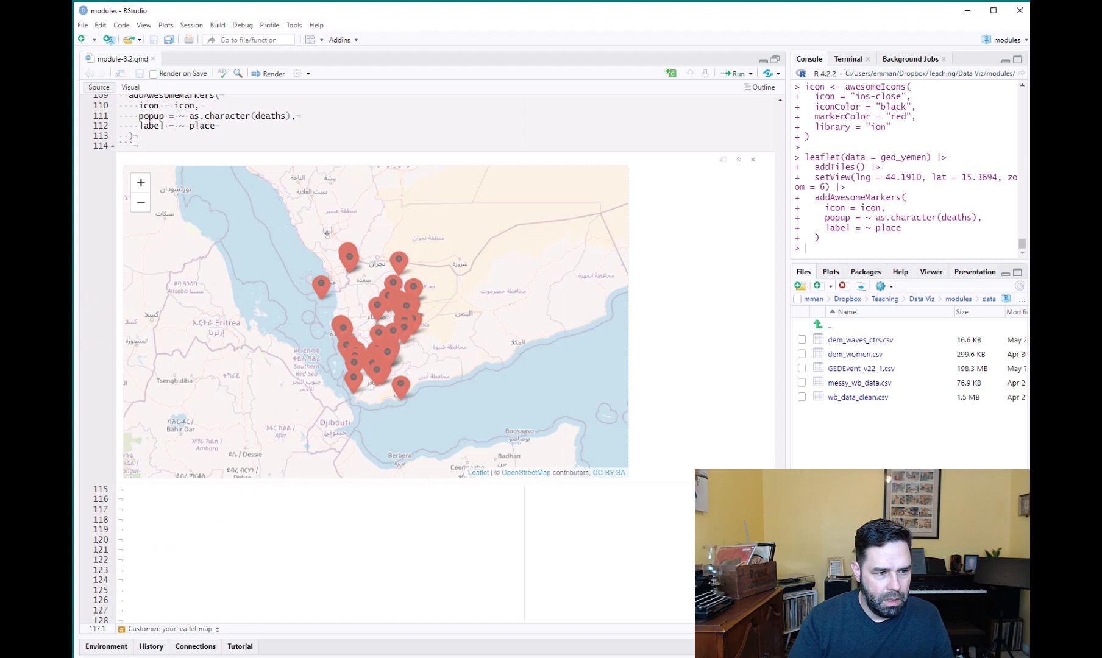
- Write a sentence about changing the popup content to give information on the data
text(So now let's change the content of the popup to give information on the data)
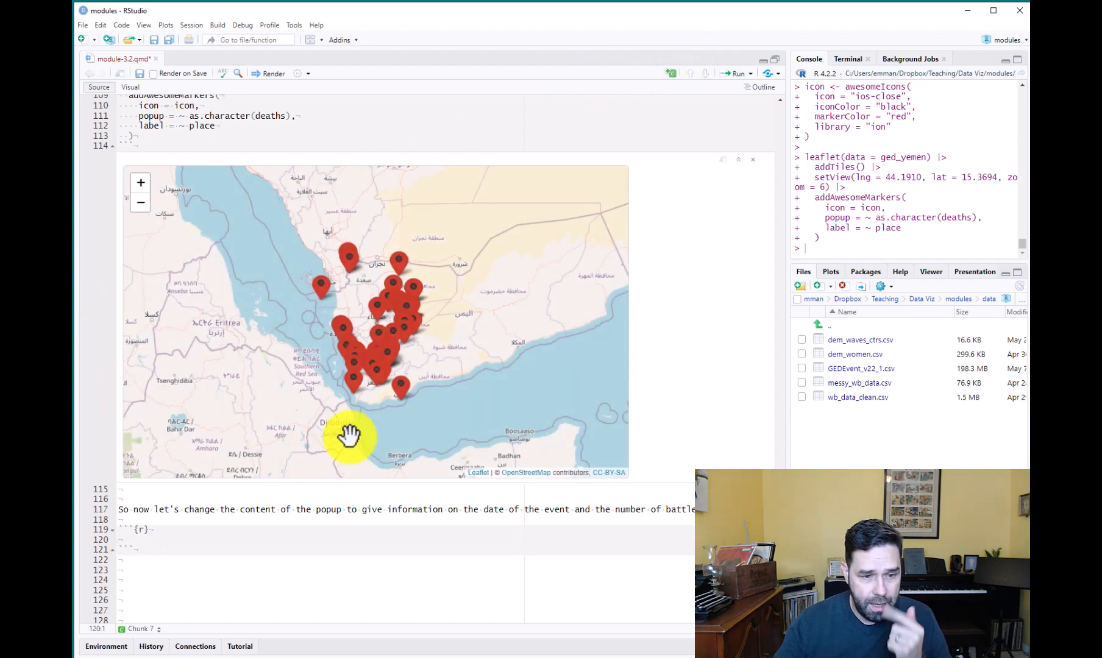
mouse_move(281, 453)
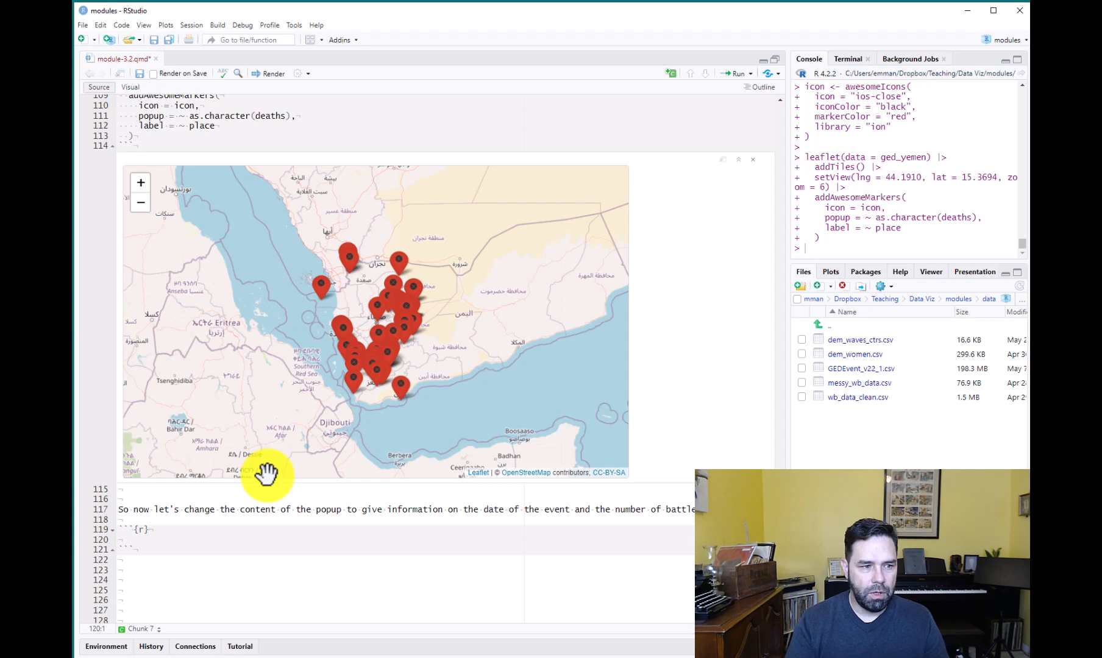
- Start assigning ged_yemen$popup_text from an sprintf( call
text(ged_yemen)
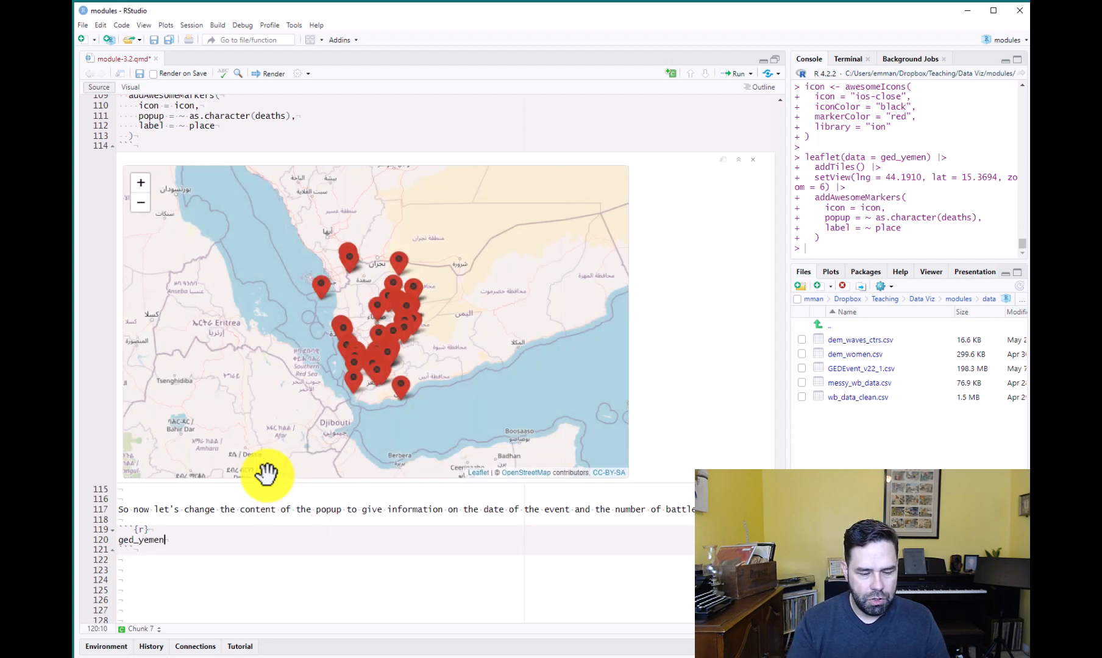
text($)
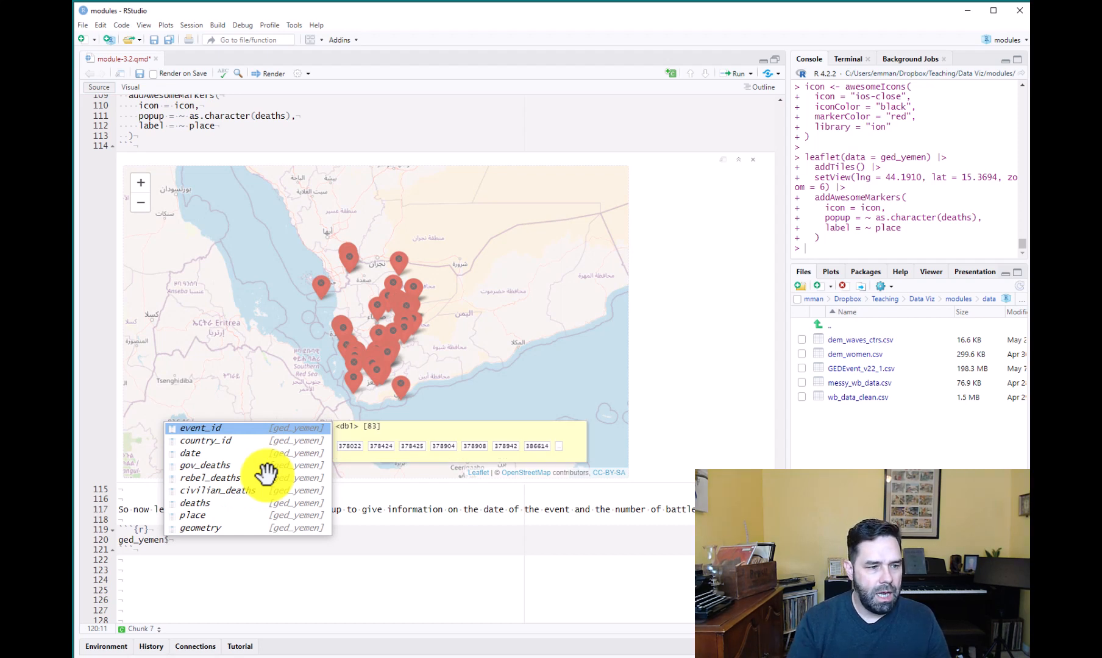
text(popu)
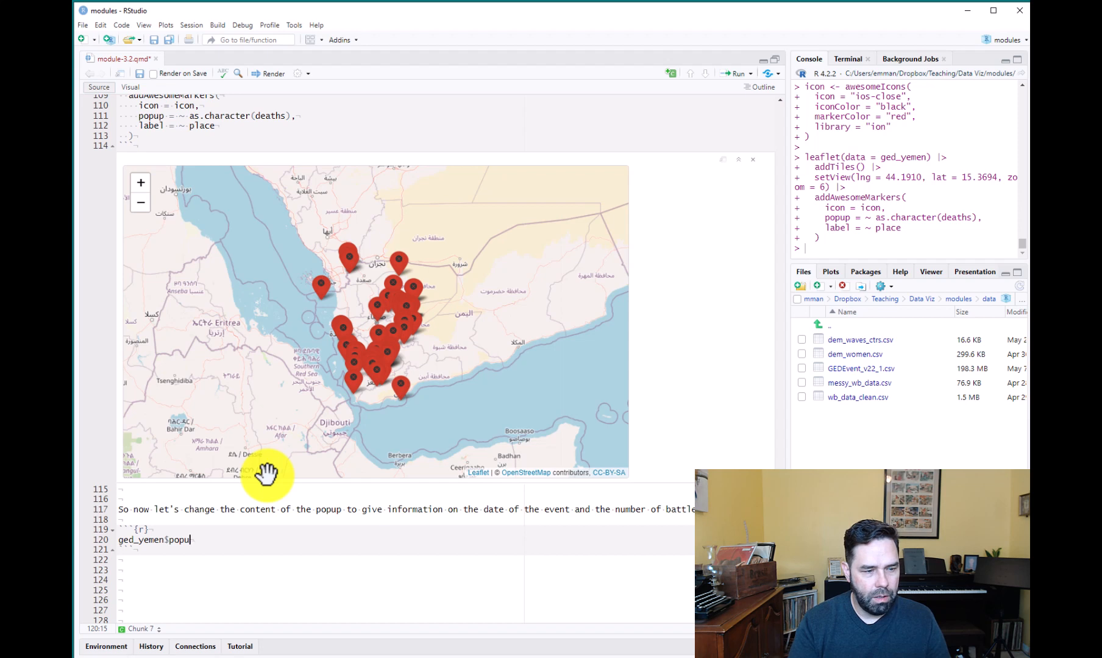
text(_text)
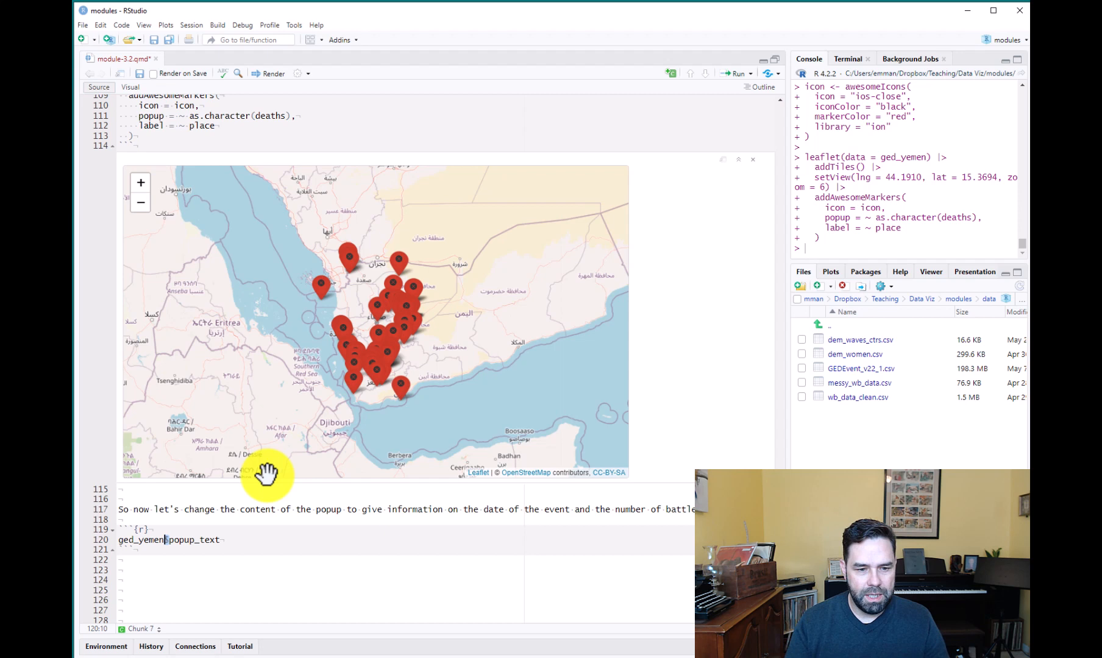
text($)
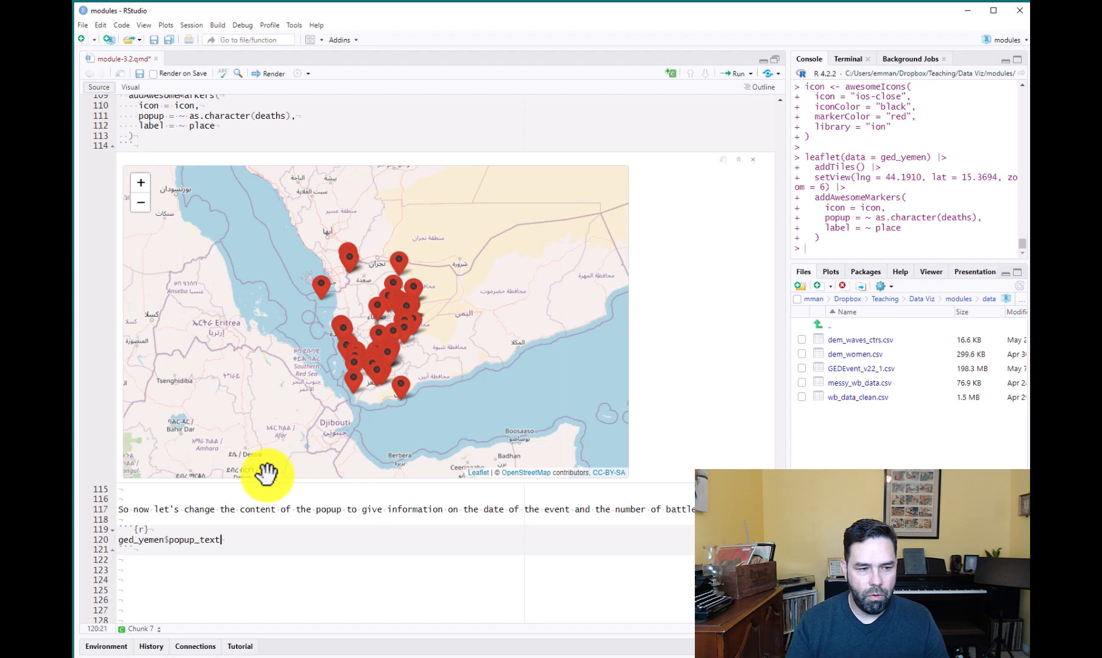
text(<-)
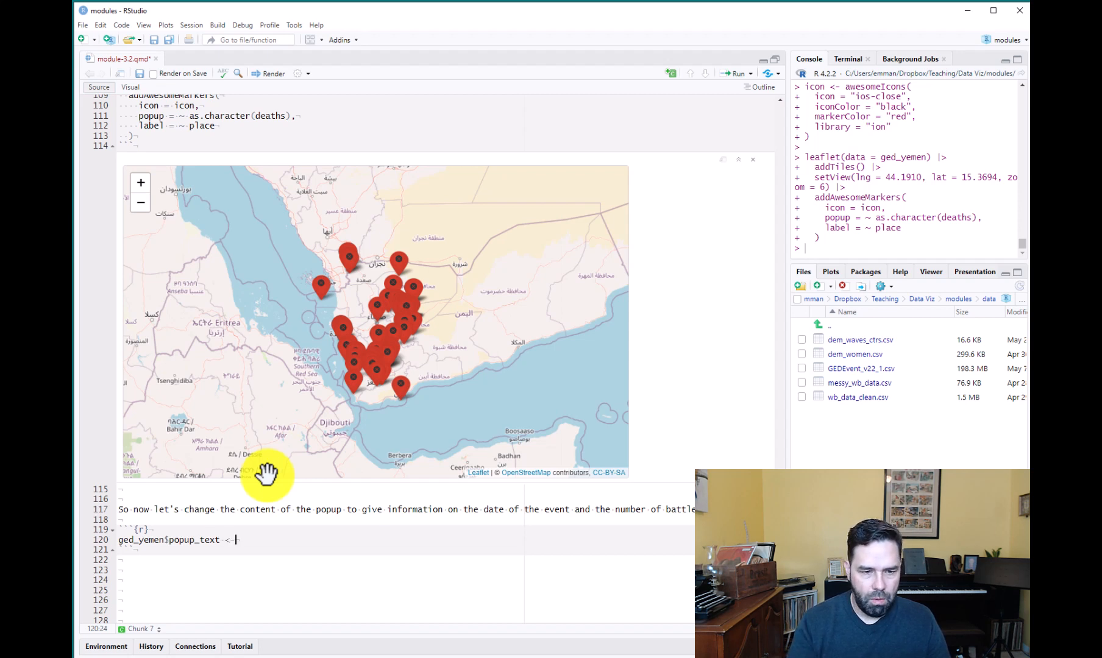
text(s)
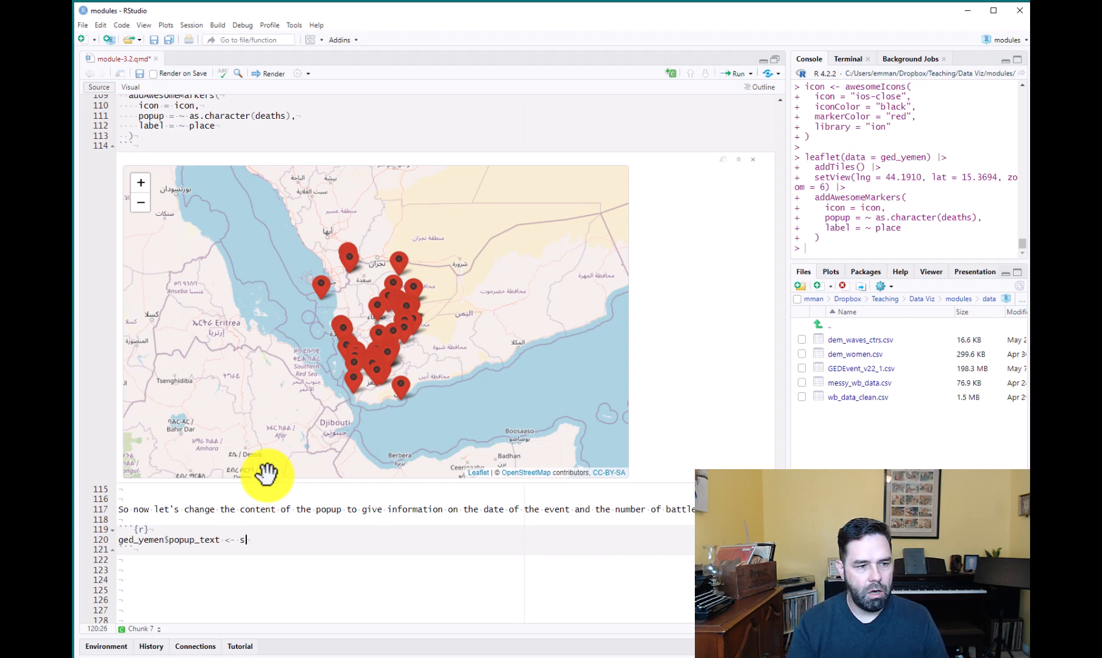
text(printf)
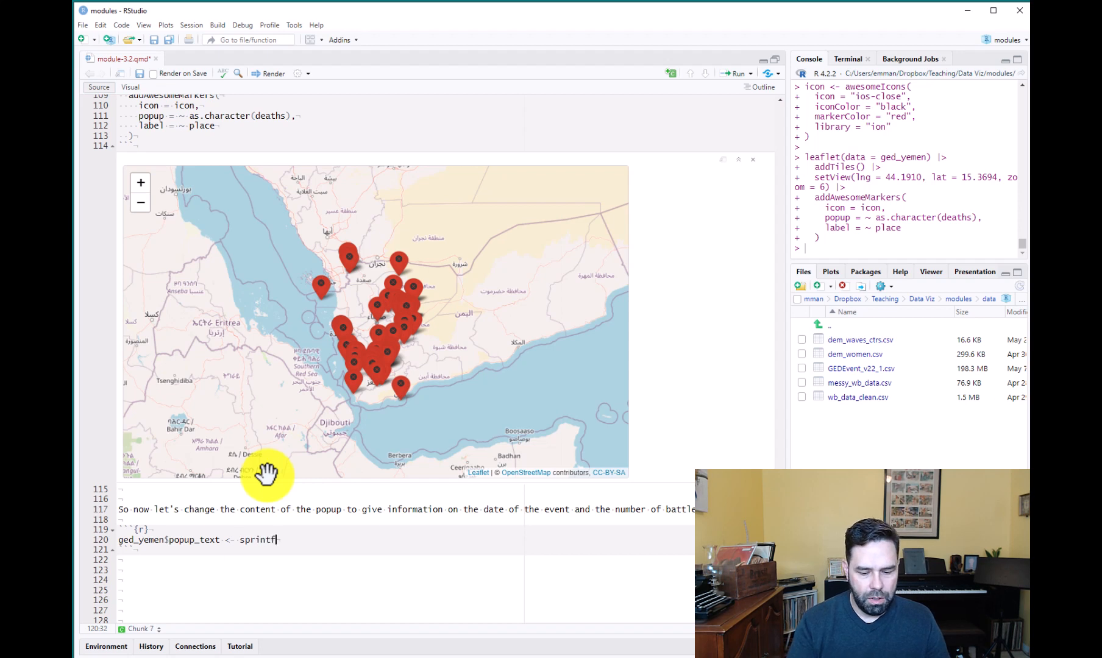
text(()
text(")
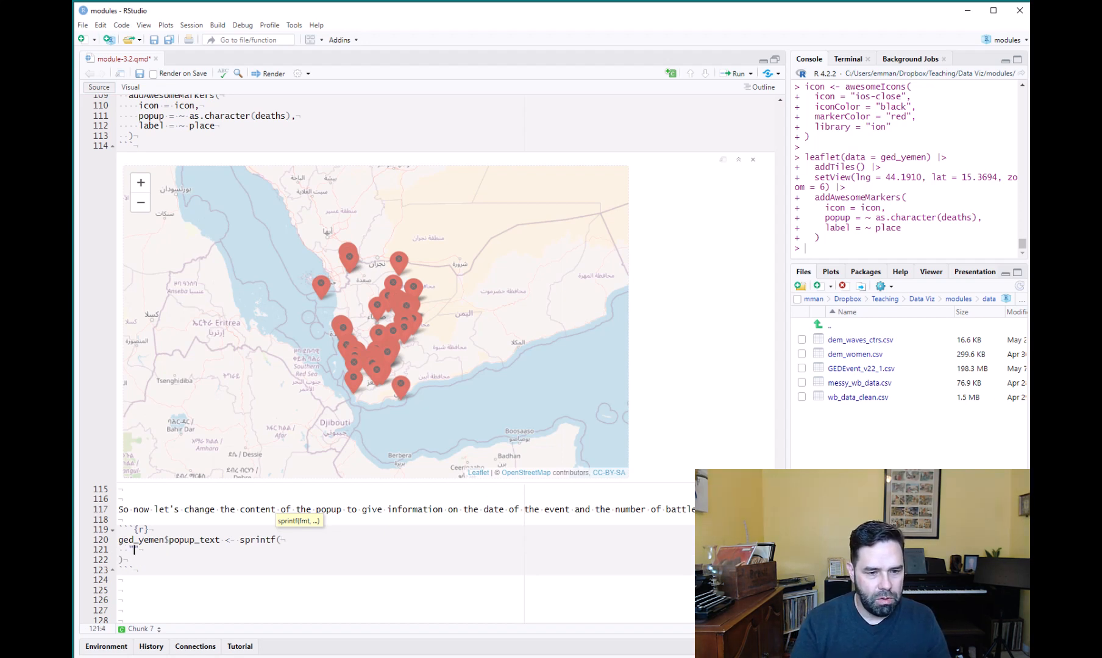
- List Date, Total Deaths, Govt. Deaths, Rebel Deaths and Civilian Deaths labels, with %s after Date
text(Date:)
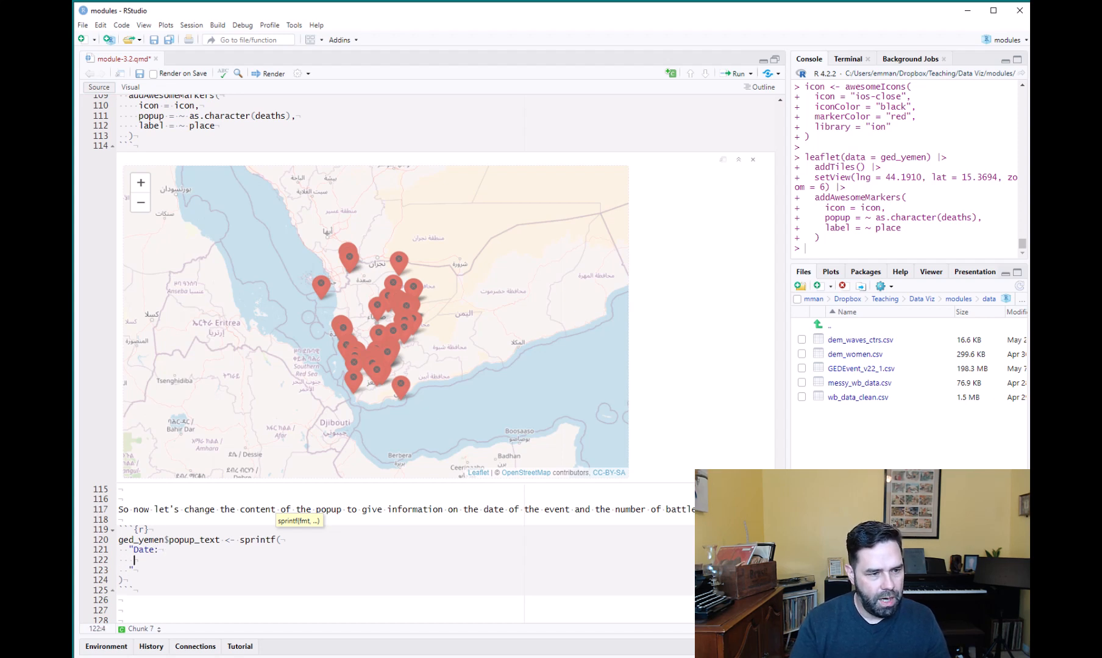
text(Total De)
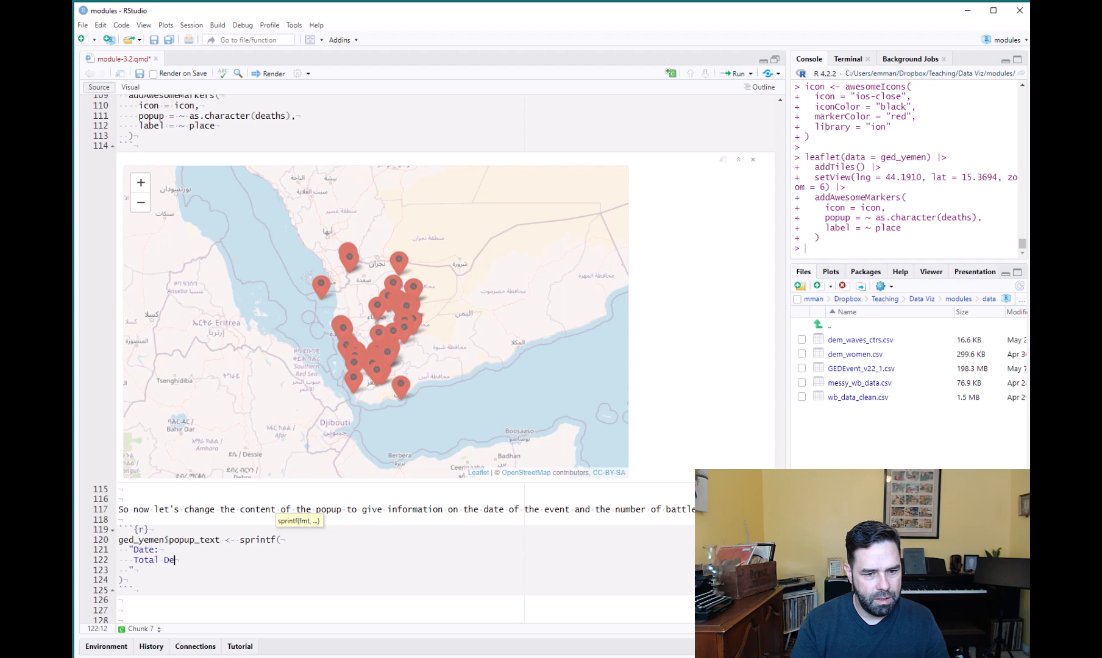
text(aths;)
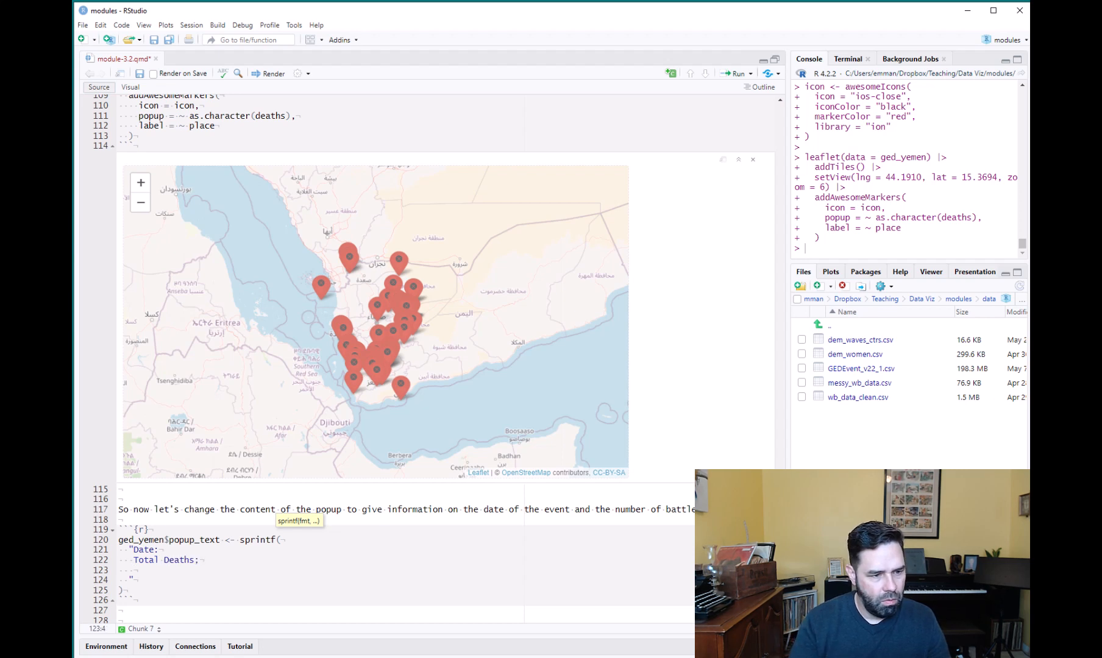
text(Govt.)
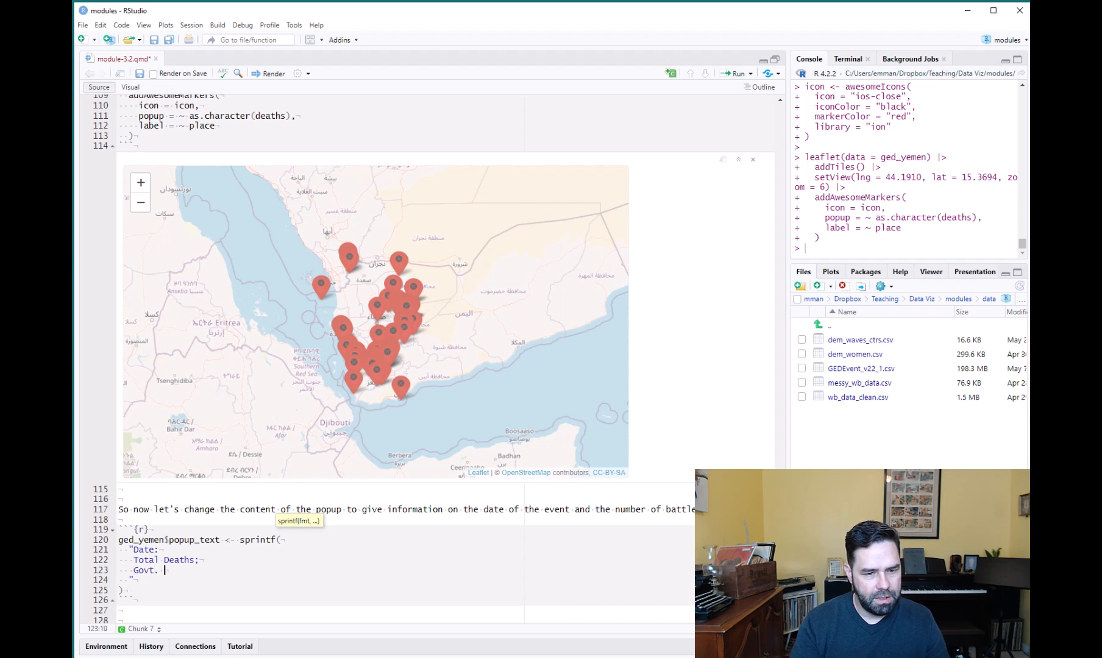
text(Deaths:)
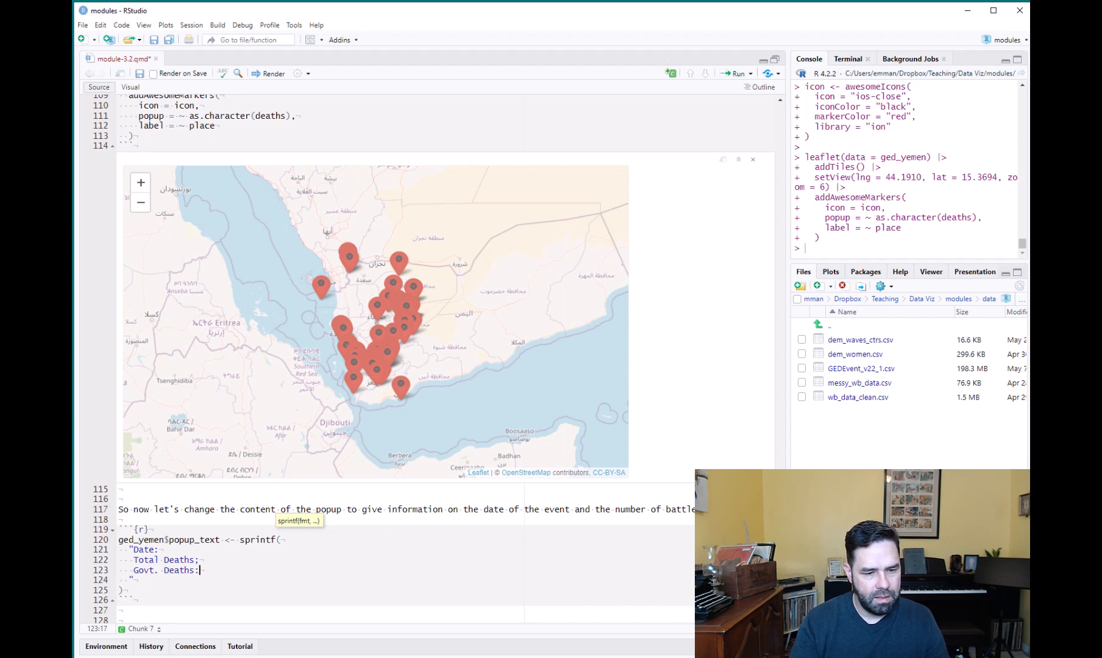
text(Rebel)
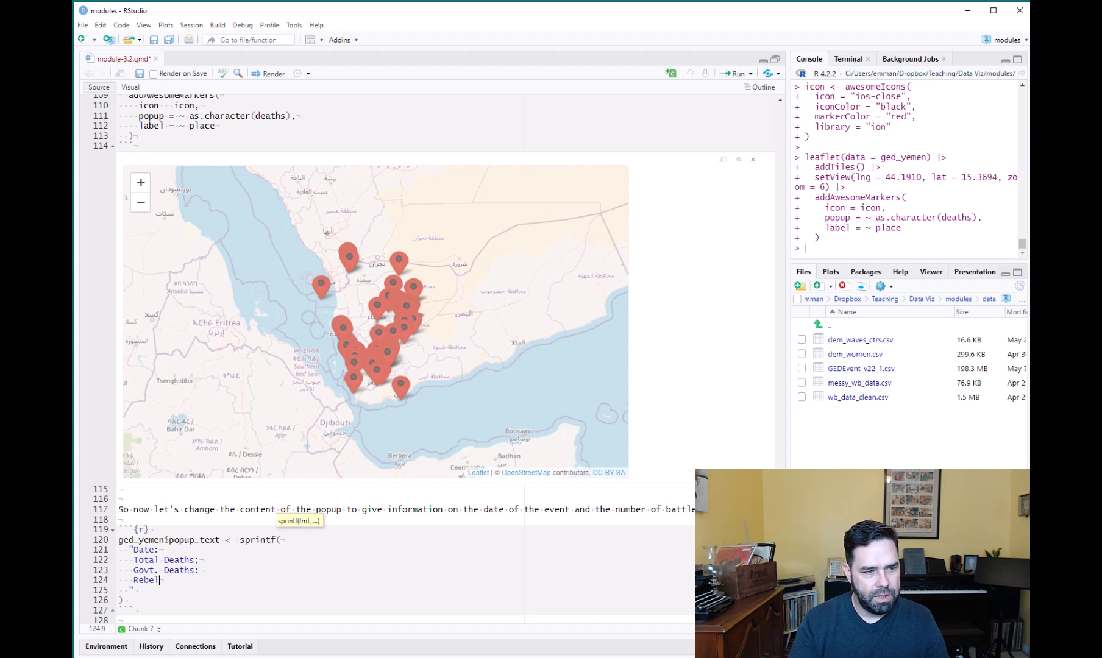
text(Deaths:)
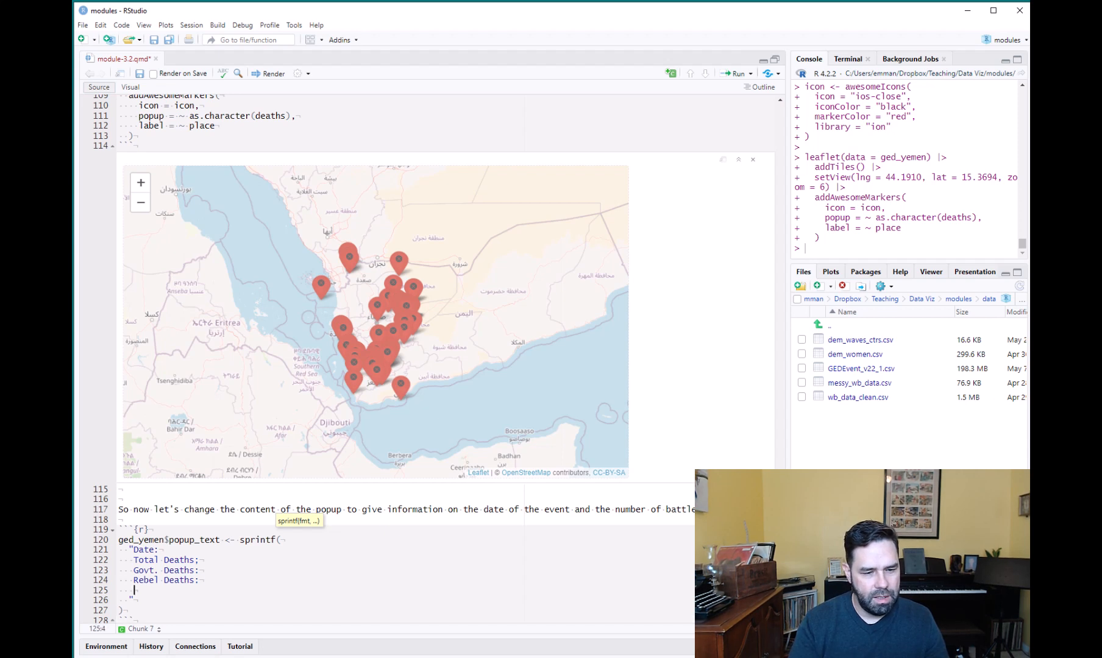
text(Civili)
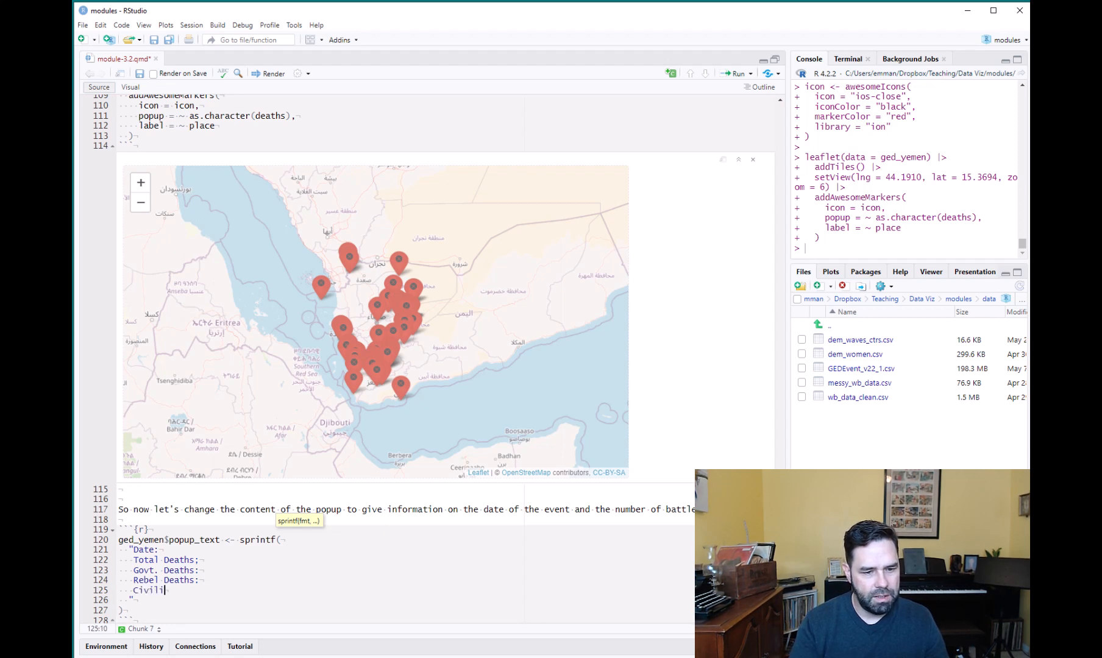
text(an Deaths:)
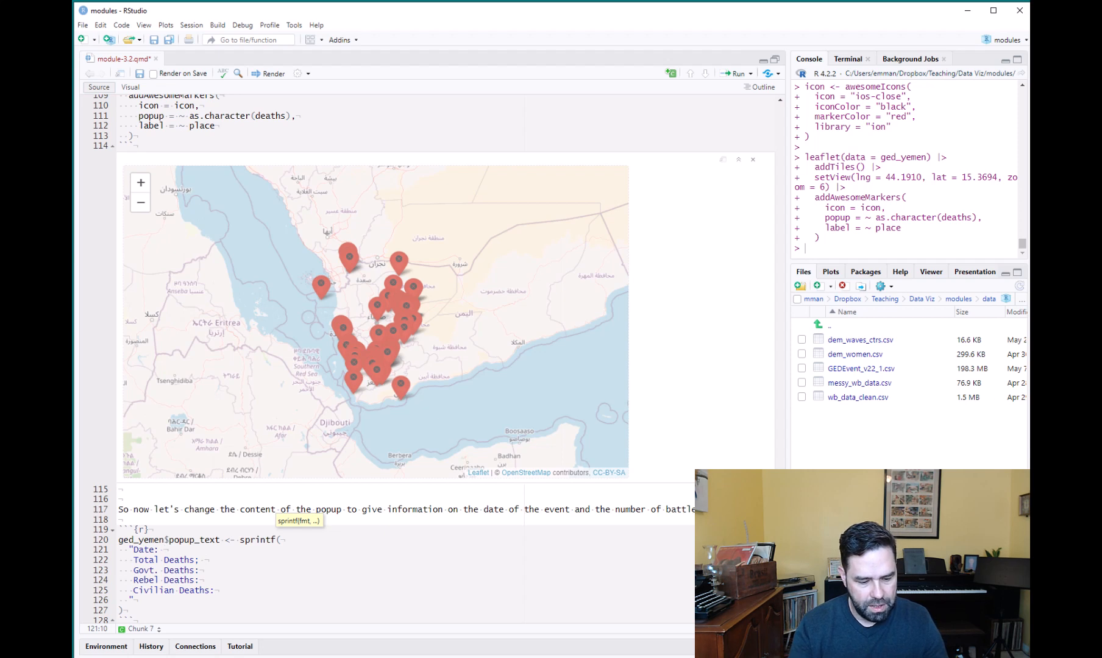
text(%s)
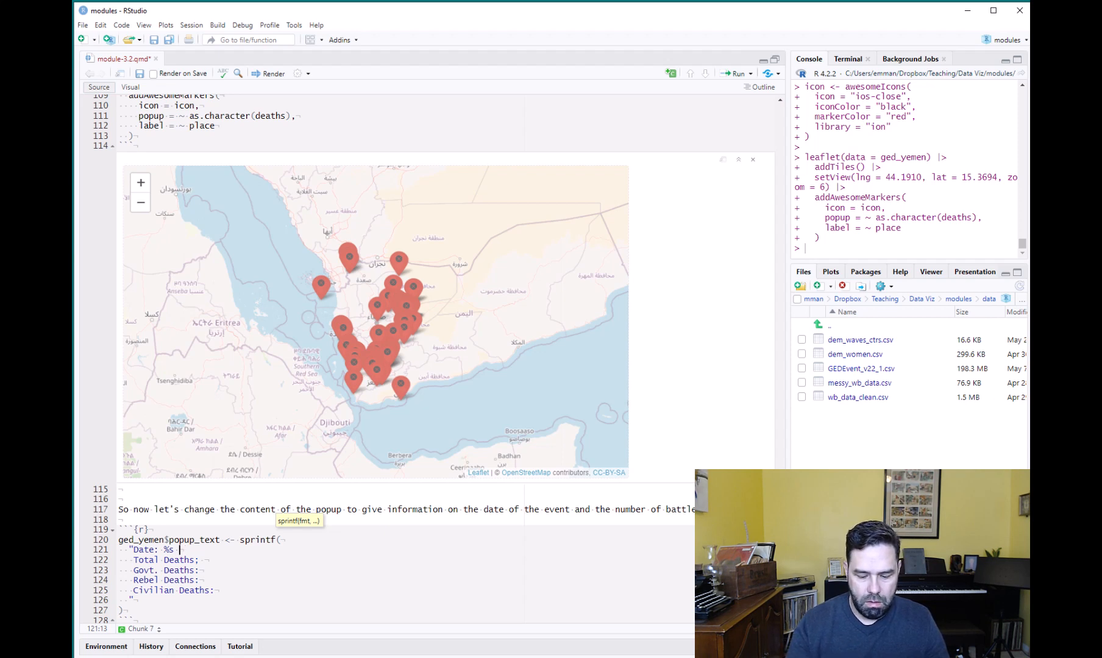
- Add <br> breaks and %.0f placeholders after each deaths label in the format string
text(<br>)
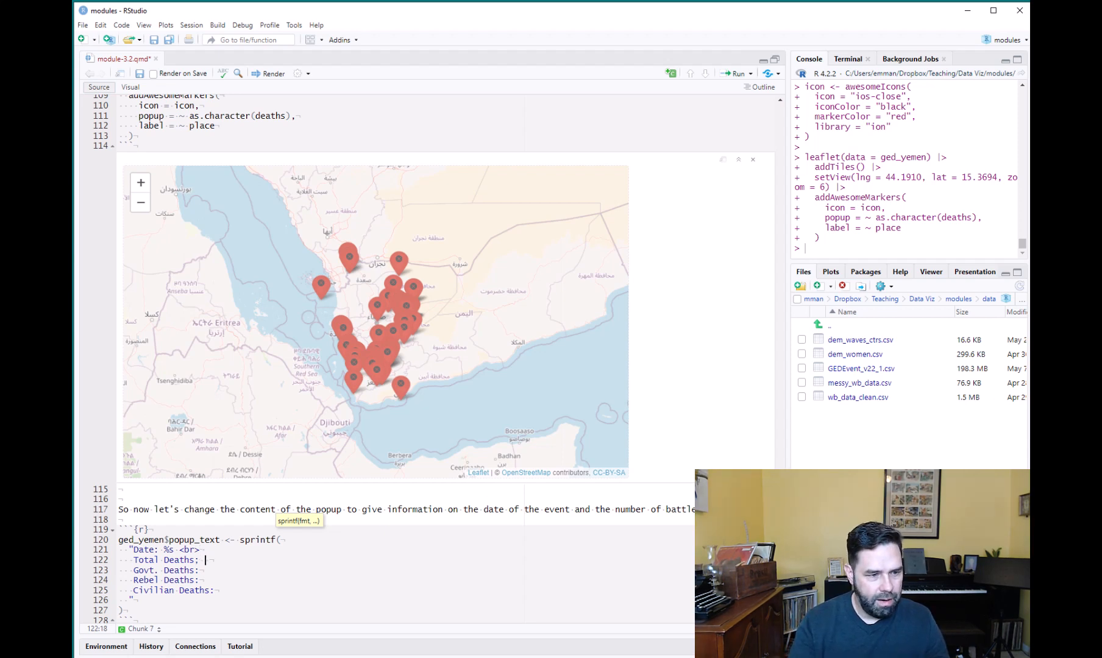
text(%)
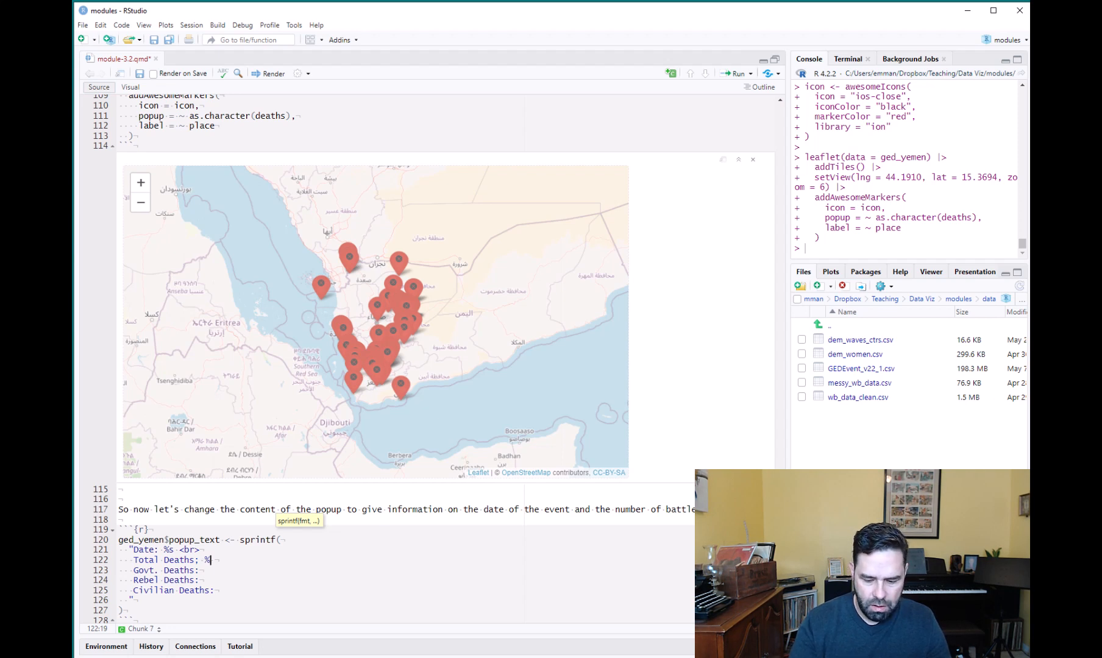
text(0f <)
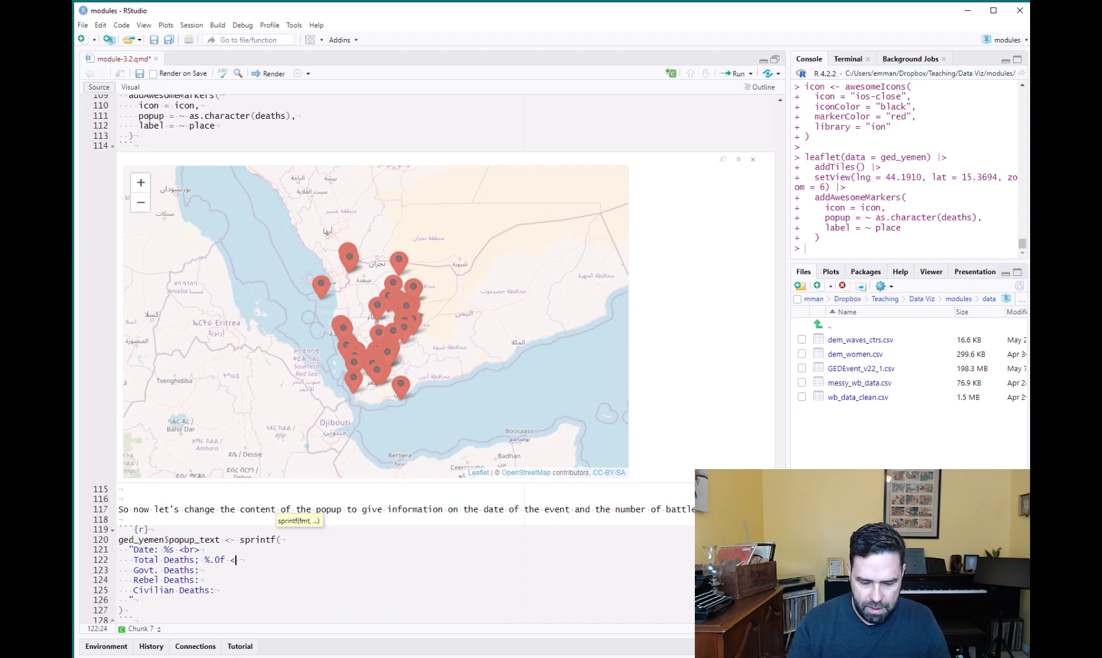
text(br>)
click(230, 571)
text( %.)
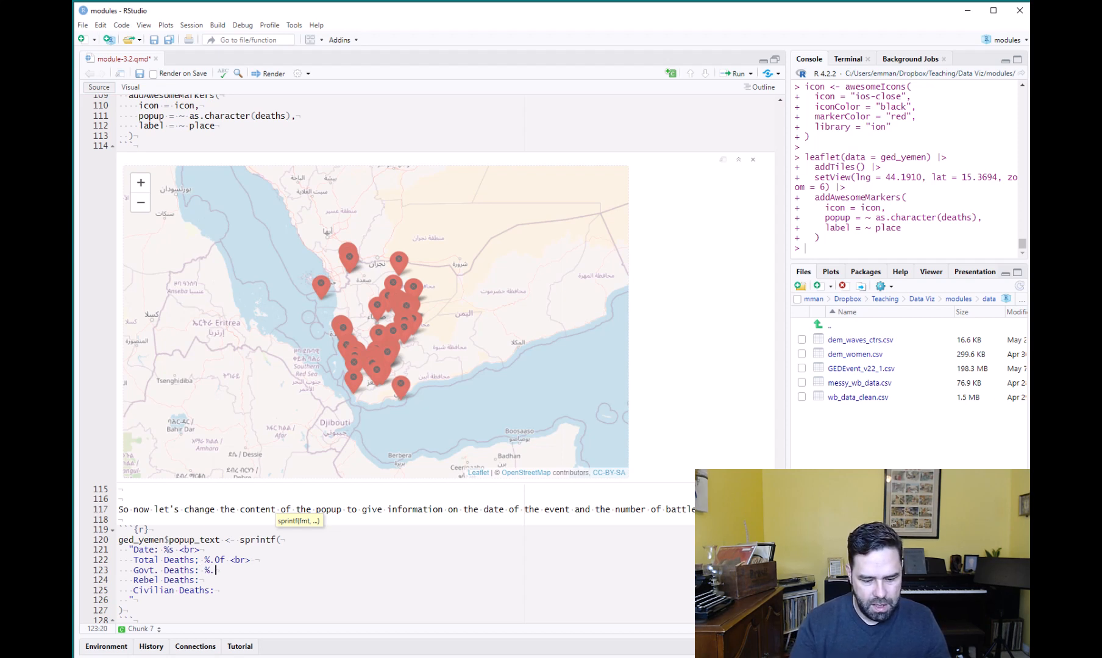
text(0f)
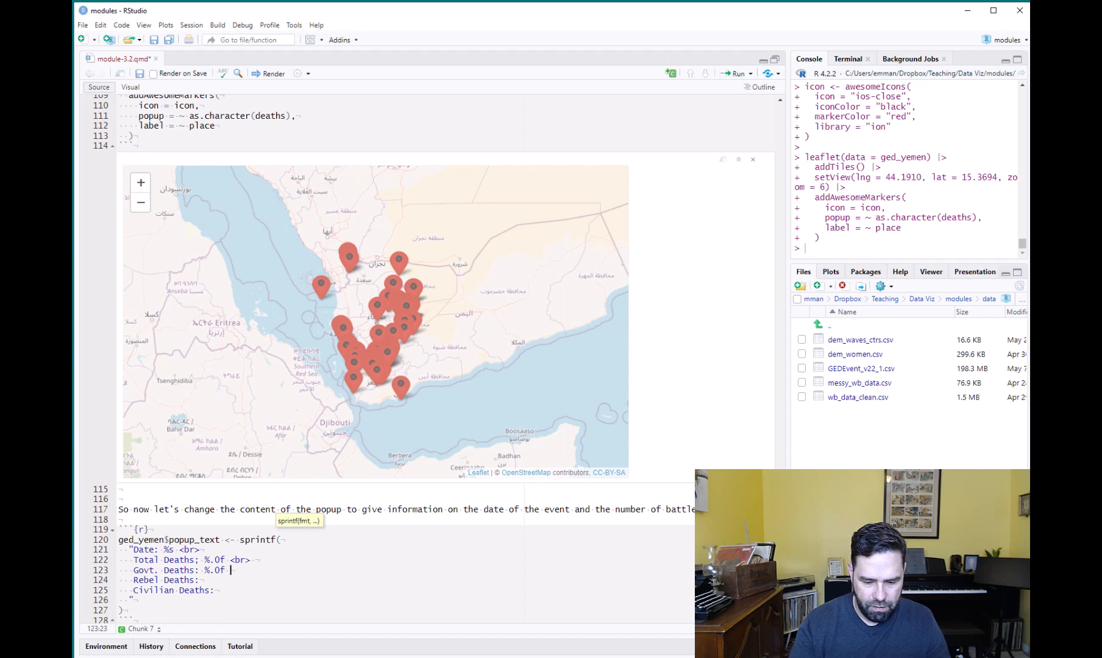
text(<br>)
click(188, 580)
text( %)
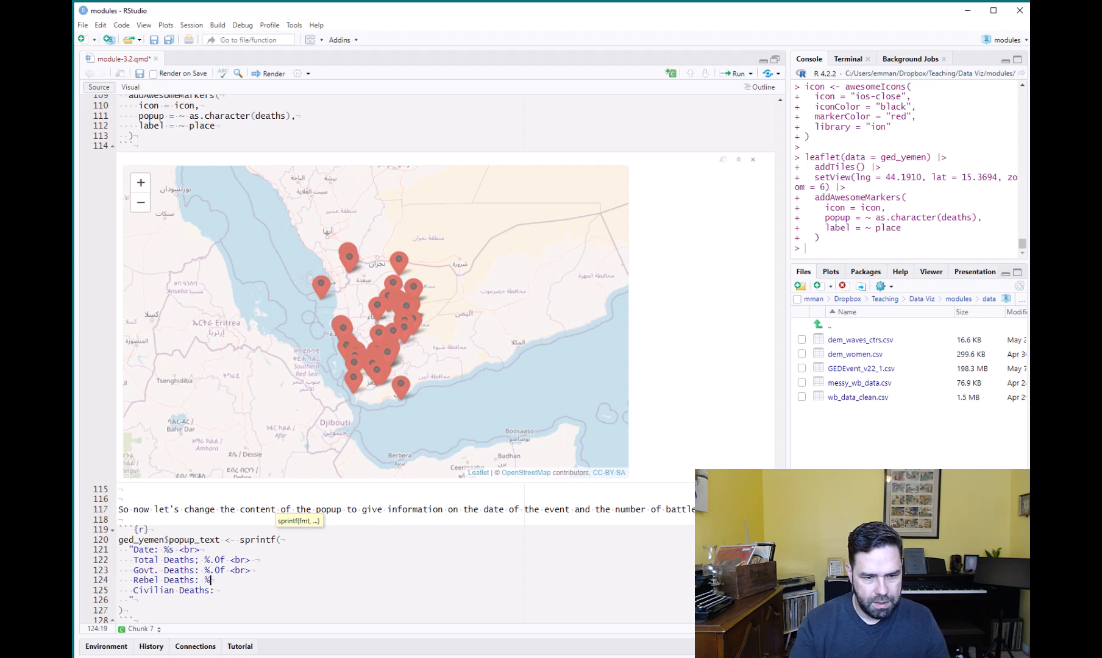
text(.0f)
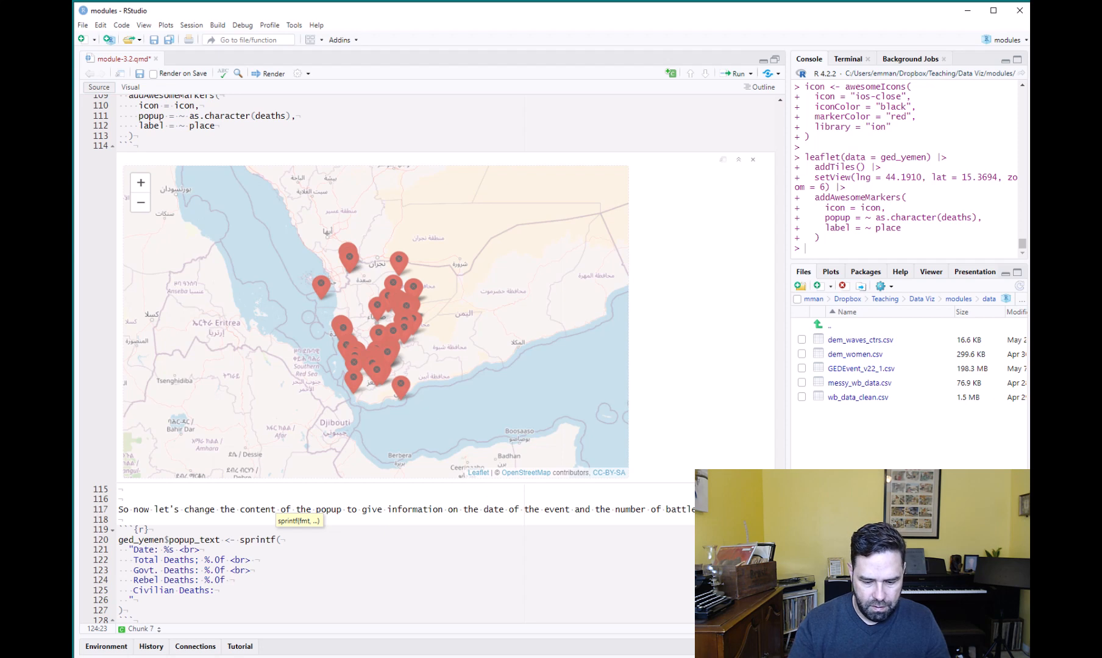
text(<br>)
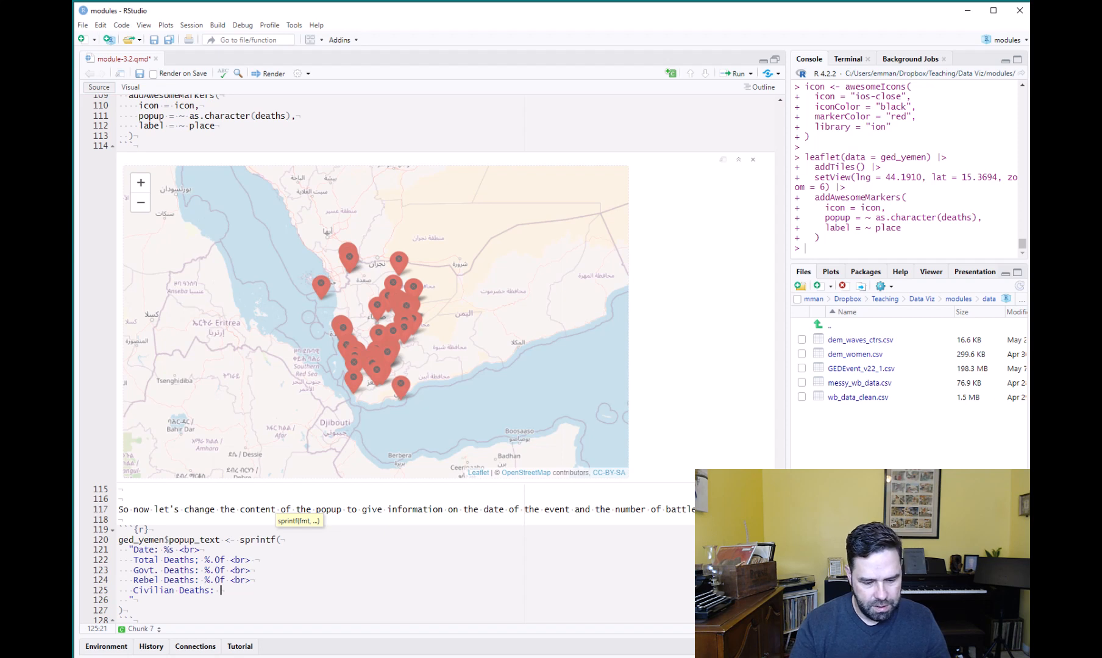
text(%.0f)
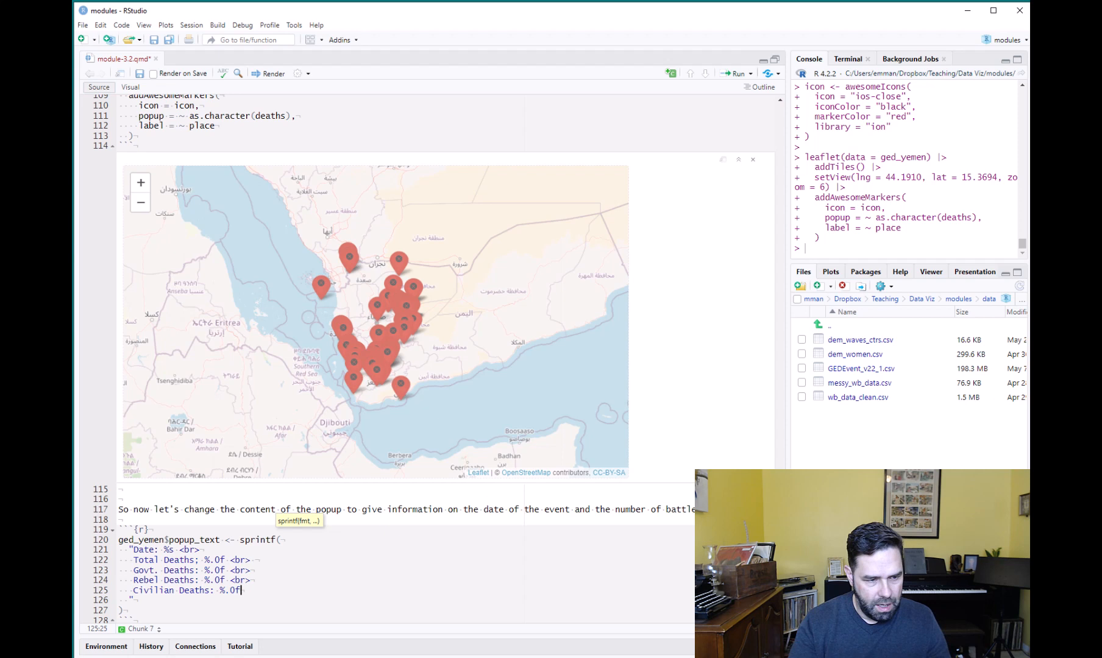
text(<b)
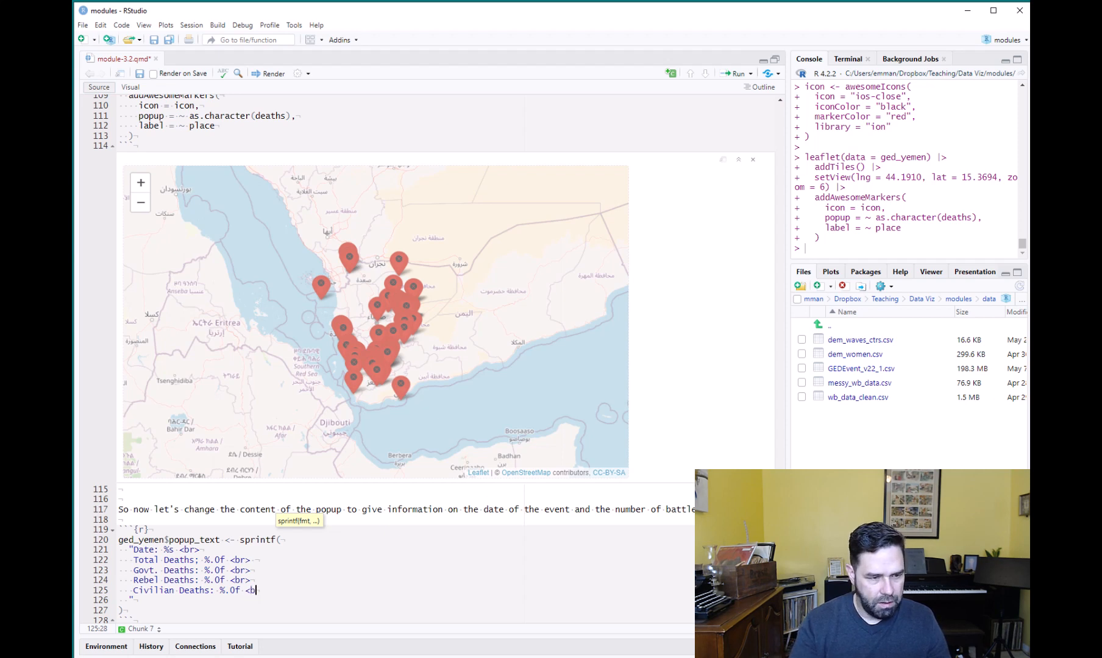
text(>)
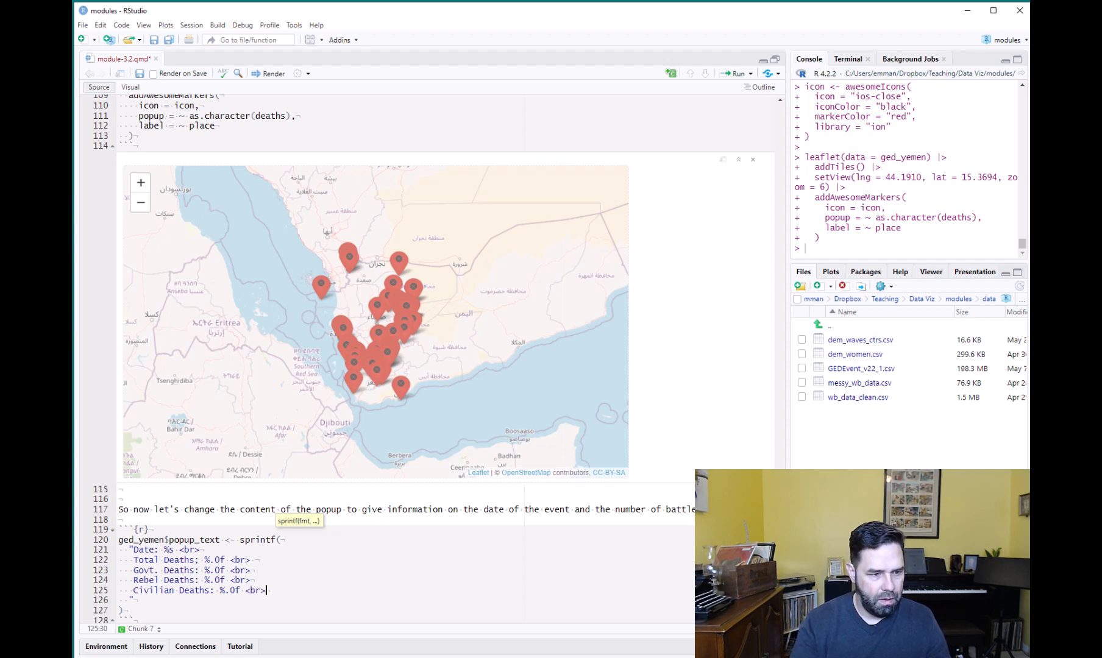
text(,)
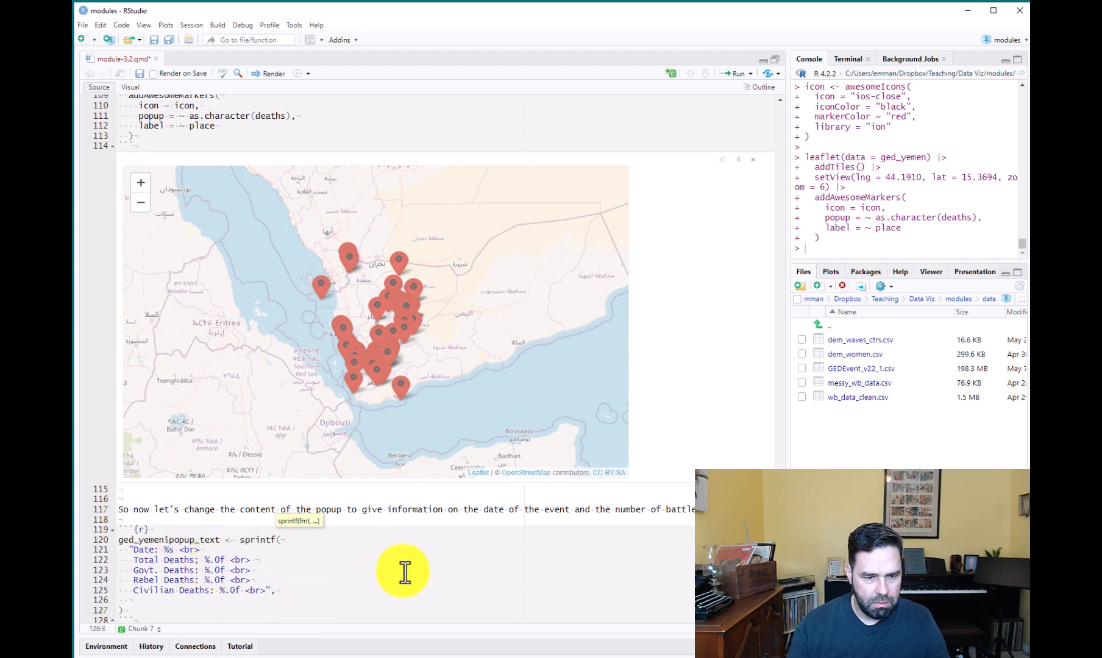
- Pass ged_yemen$date, deaths and gov_deaths as the first sprintf arguments
text(ged_y)
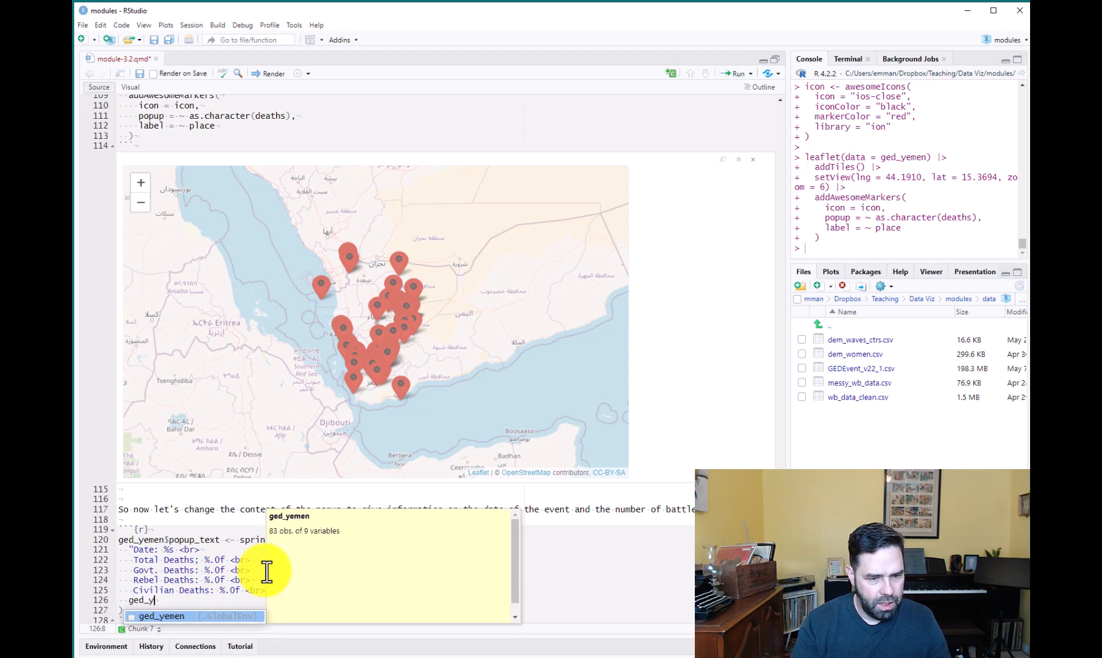
text(n)
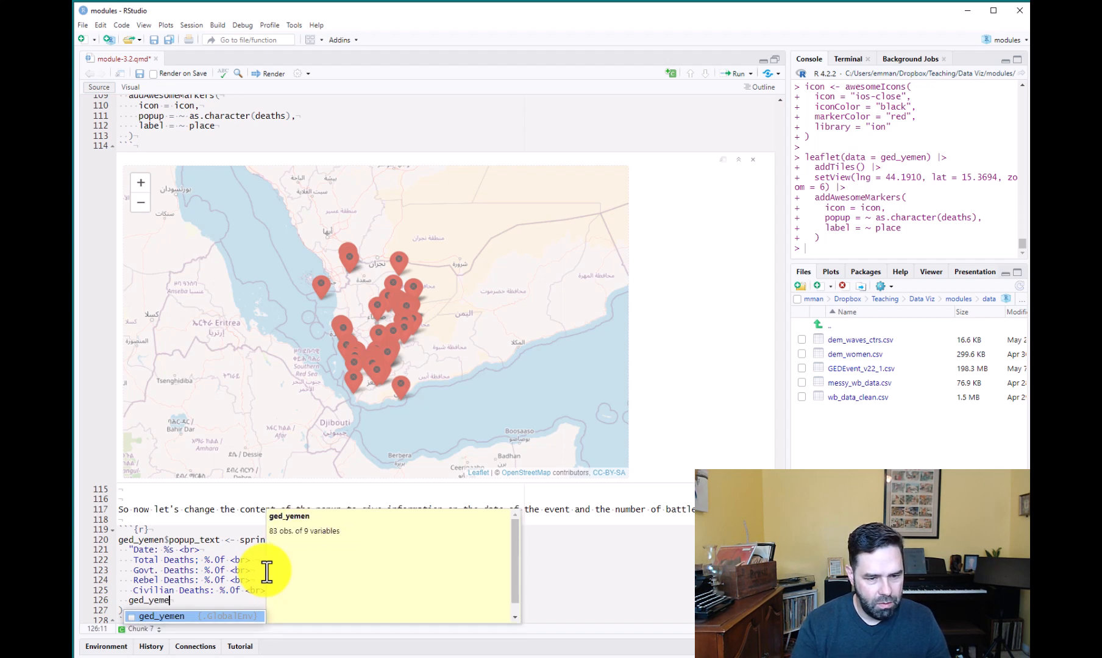
text(n$date,)
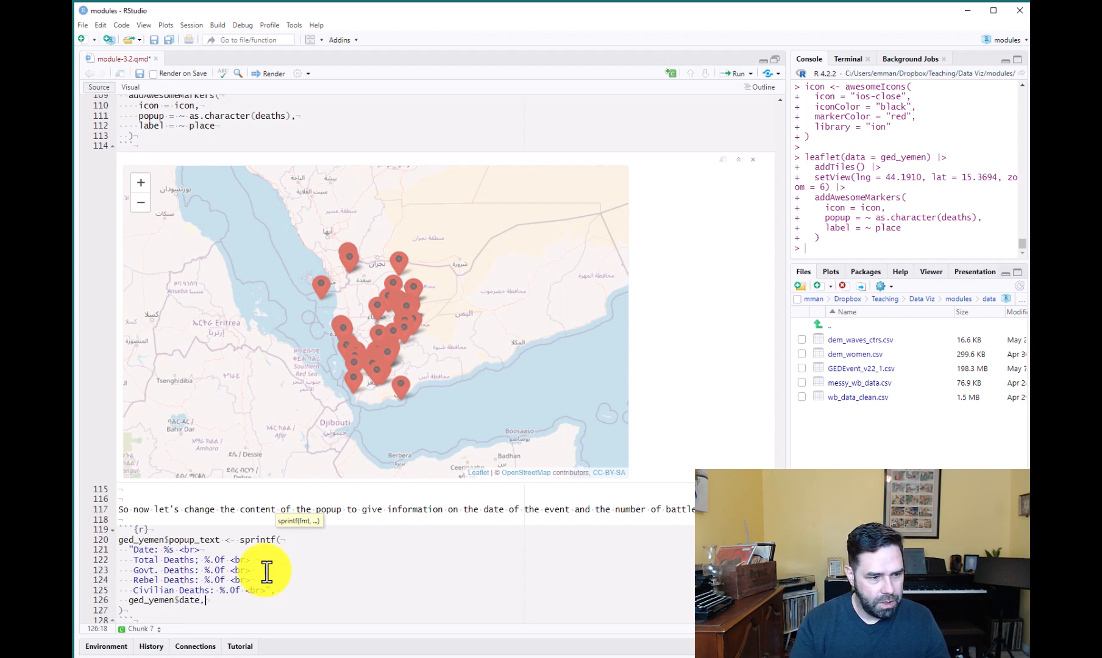
key(Backspace)
text(g)
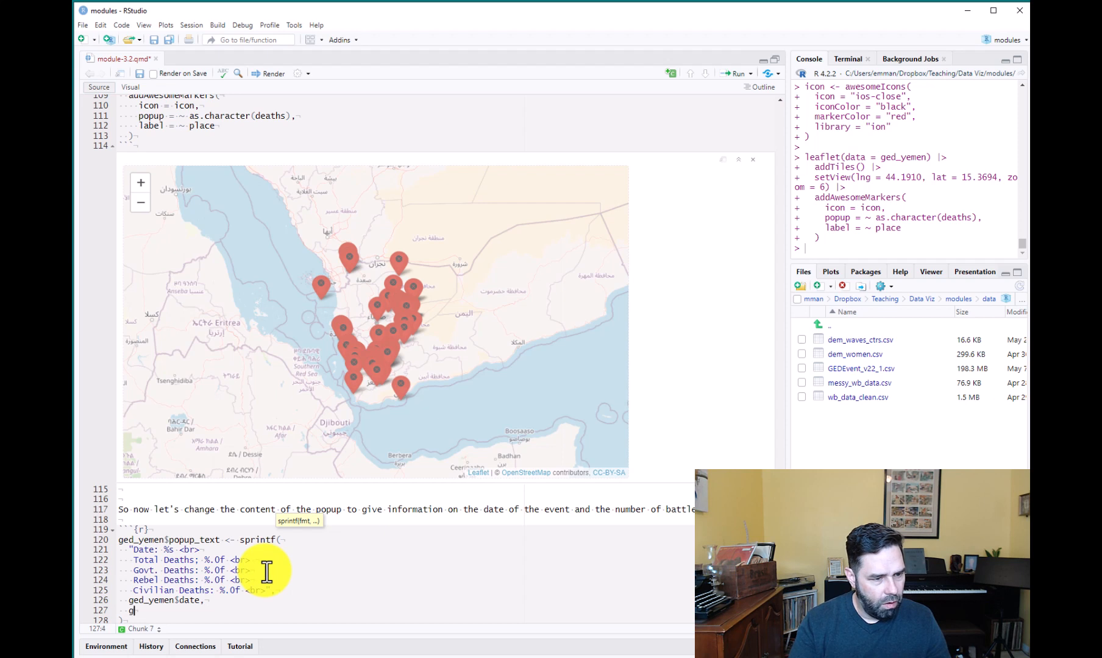
text(ed_y)
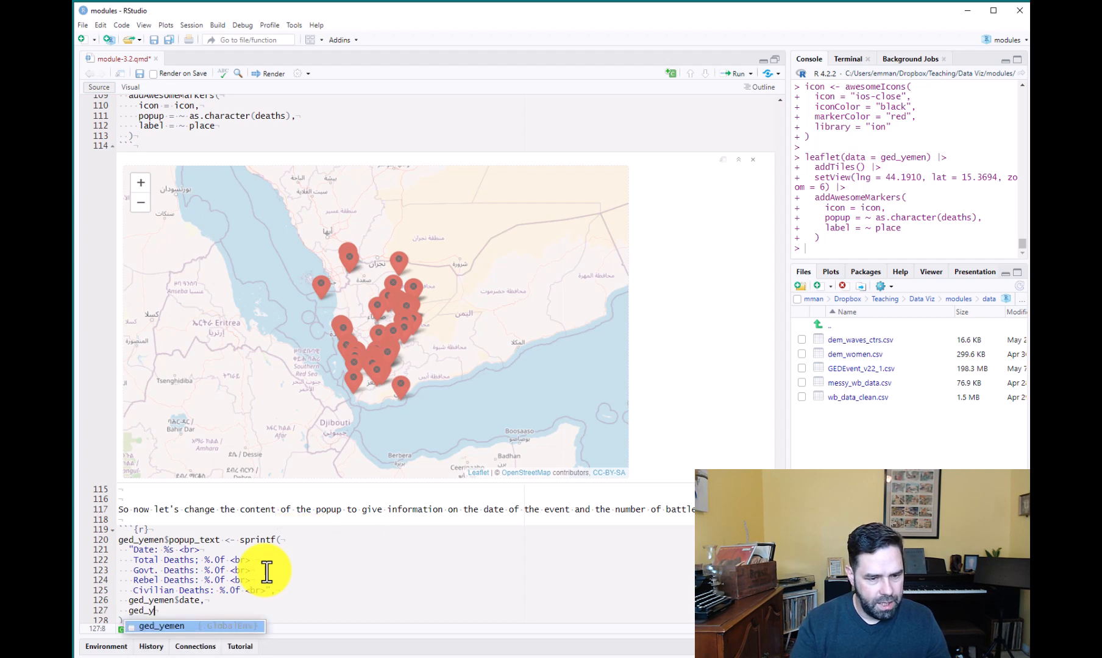
text(emen)
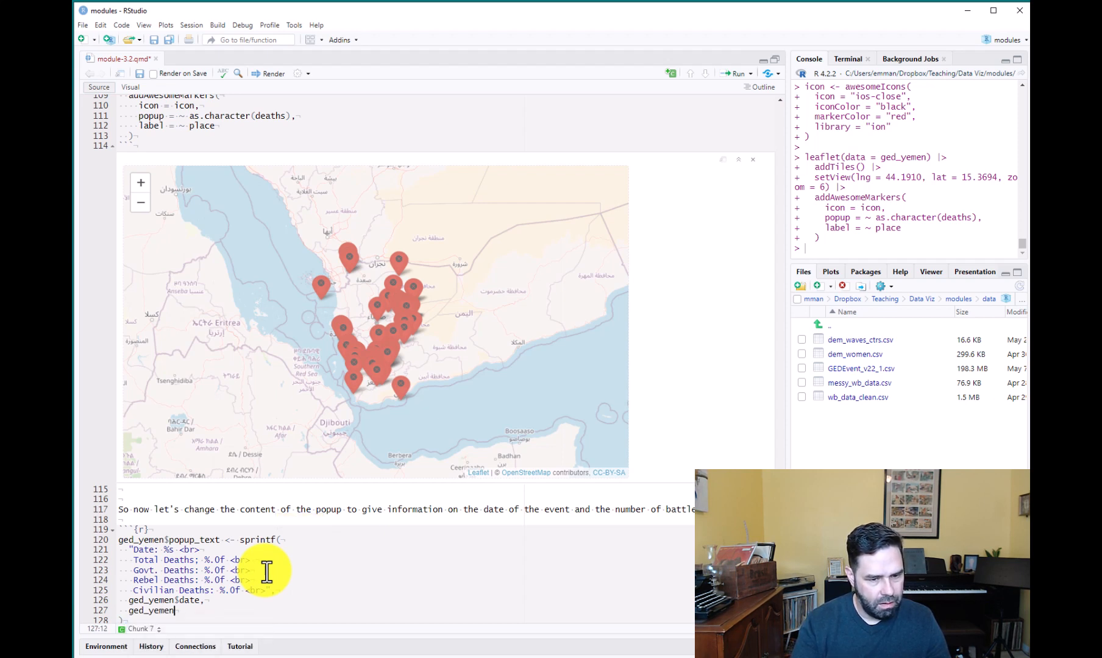
text(deaths,)
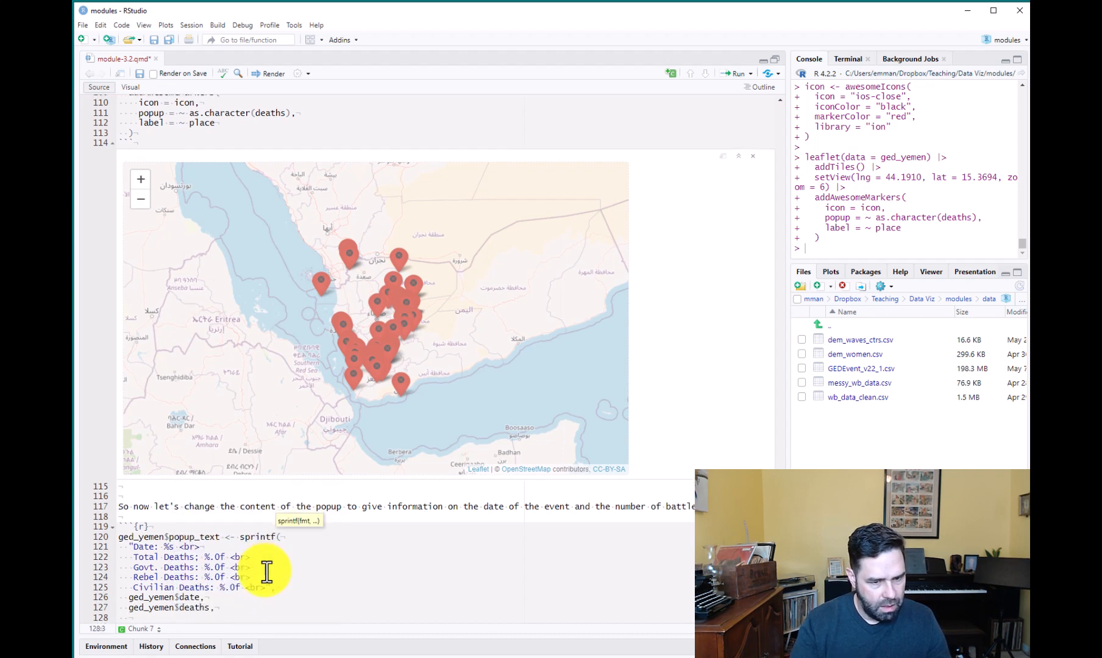
text(ged_))
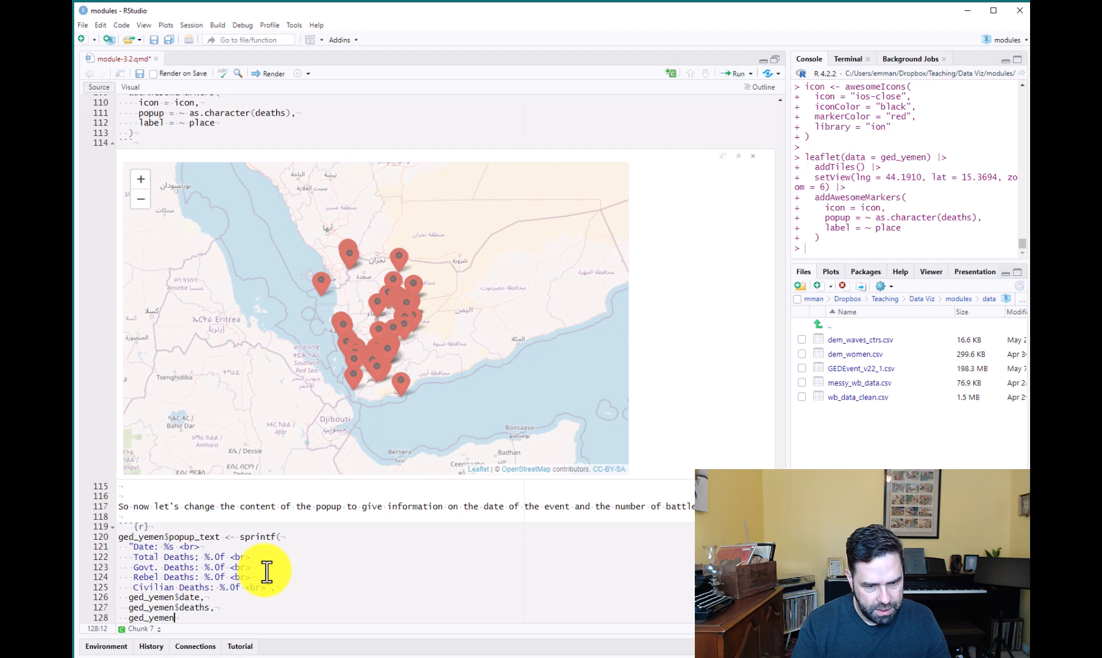
text($gov_deaths,)
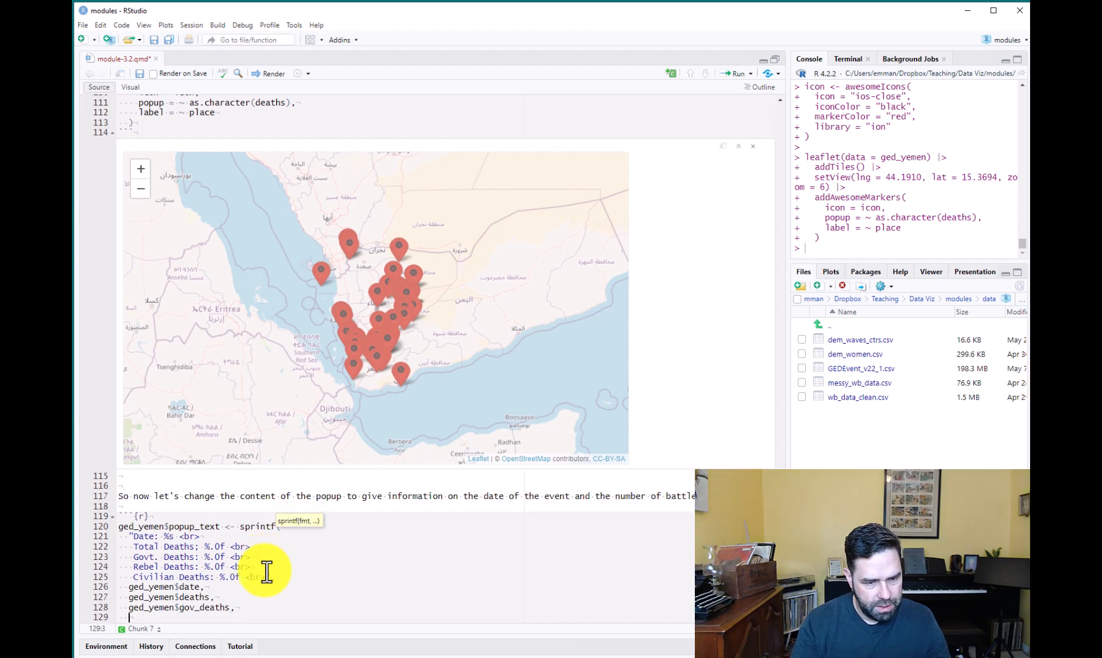
- Pass ged_yemen$rebel_deaths and civilian_deaths to complete the sprintf arguments
text(ged_)
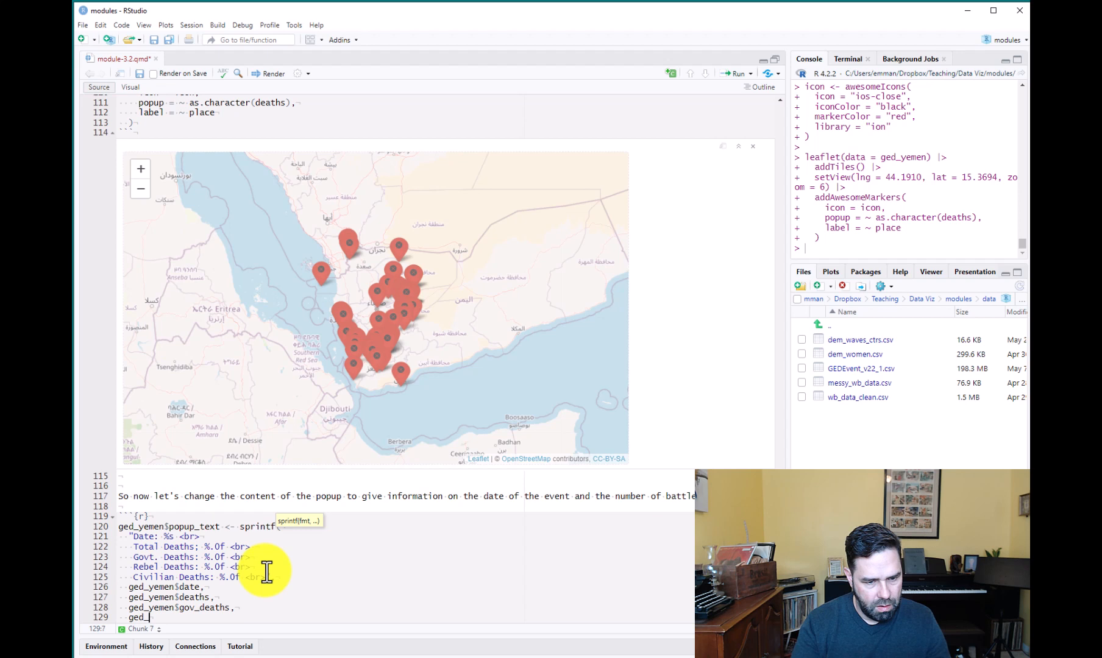
text(yemen$)
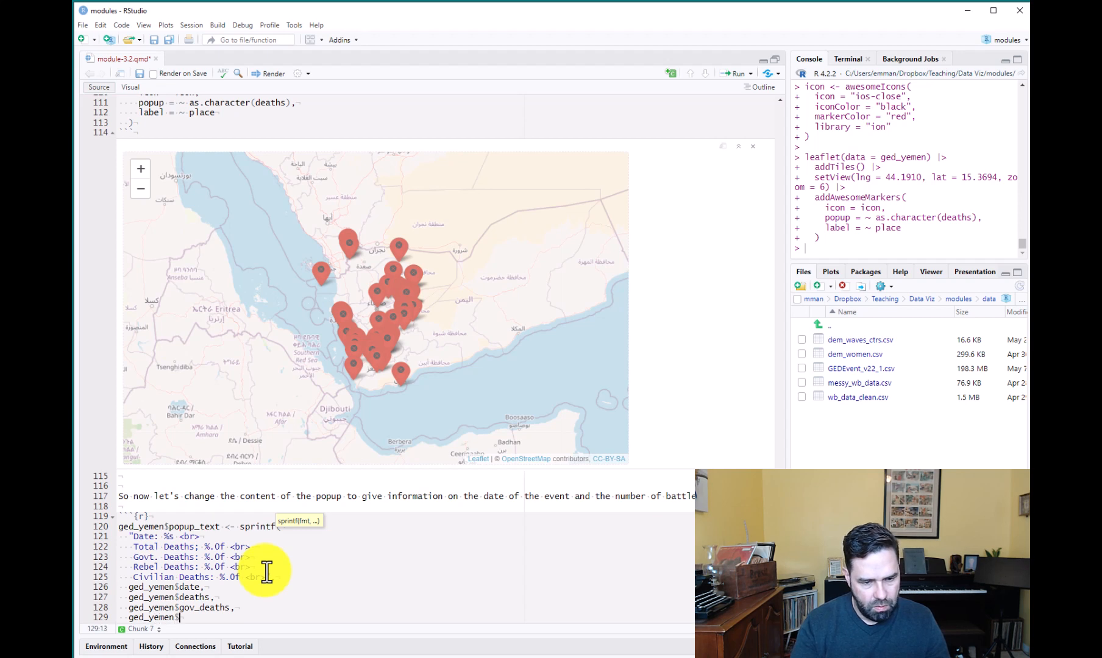
text(rebel_deaths)
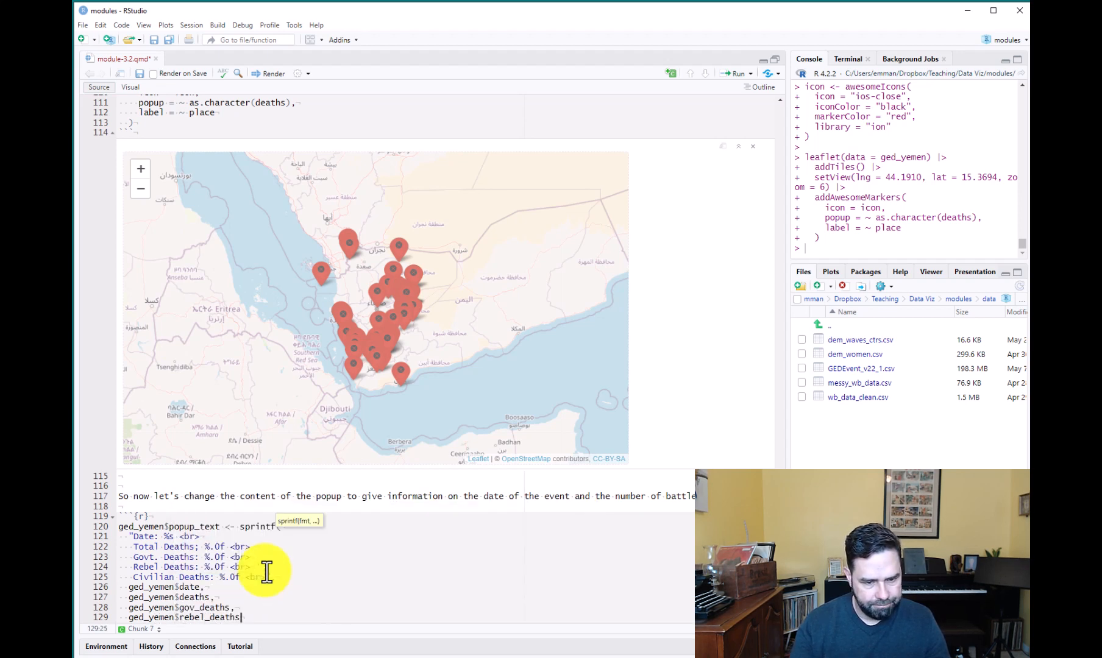
text(g)
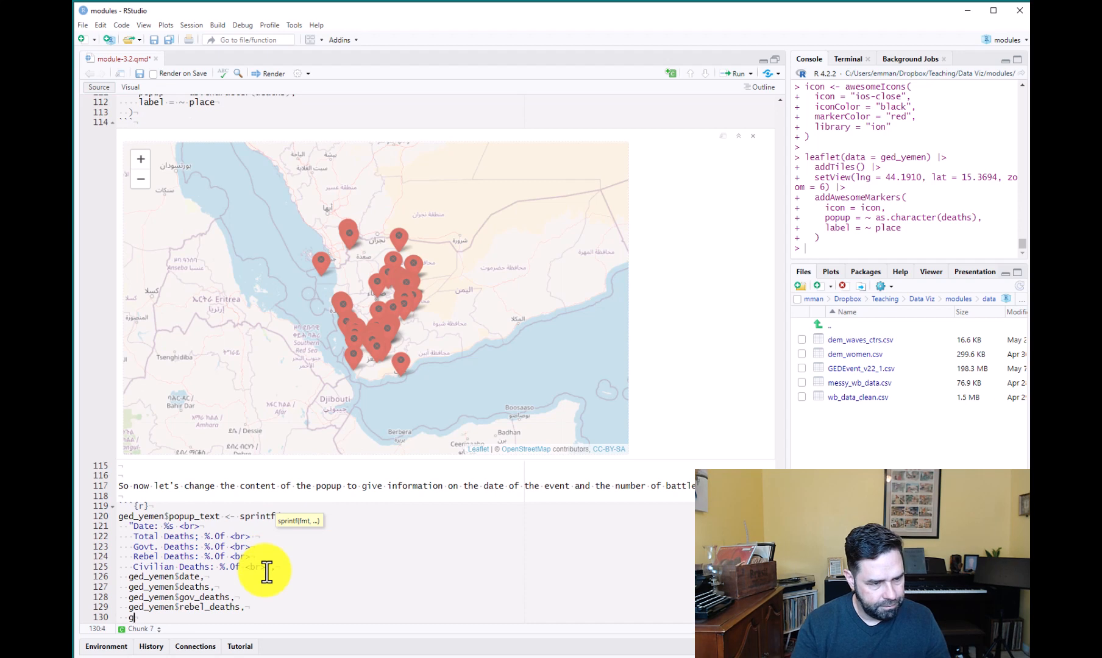
text(ed_yemen)
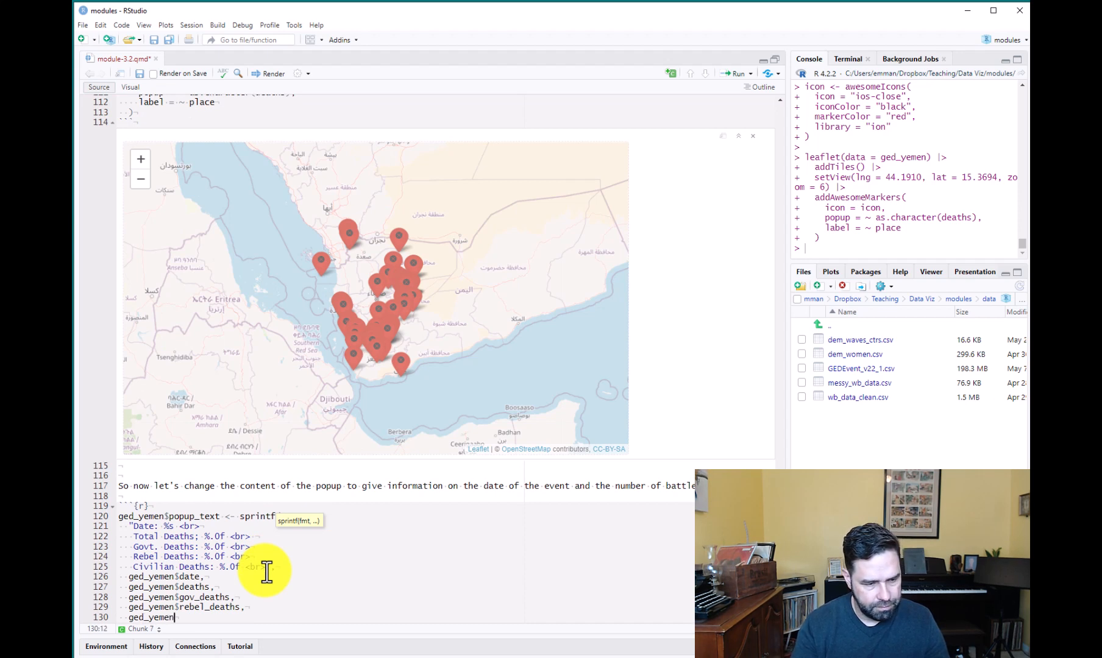
text($civilian_deaths)
text() |>)
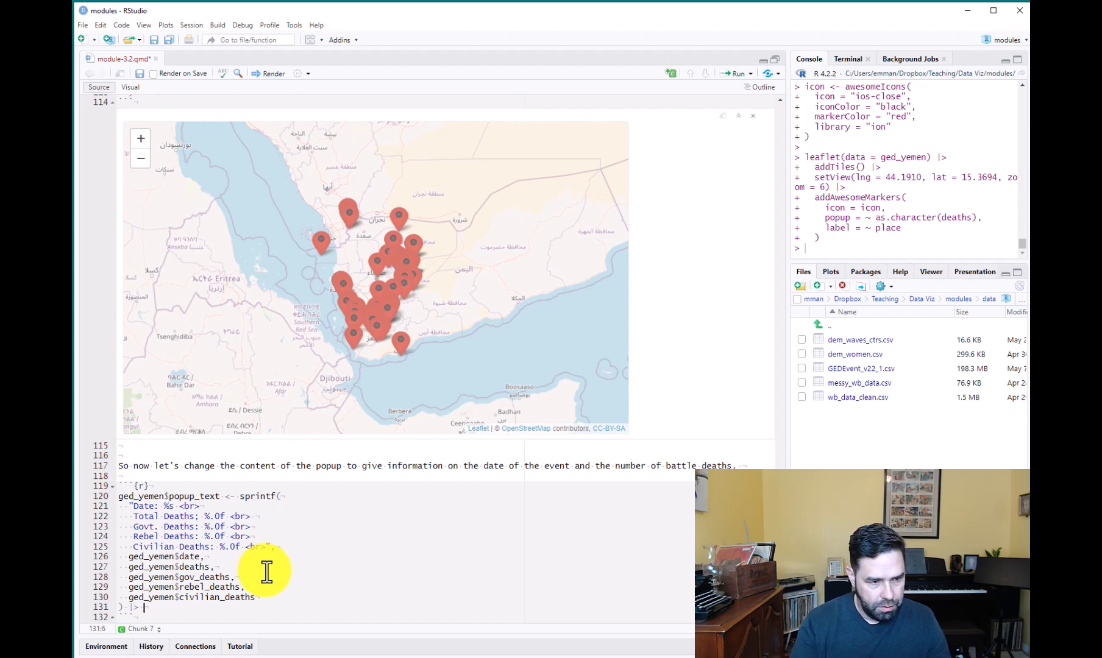
- Pipe the sprintf popup strings through lapply(htmltools::HTML) to make them HTML
text(la)
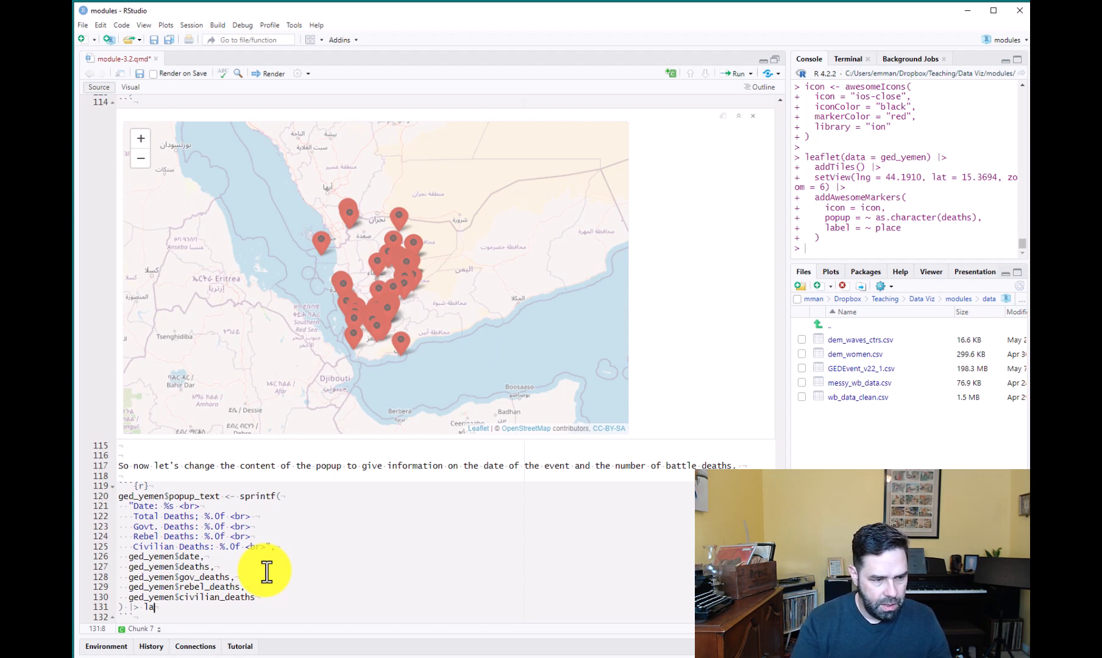
text(pply())
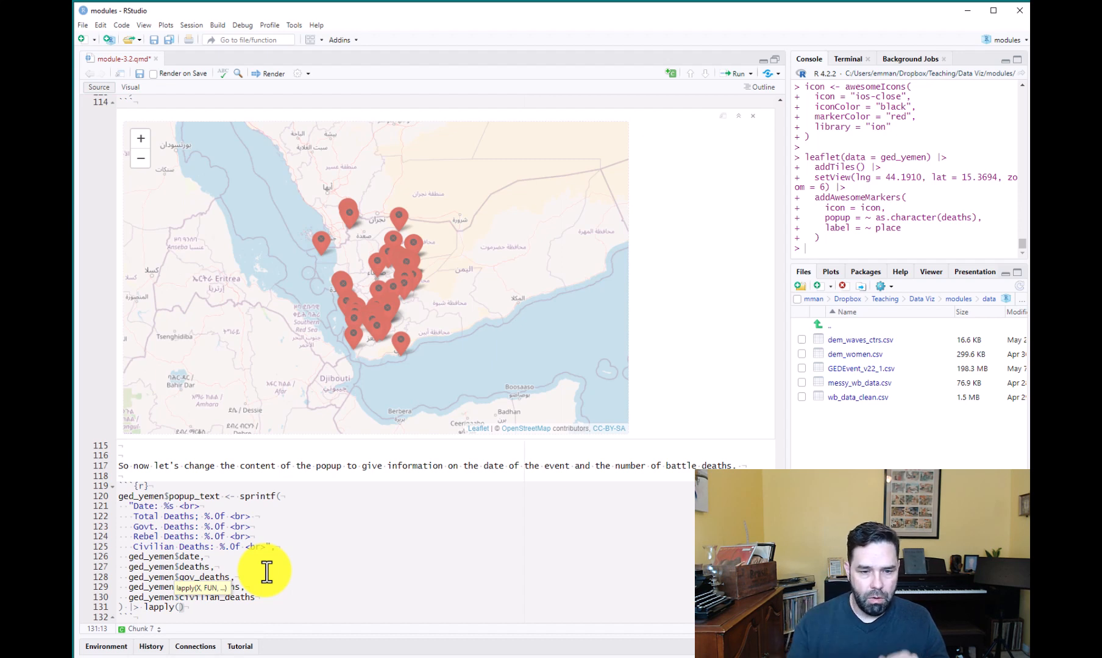
text(htl)
text(glimpse(ged_yemen))
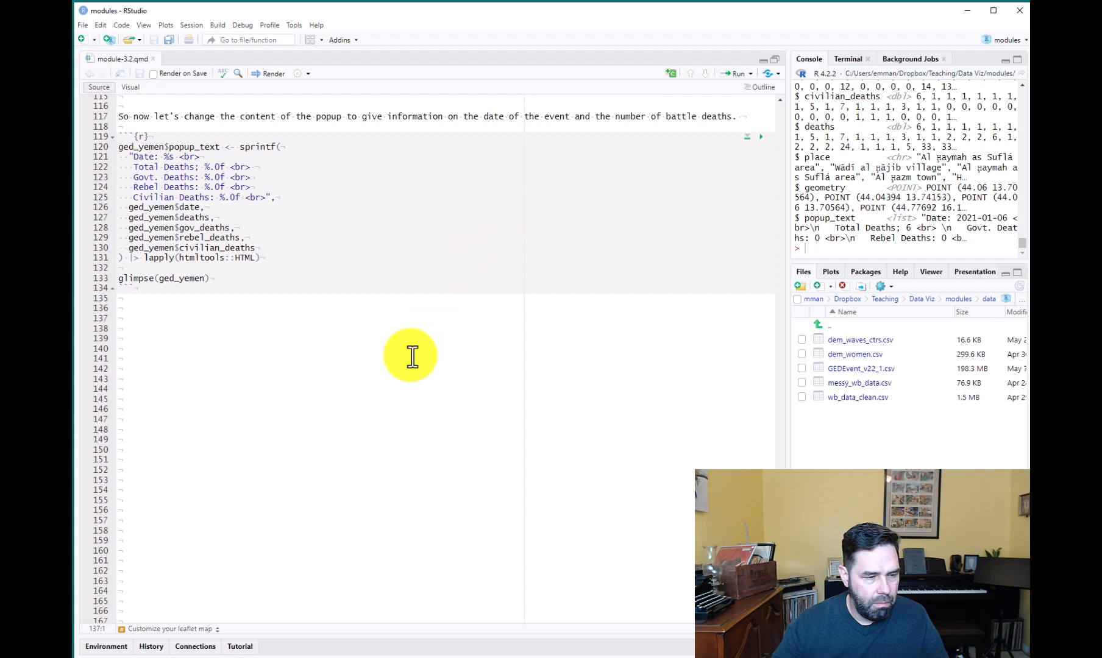
mouse_move(365, 377)
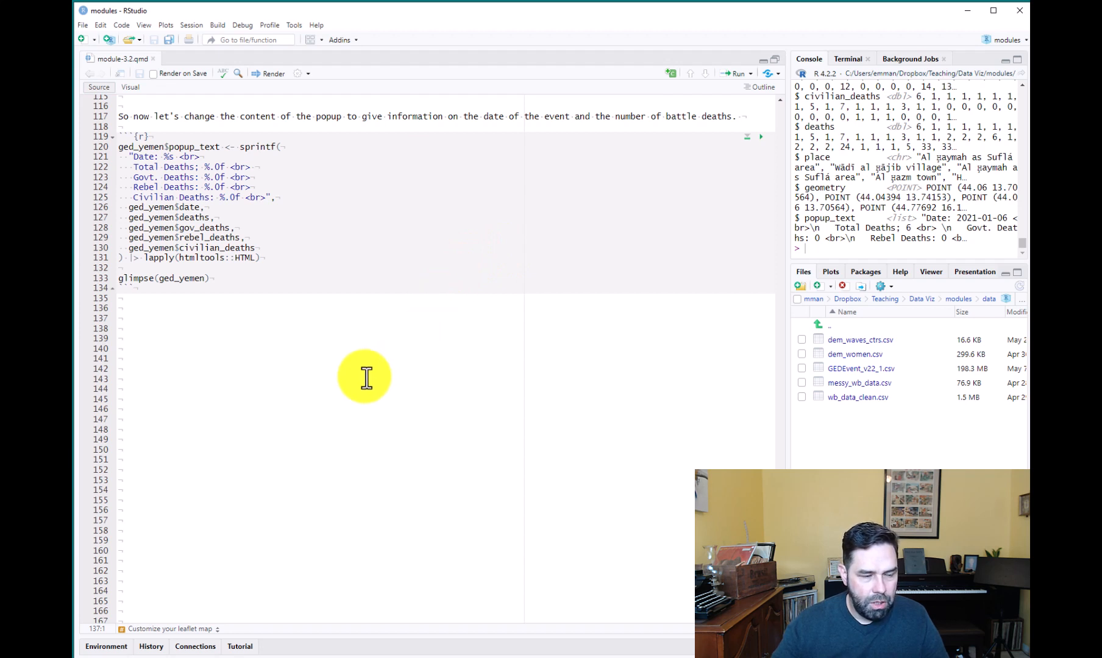
mouse_move(235, 162)
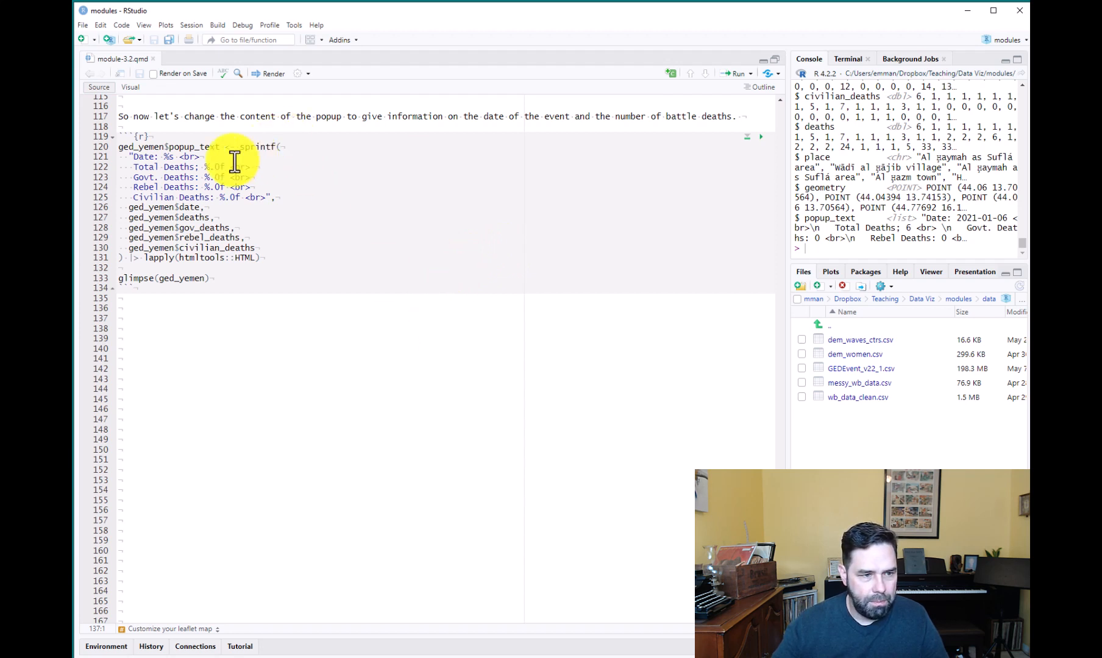
mouse_move(336, 288)
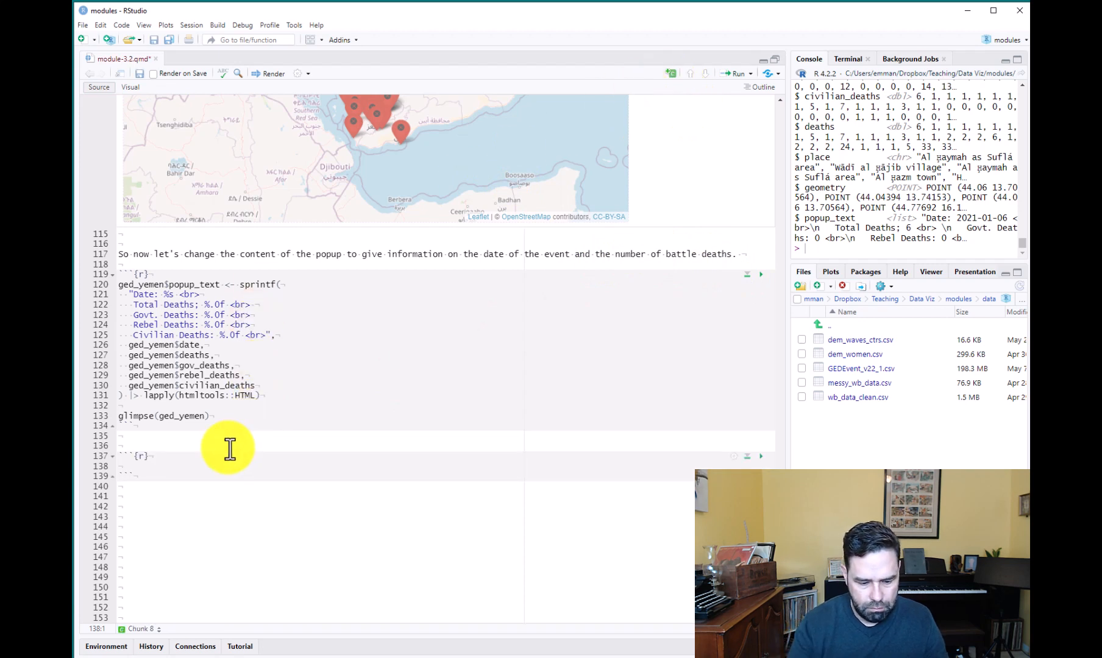
- Label the chunk define_popup and write a new_popup chunk using popup = ~popup_text
text(#|)
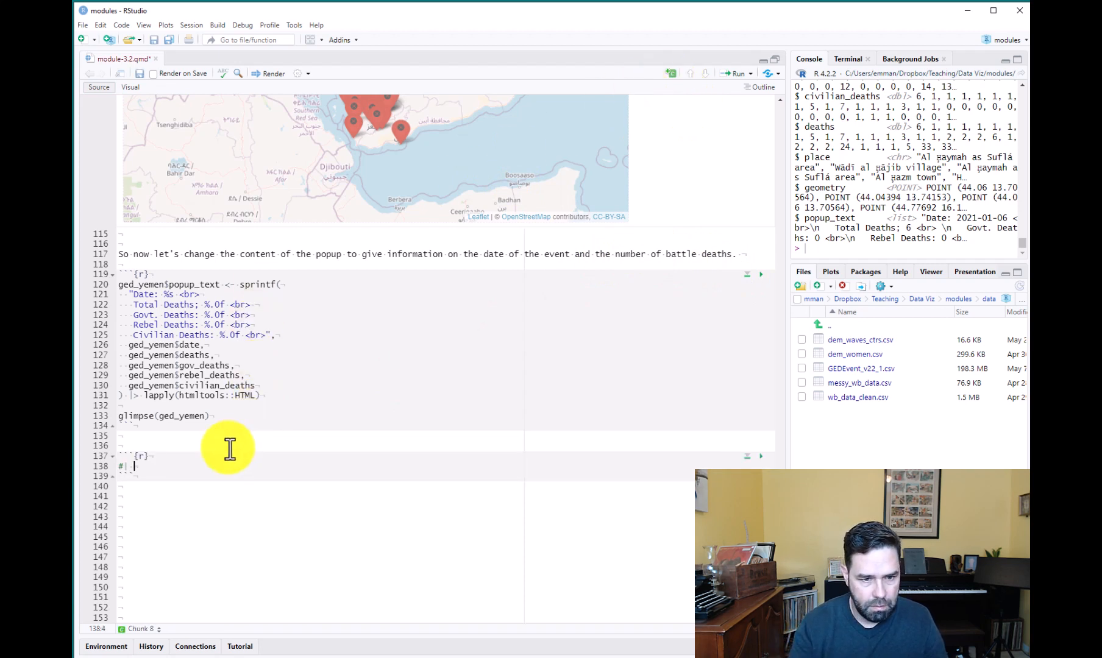
text(label: new_popu)
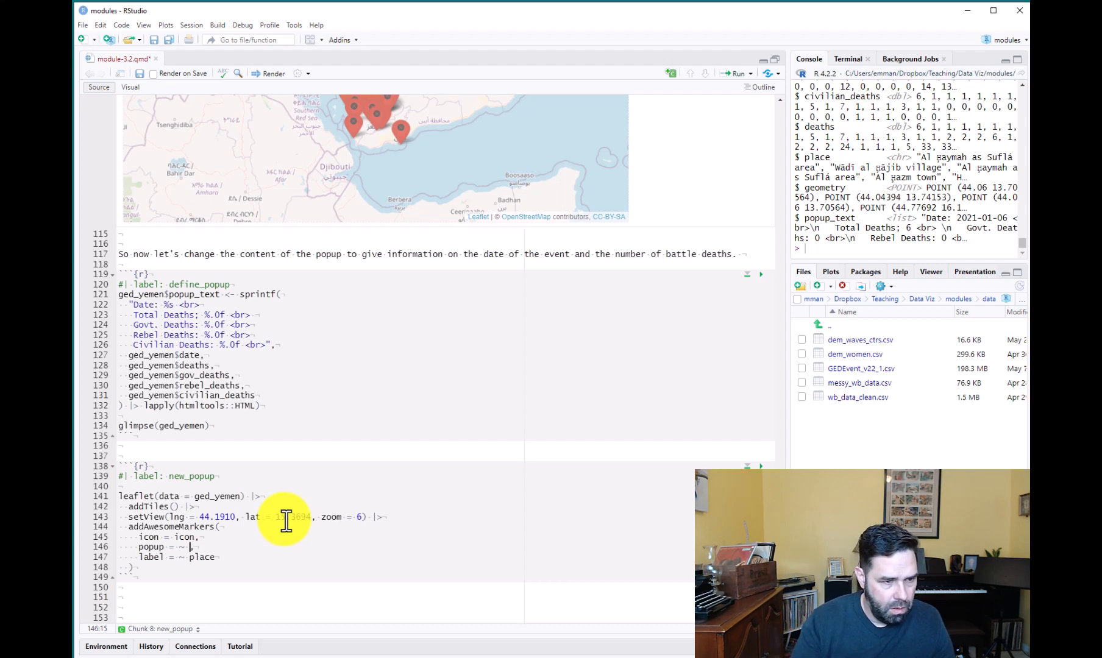
text(popup_text)
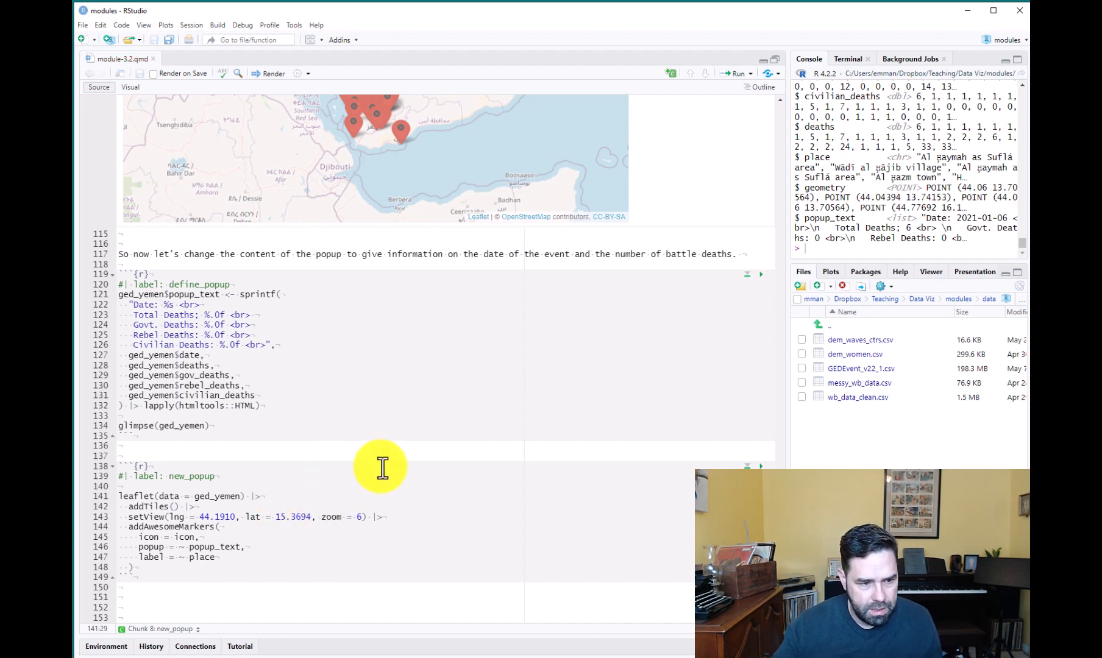
mouse_move(577, 490)
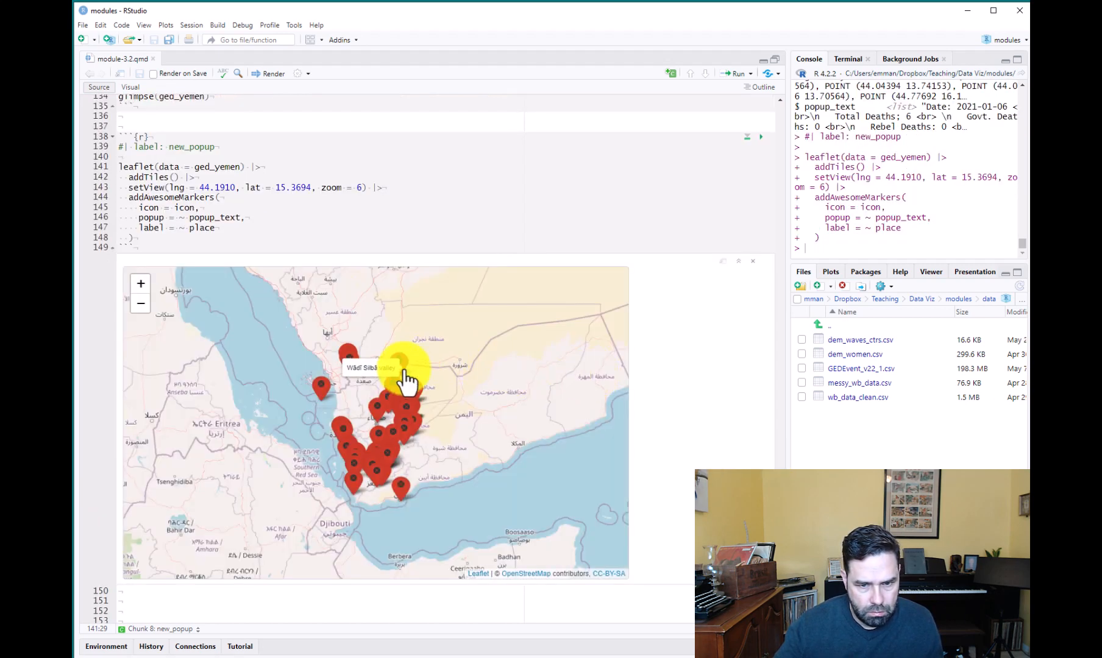
- Check a marker's popup shows the date with total, government, rebel and civilian deaths
click(405, 372)
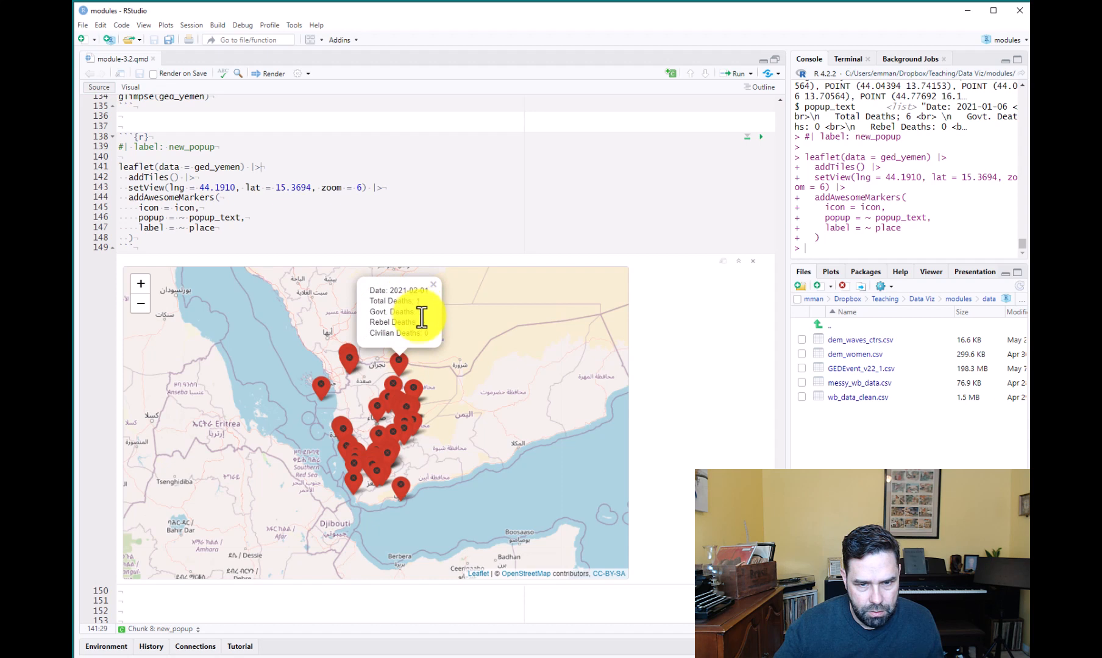
mouse_move(410, 322)
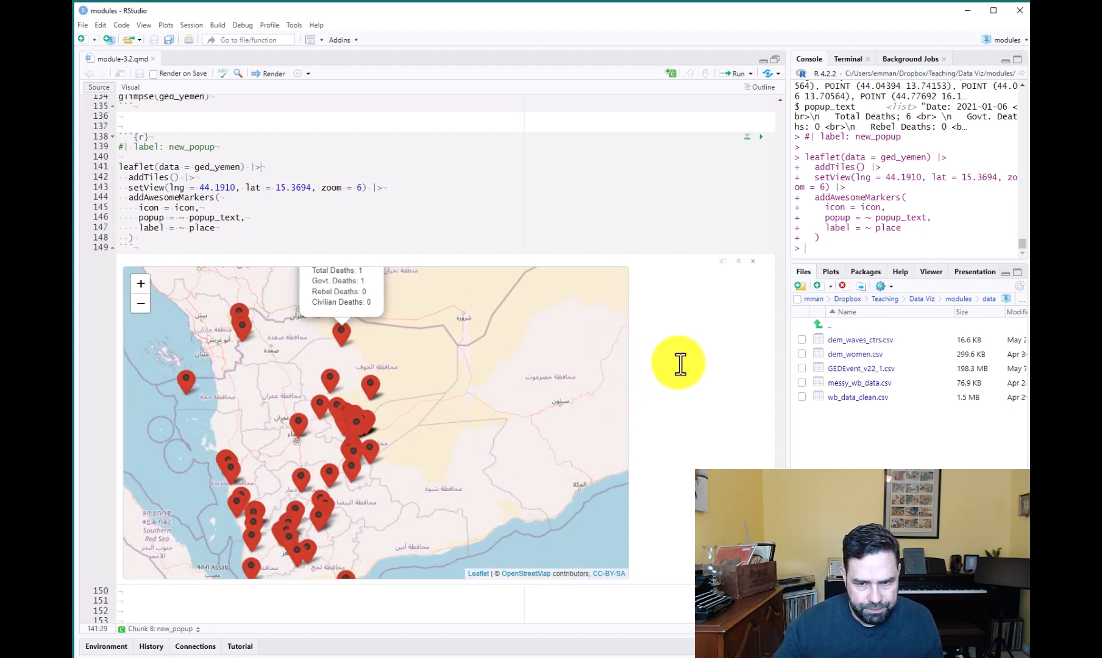
mouse_move(747, 326)
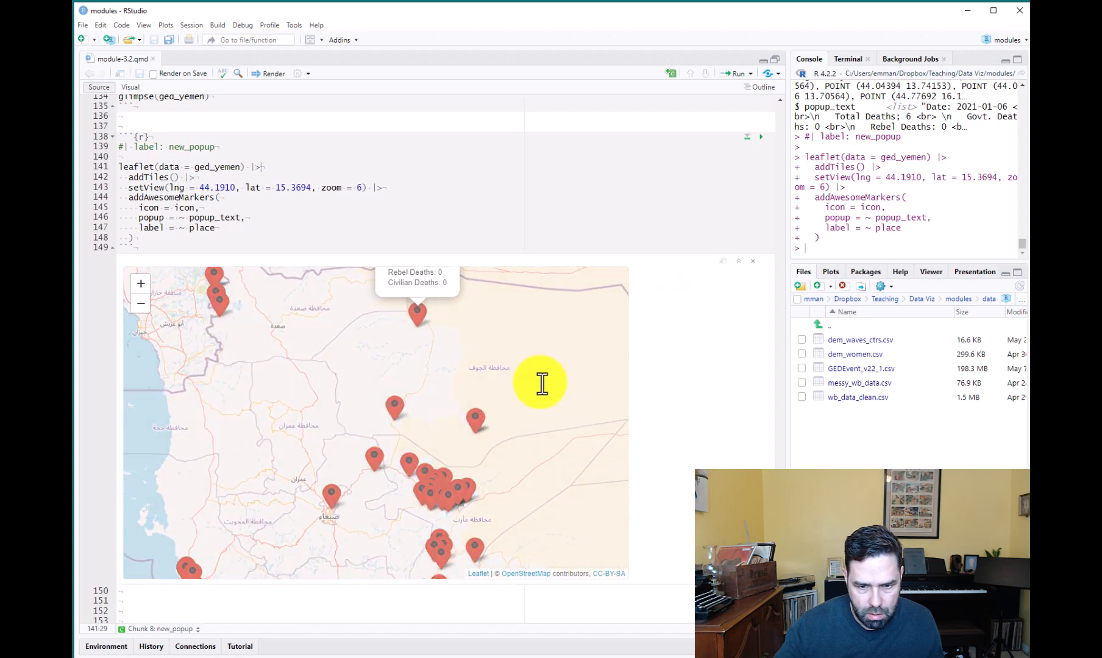
mouse_move(476, 419)
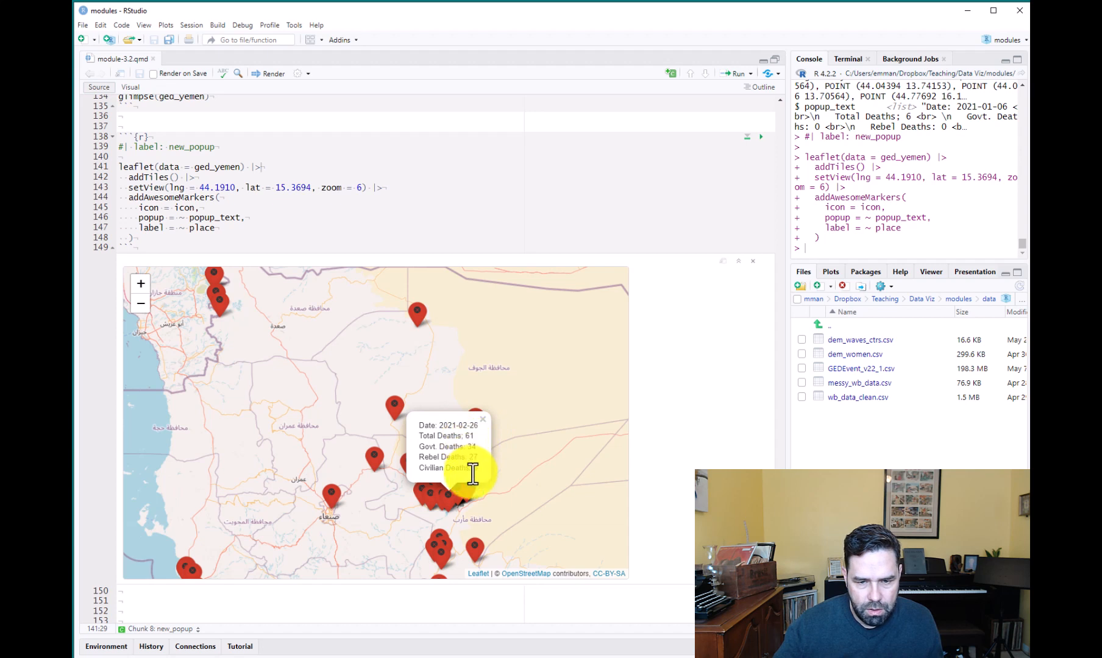
mouse_move(489, 463)
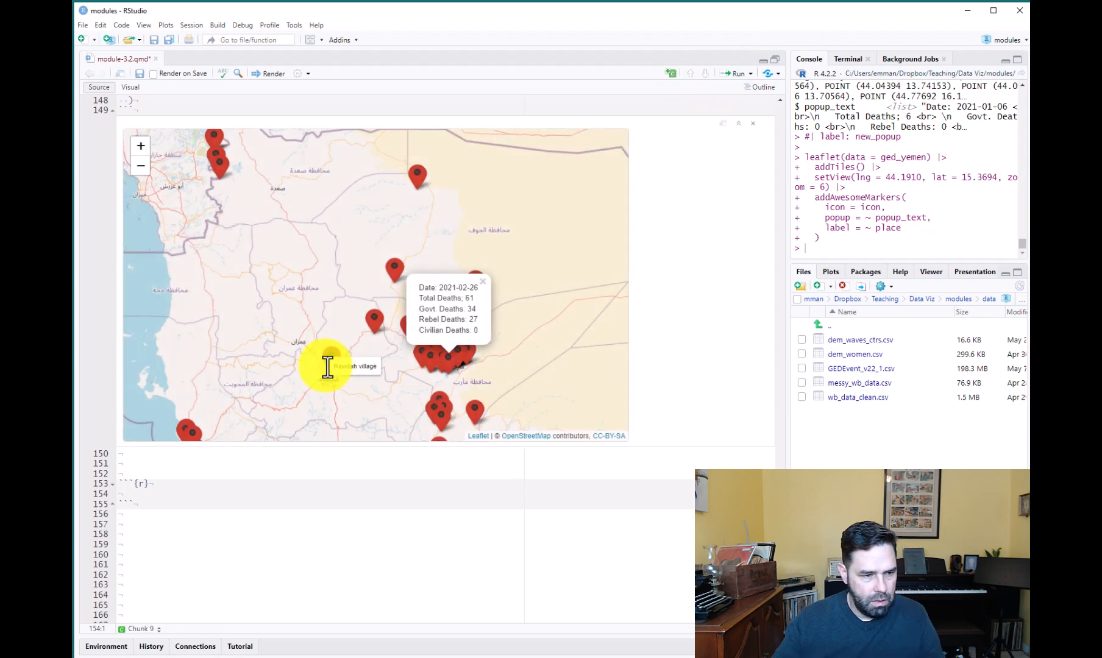
- Write ged_yemen |> filter(place == "Marib Dam") to return the single matching event
text(ged)
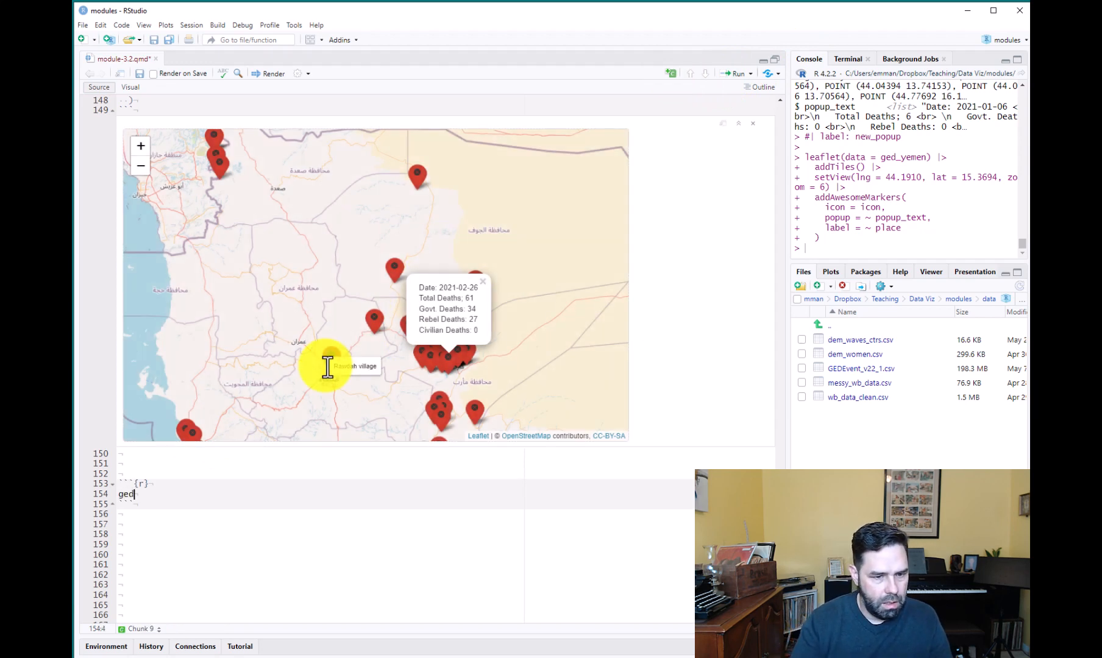
text(_yemen |>)
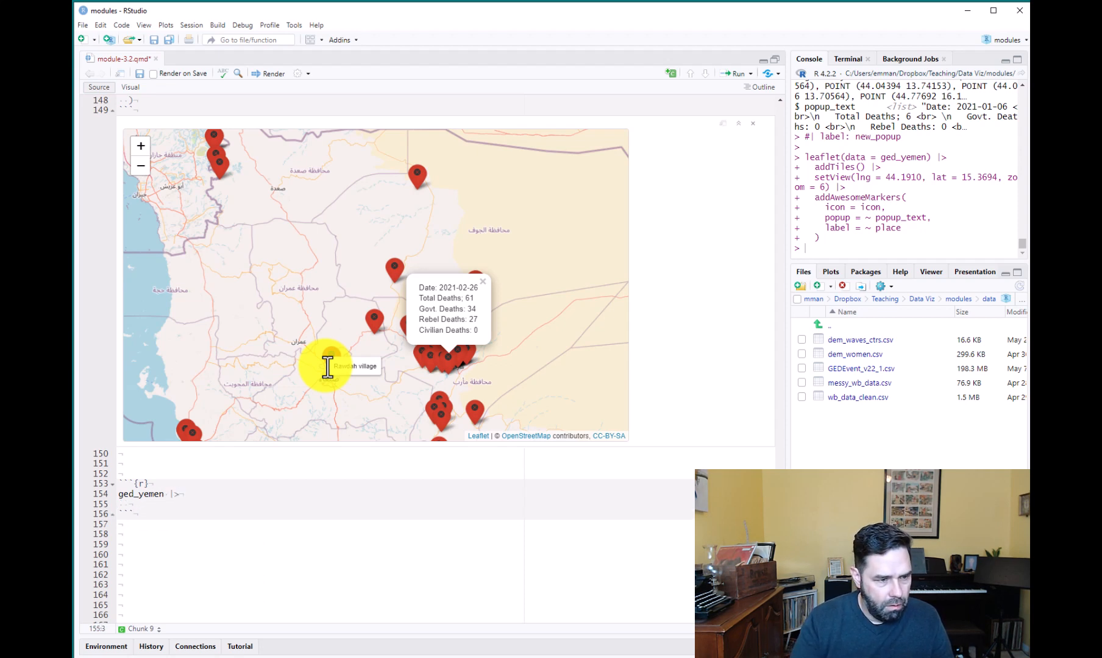
text(filter()
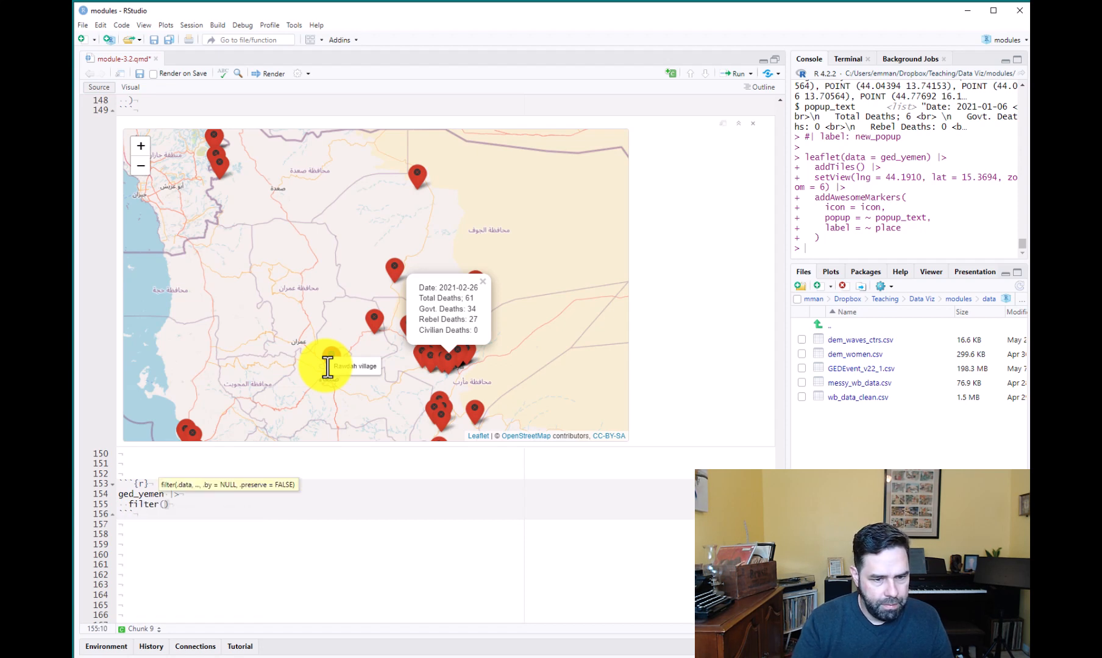
text(place)
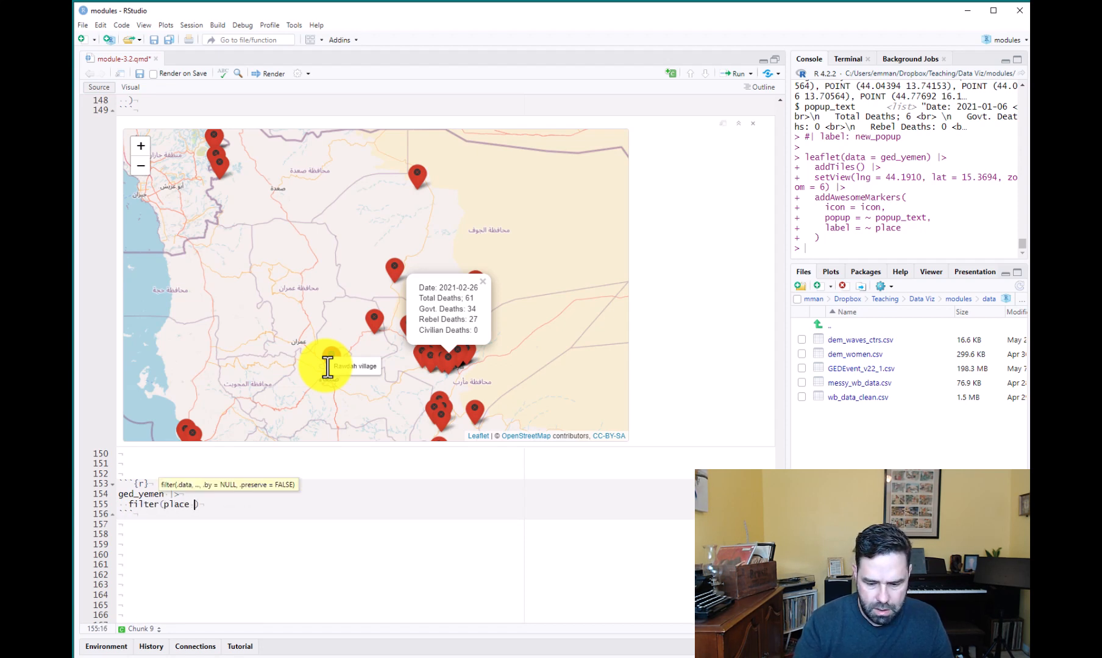
text(== "")
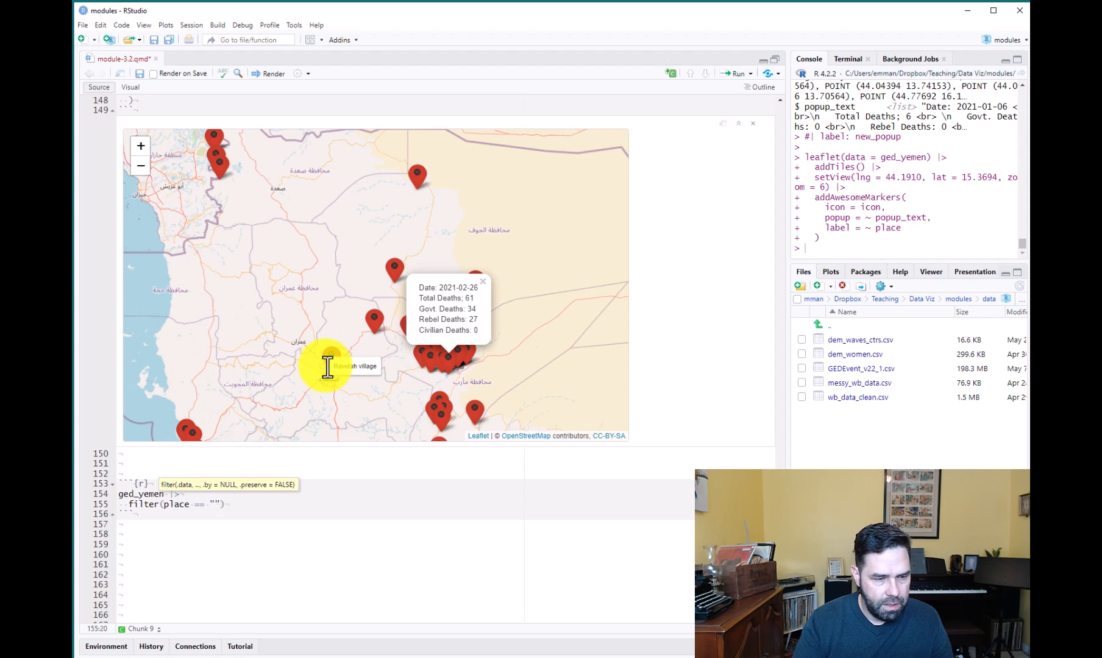
text(Marib D)
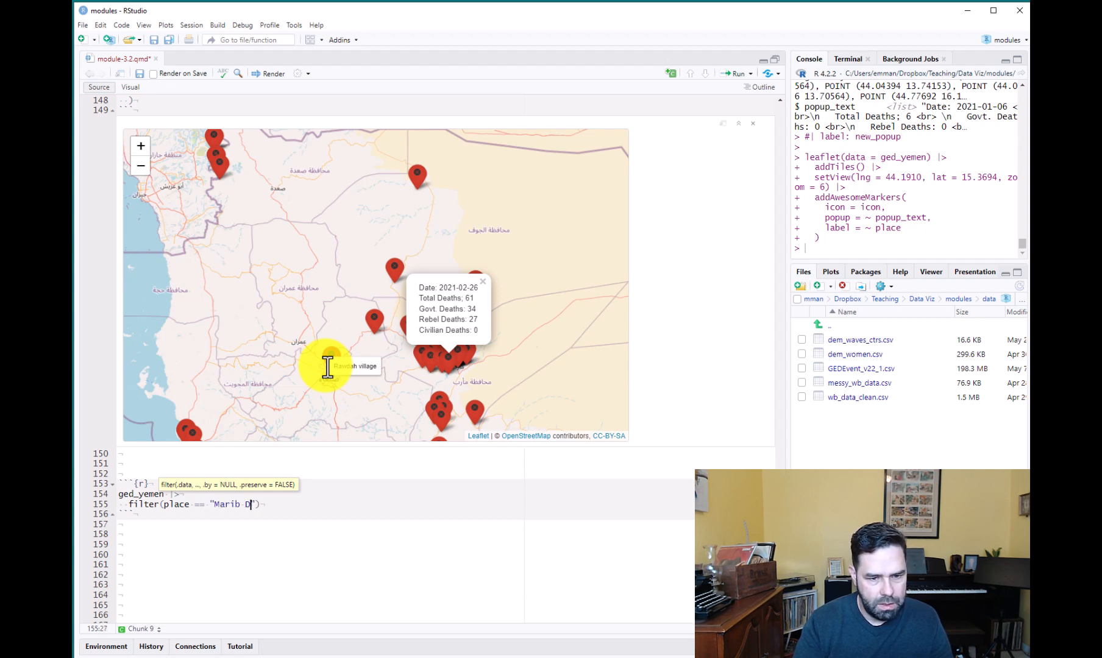
text(am)
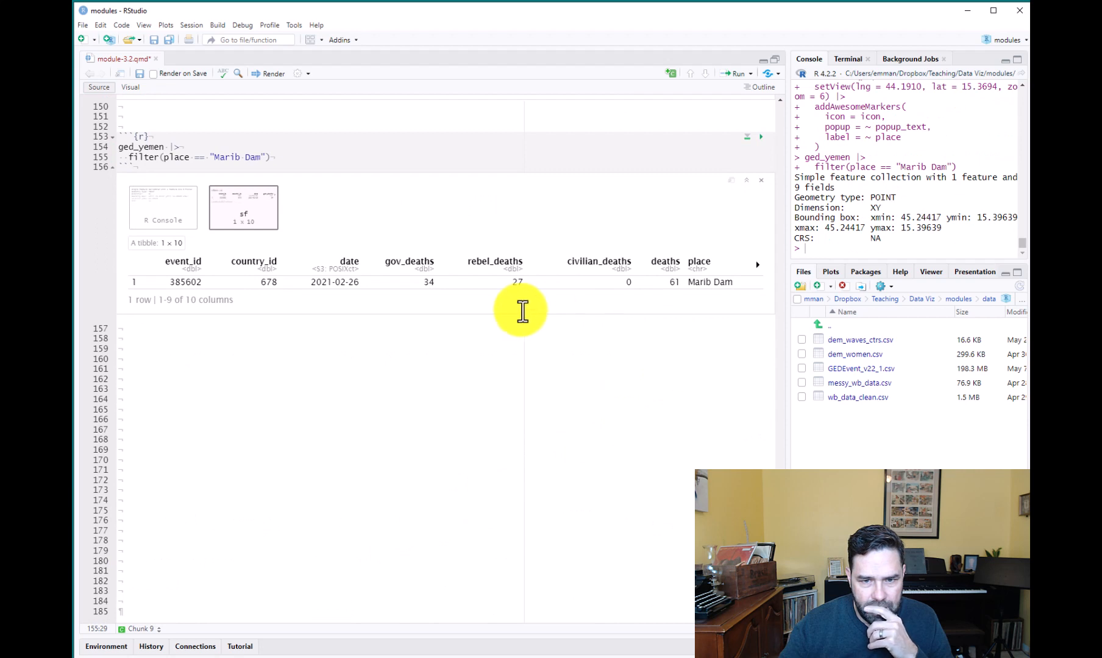
mouse_move(435, 284)
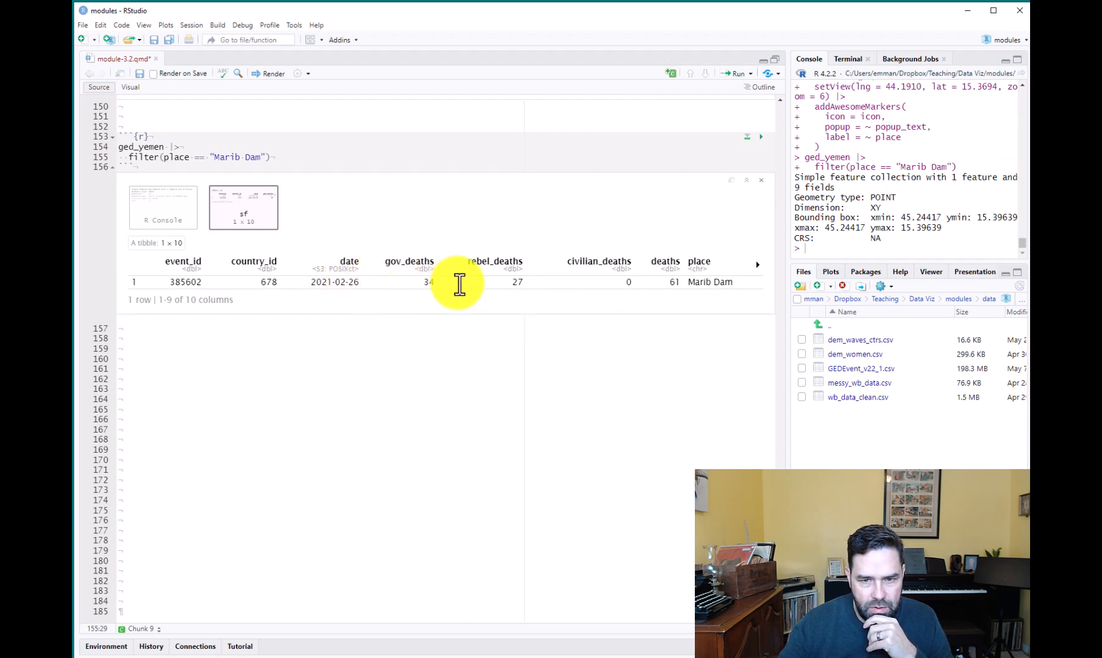
mouse_move(553, 283)
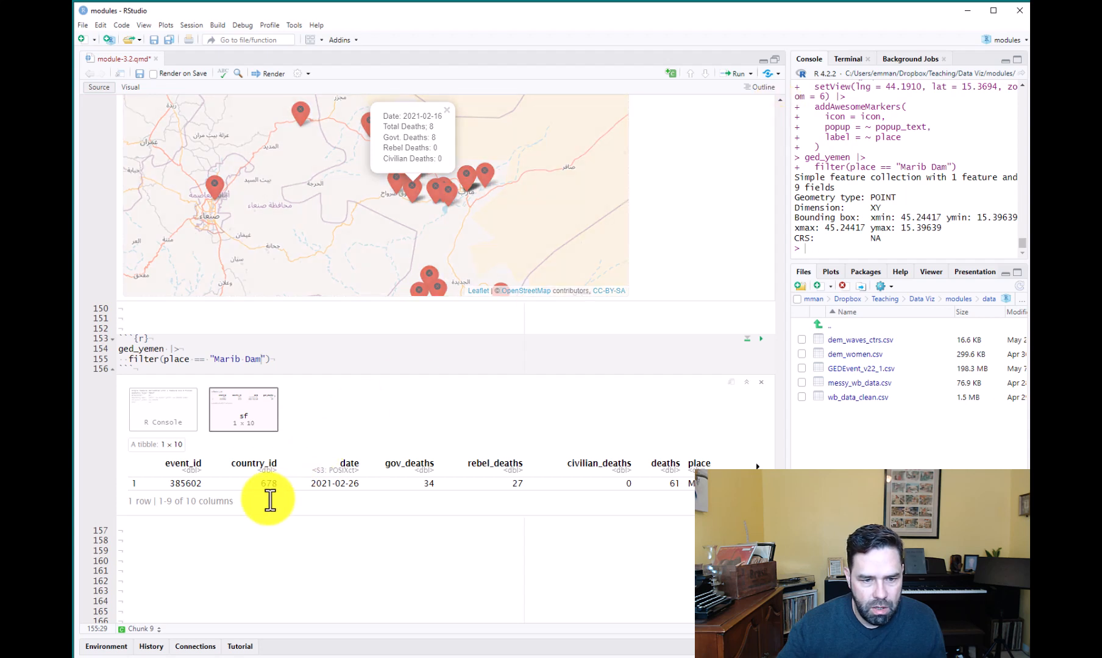
mouse_move(298, 345)
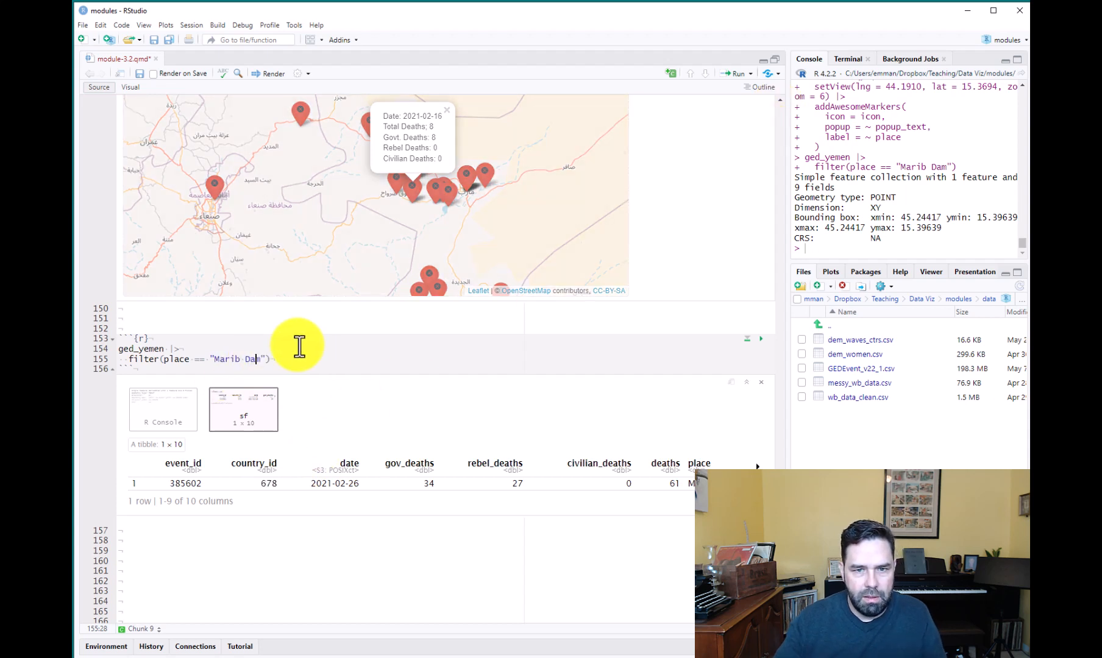
mouse_move(344, 395)
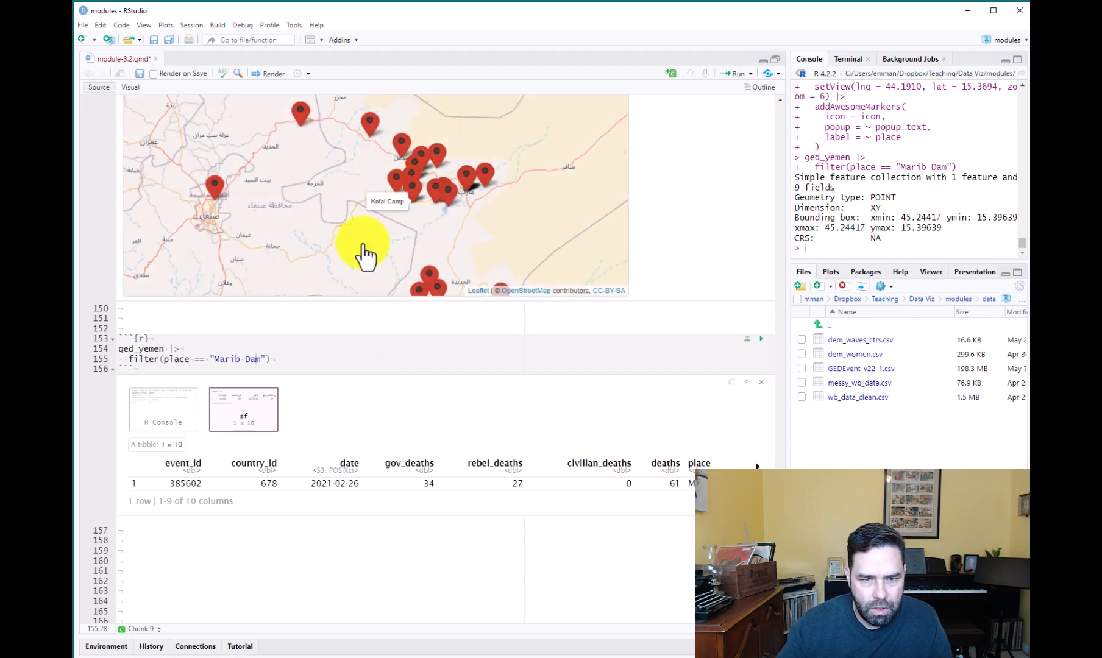
mouse_move(260, 331)
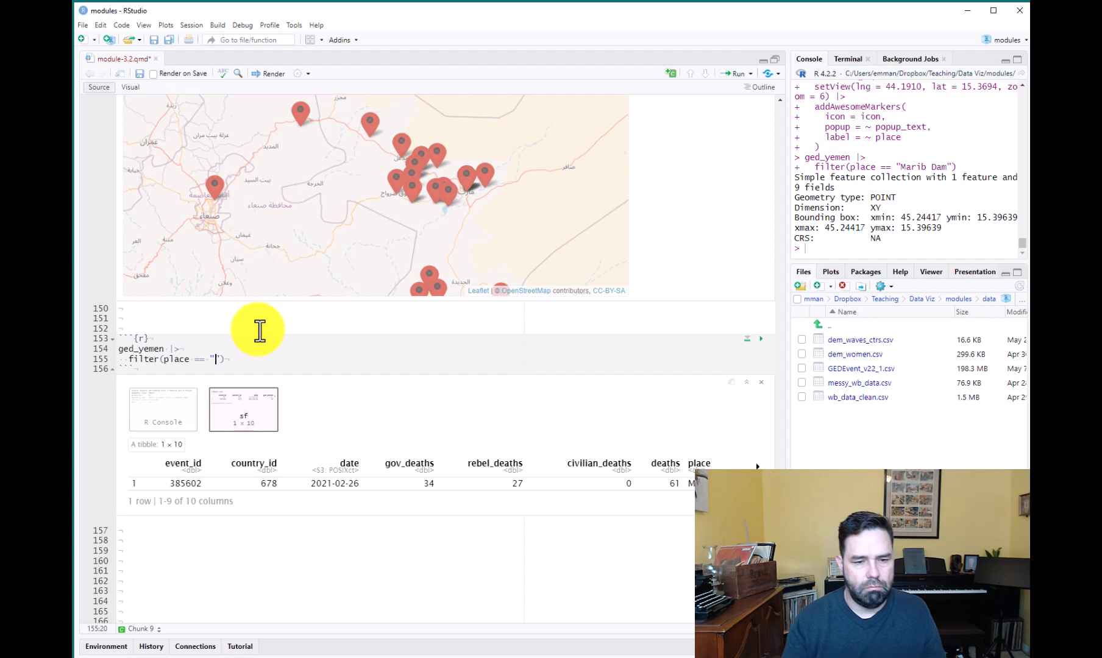
- Filter to "Kofal Camp", run it for its two events, and check the Kofal Camp marker popup
text(Kofal cal)
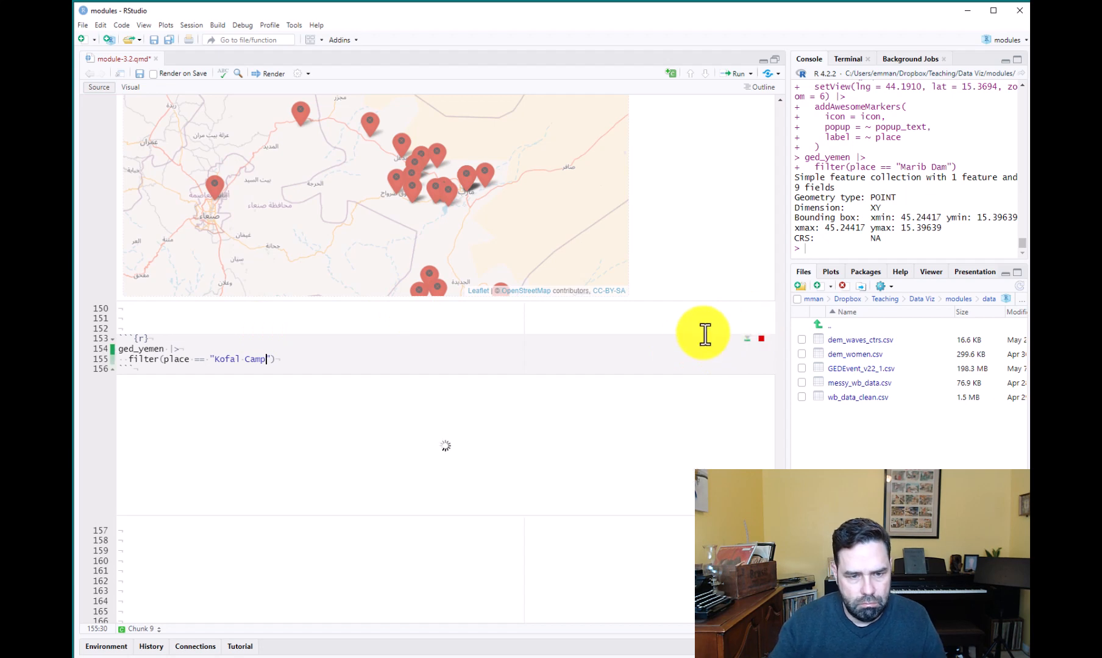
click(759, 338)
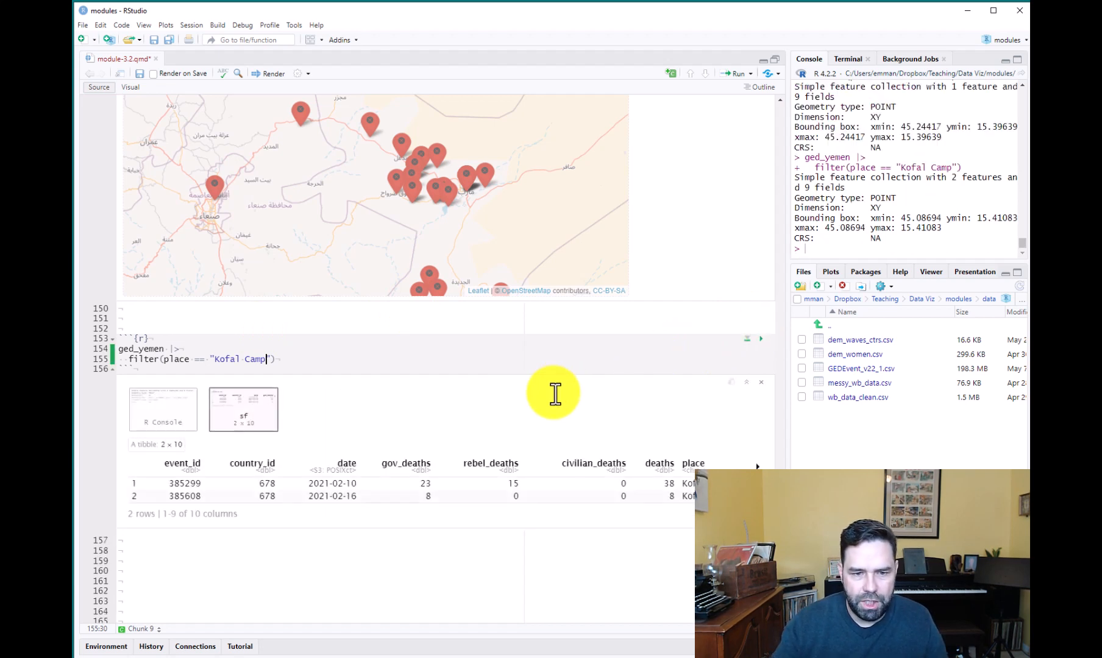
mouse_move(616, 419)
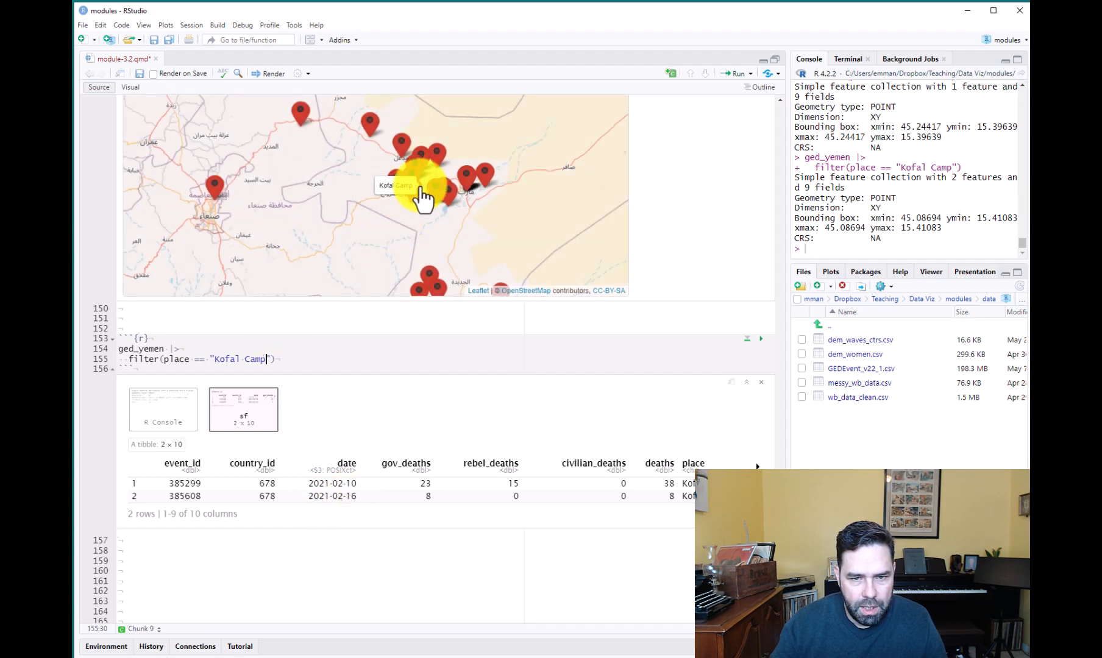
click(422, 190)
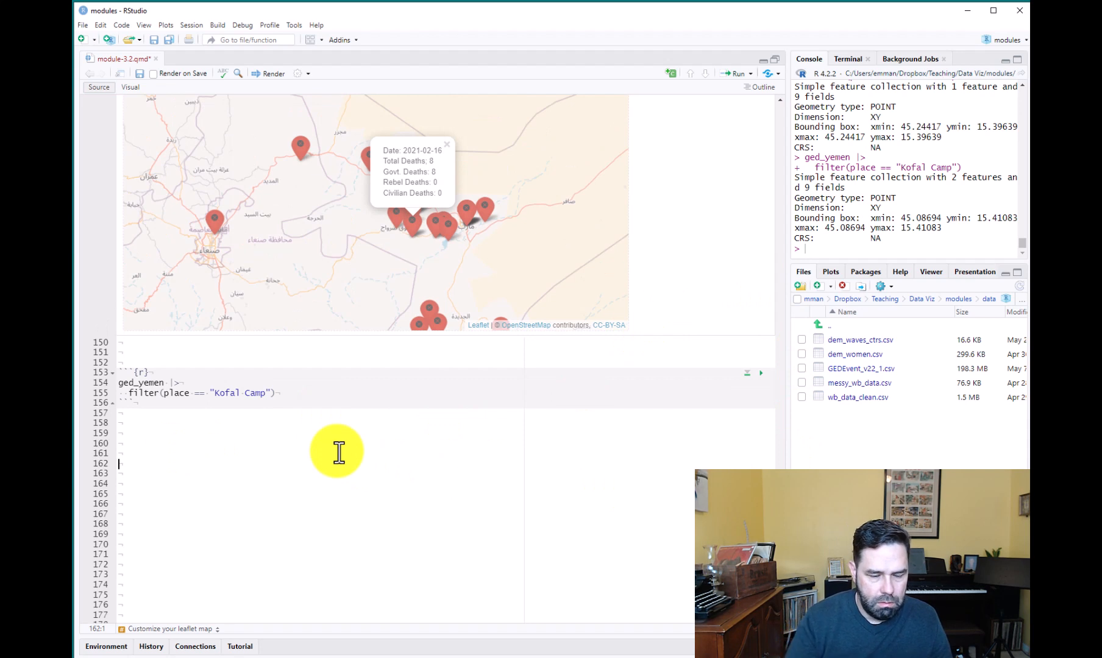
- Write the "Let's change the basemap" note above a pasted copy of the map chunk
text(Let's change the bas)
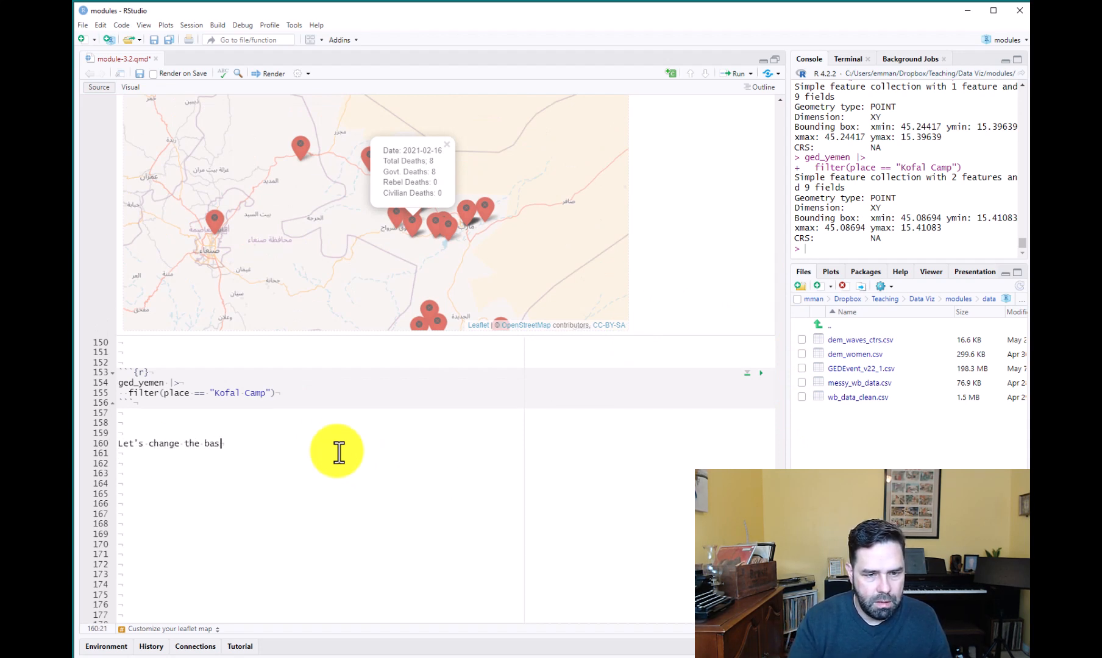
text(e)
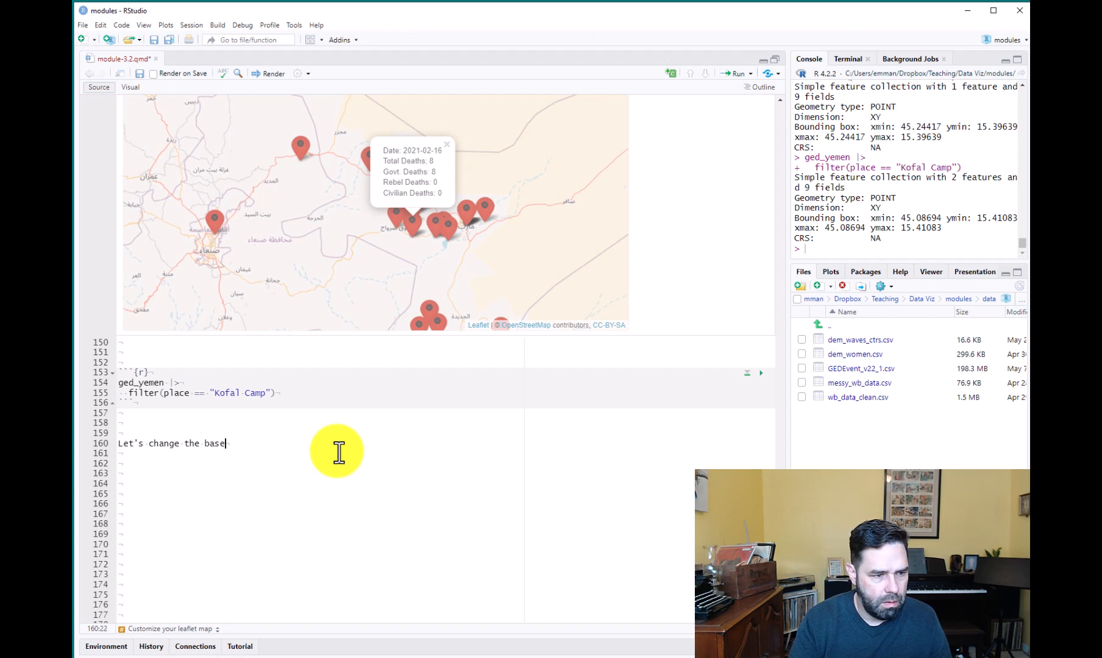
text(map.)
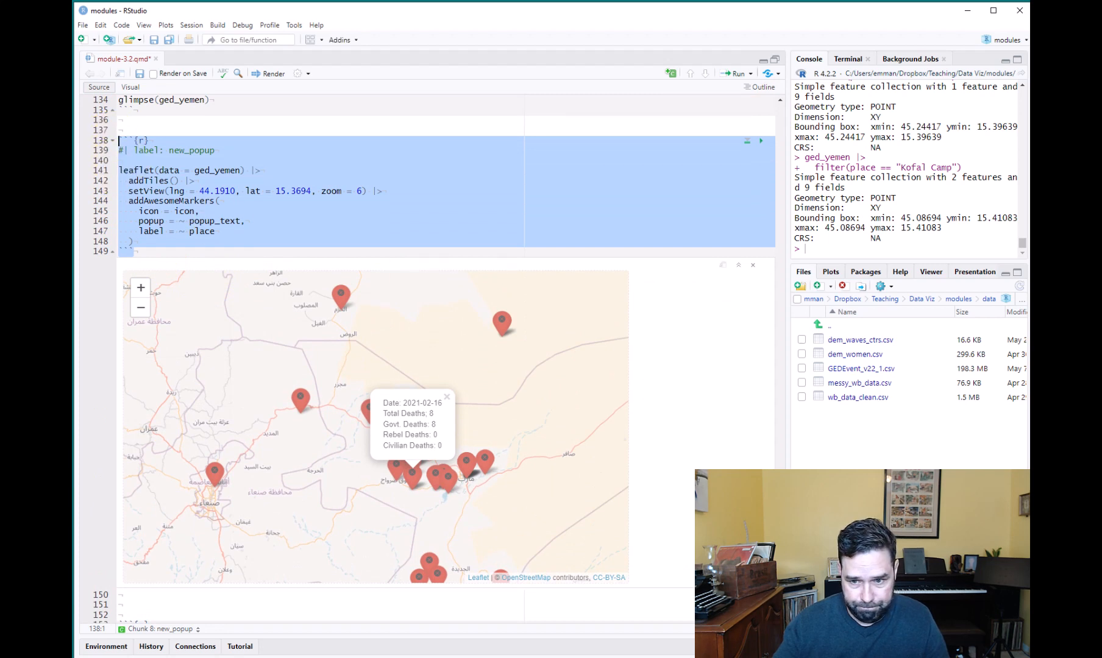
scroll(down, 3)
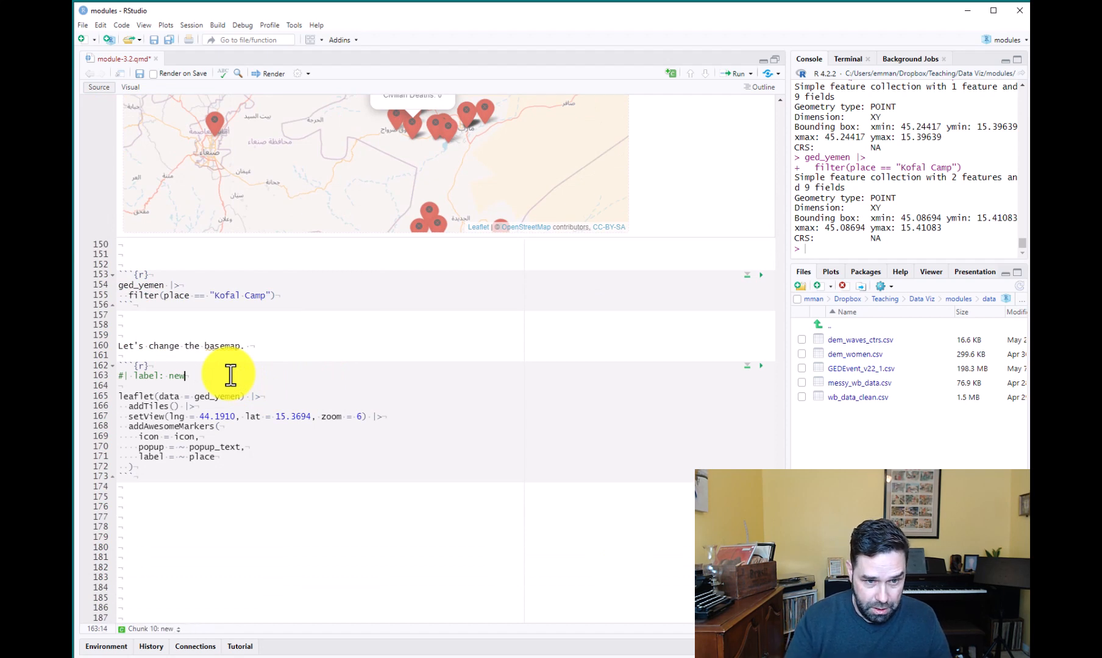
- Label the copied chunk change_basemap and begin editing its tiles call near 15.3694
text(change_)
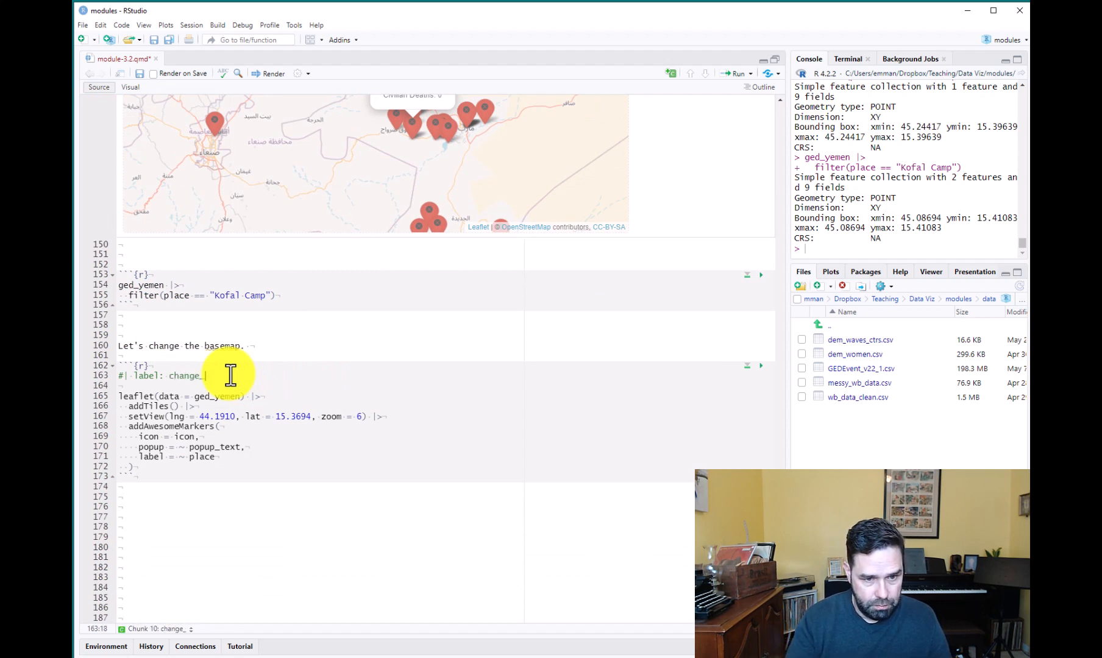
text(basemp)
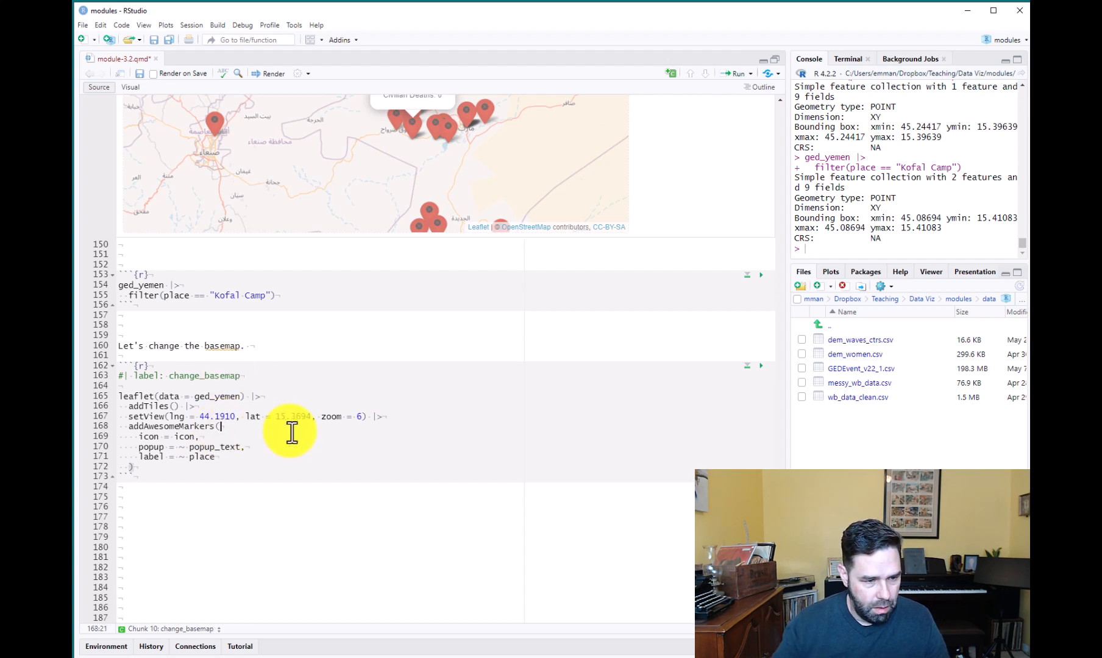
text(15.3694)
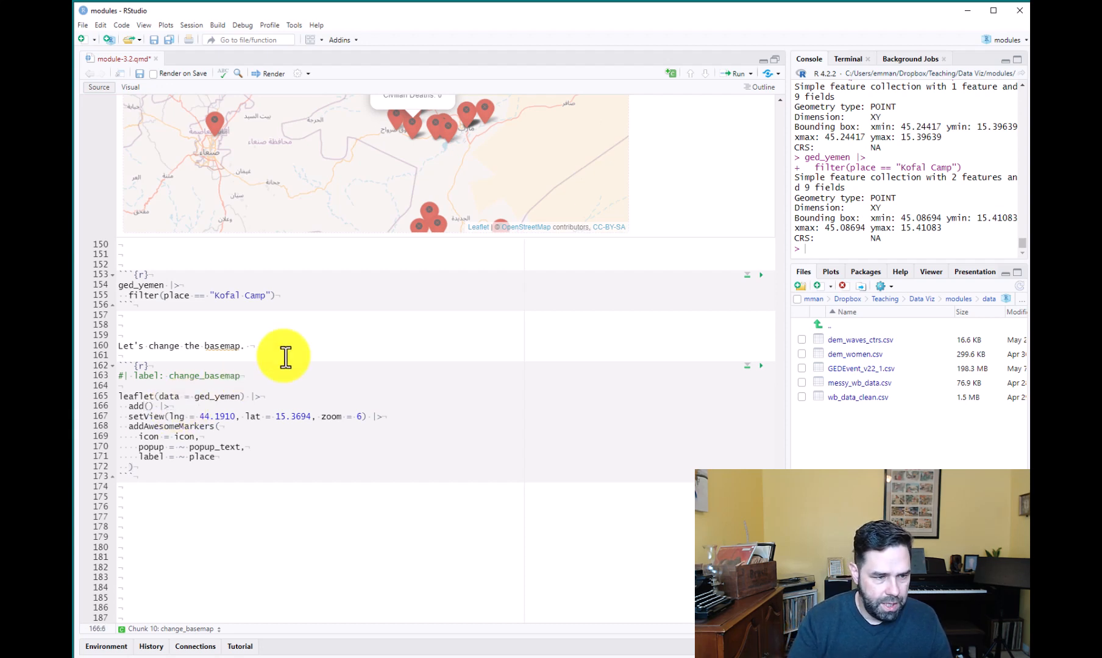
- Replace addTiles() with addProviderTiles("OpenTopoMap") for a topographic basemap
text(Pro)
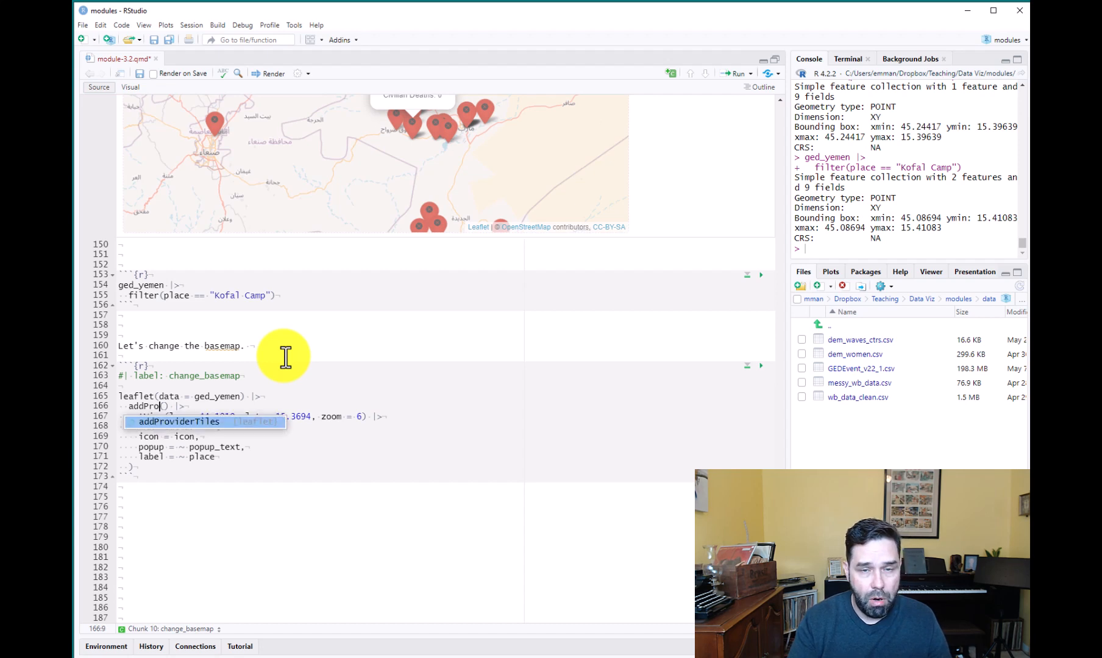
text(les)
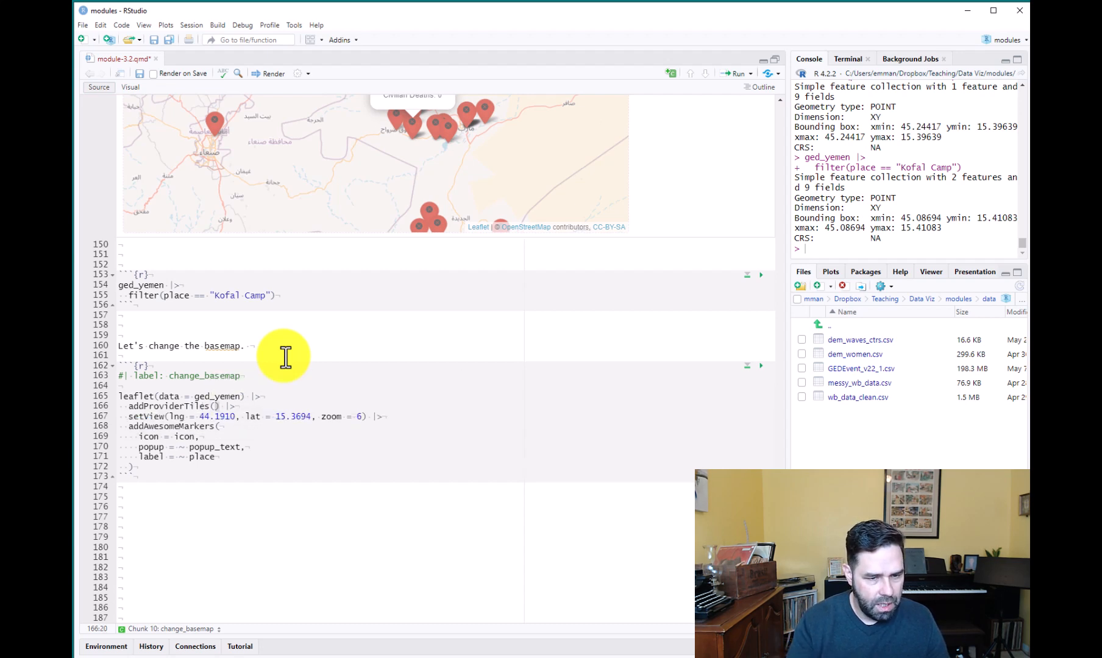
text("T)
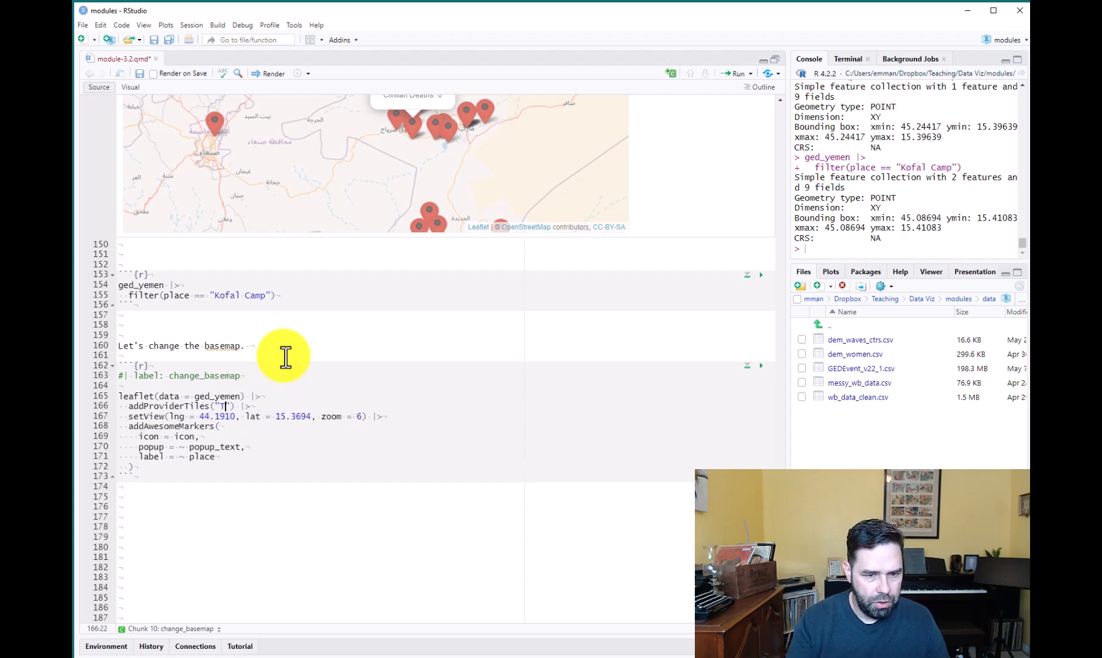
text(OpenTopo)
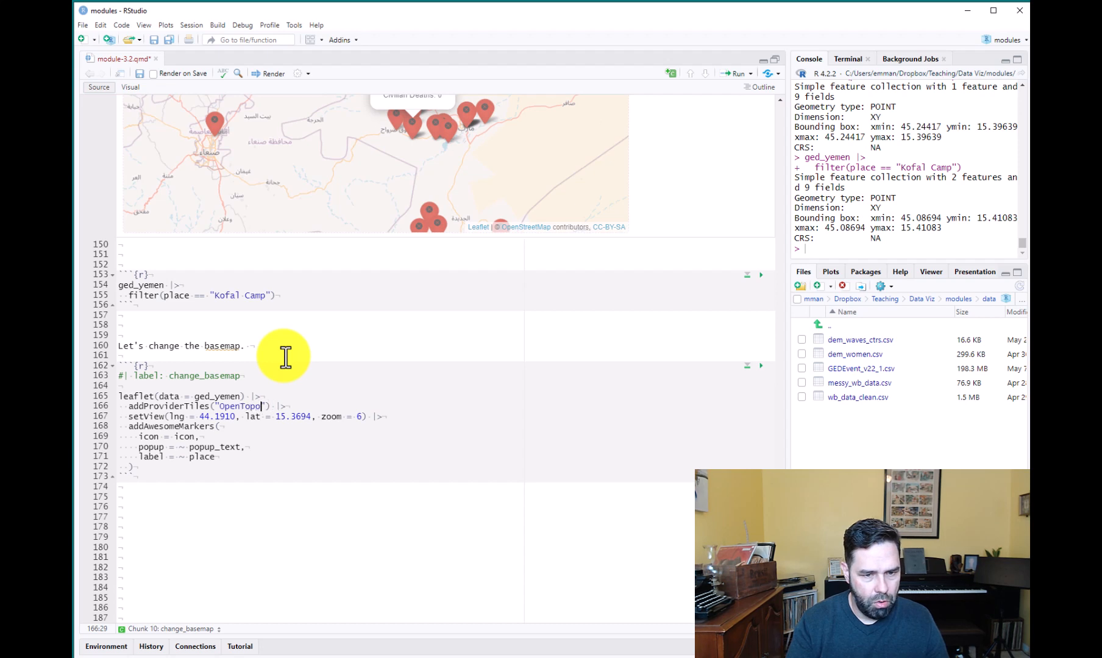
text(Map)
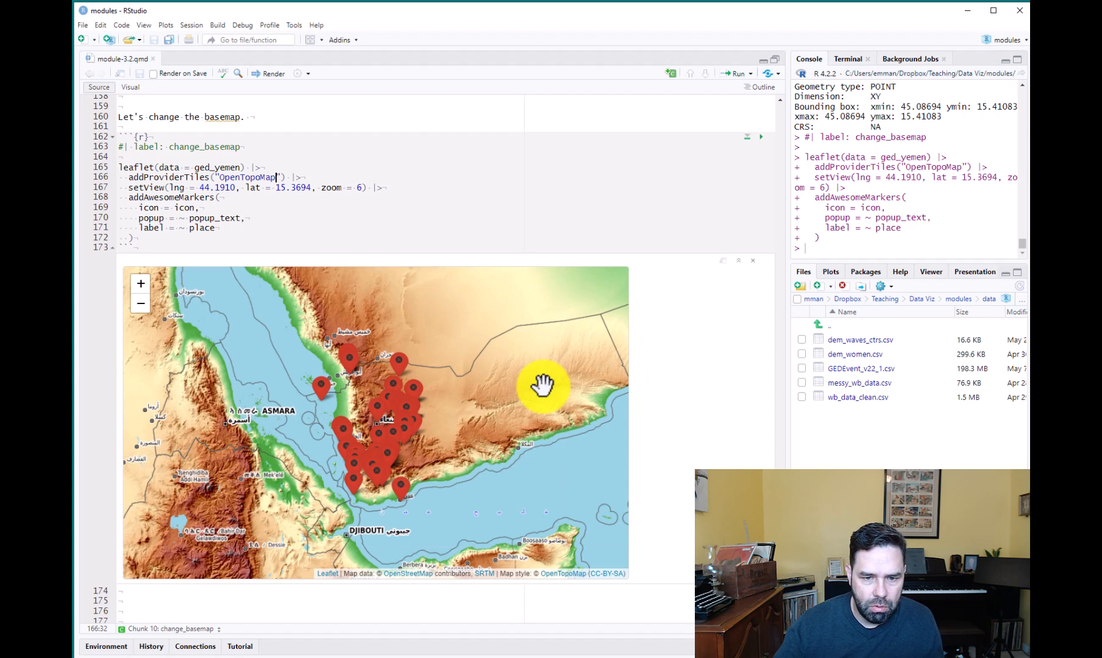
drag(545, 390, 530, 411)
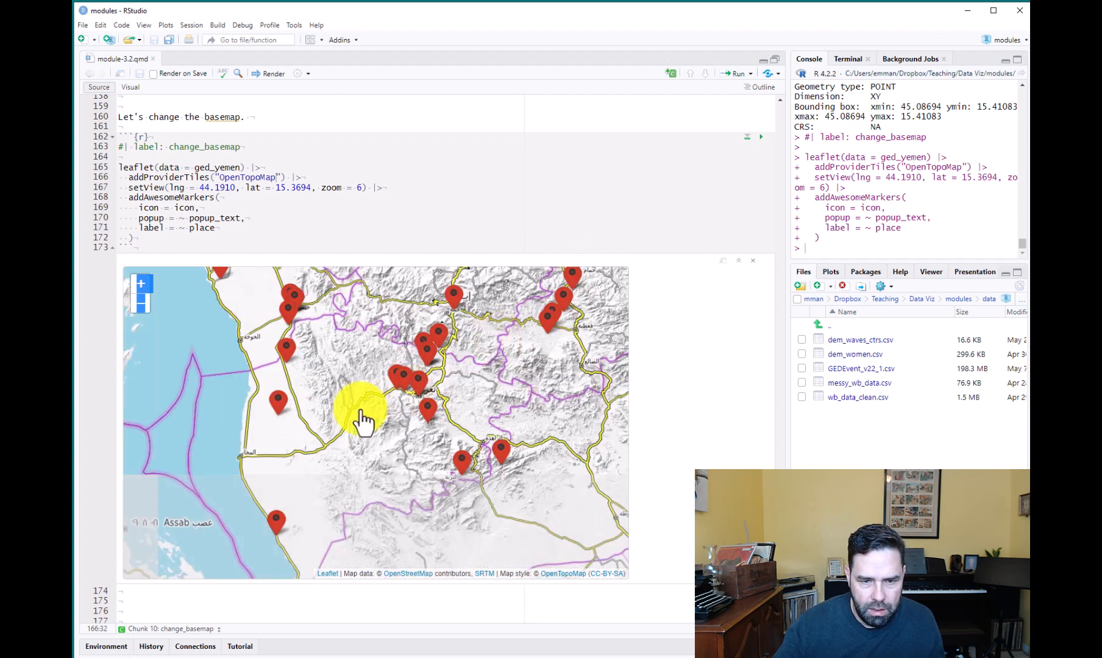
drag(365, 418, 339, 455)
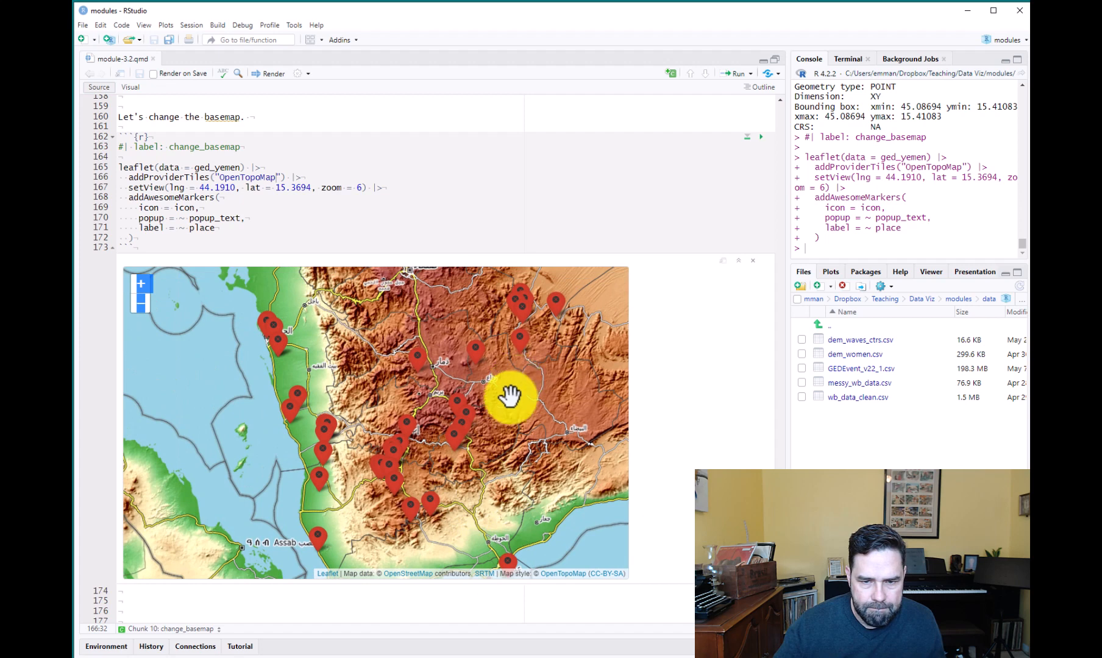
drag(509, 397, 454, 435)
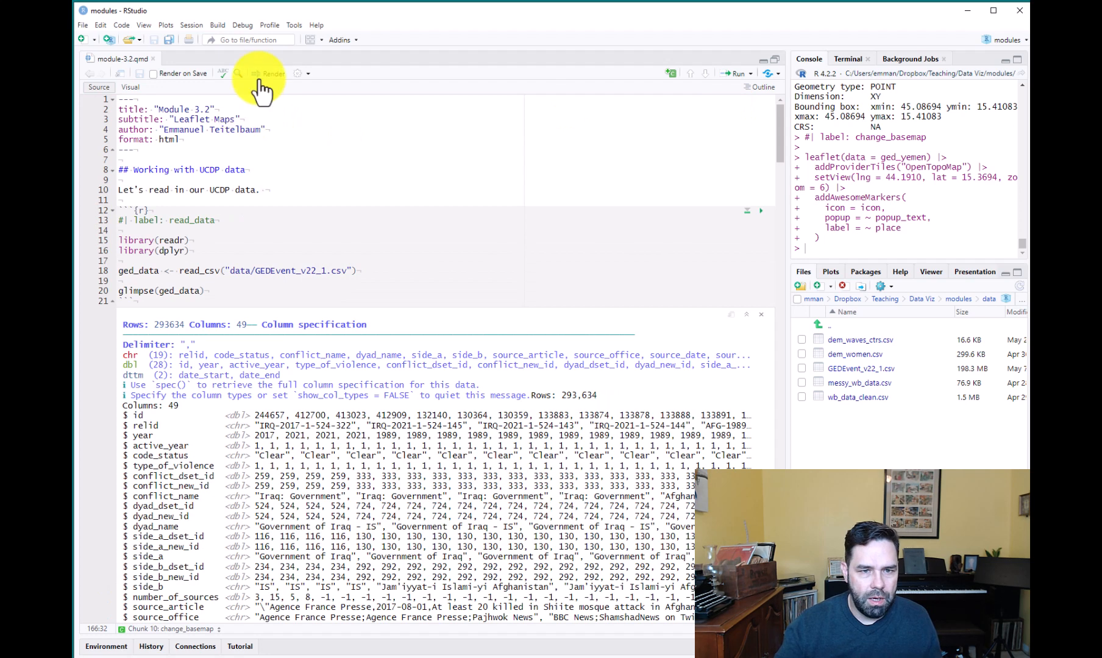
- Render to HTML and scroll the Module 3.2 page in Firefox, reviewing each Yemen map
click(267, 73)
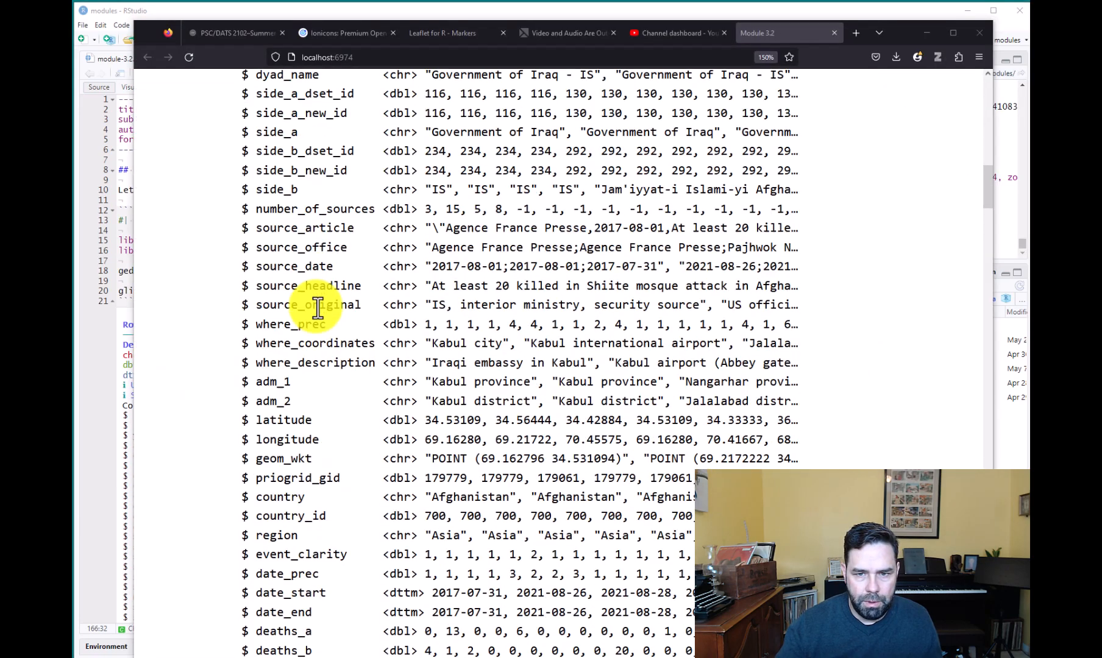
scroll(down, 3)
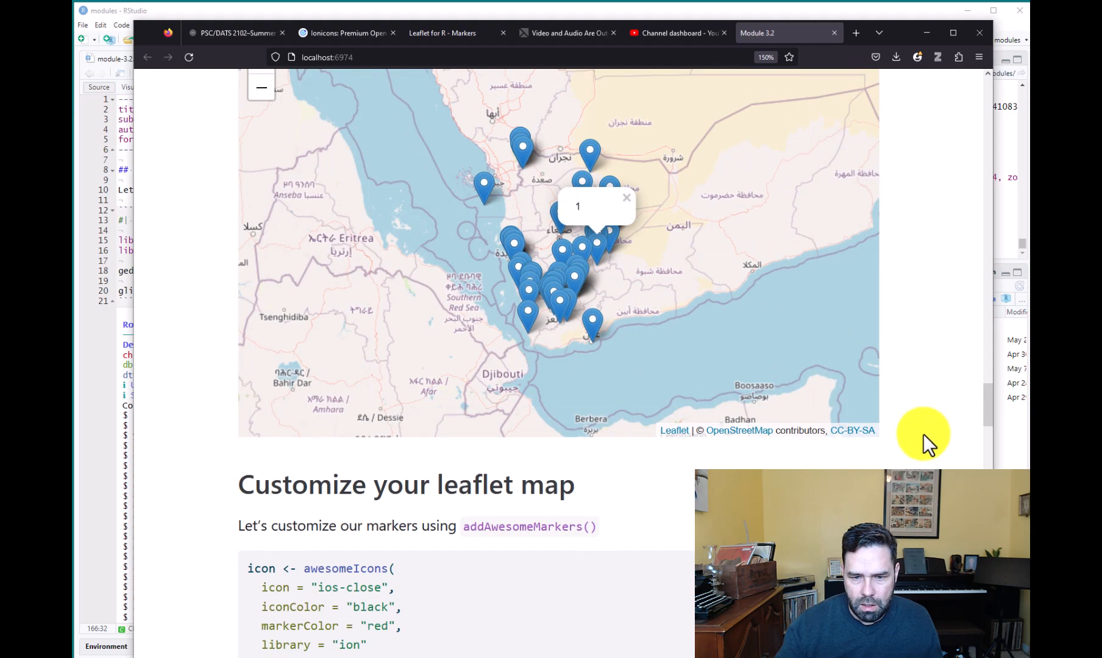
scroll(down, 3)
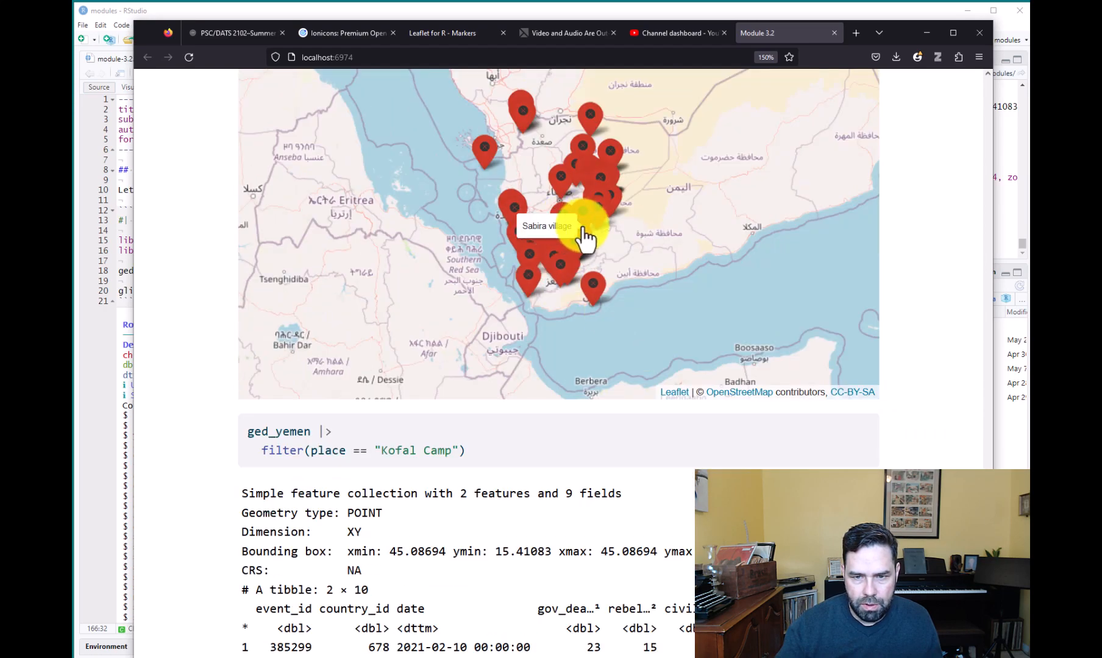
scroll(down, 3)
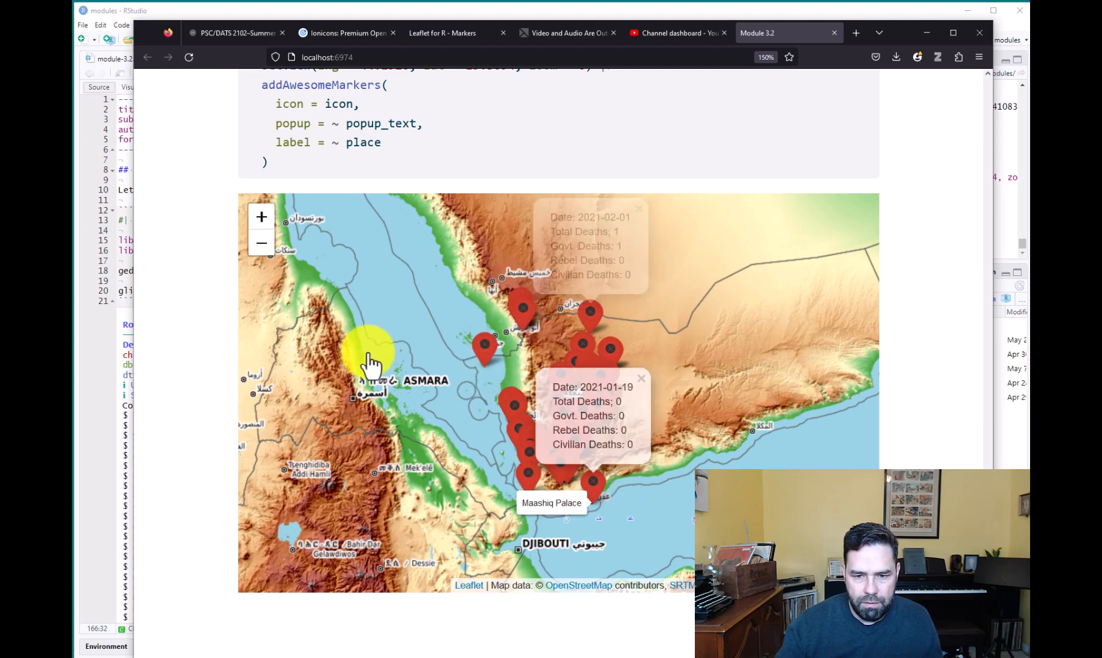
scroll(down, 3)
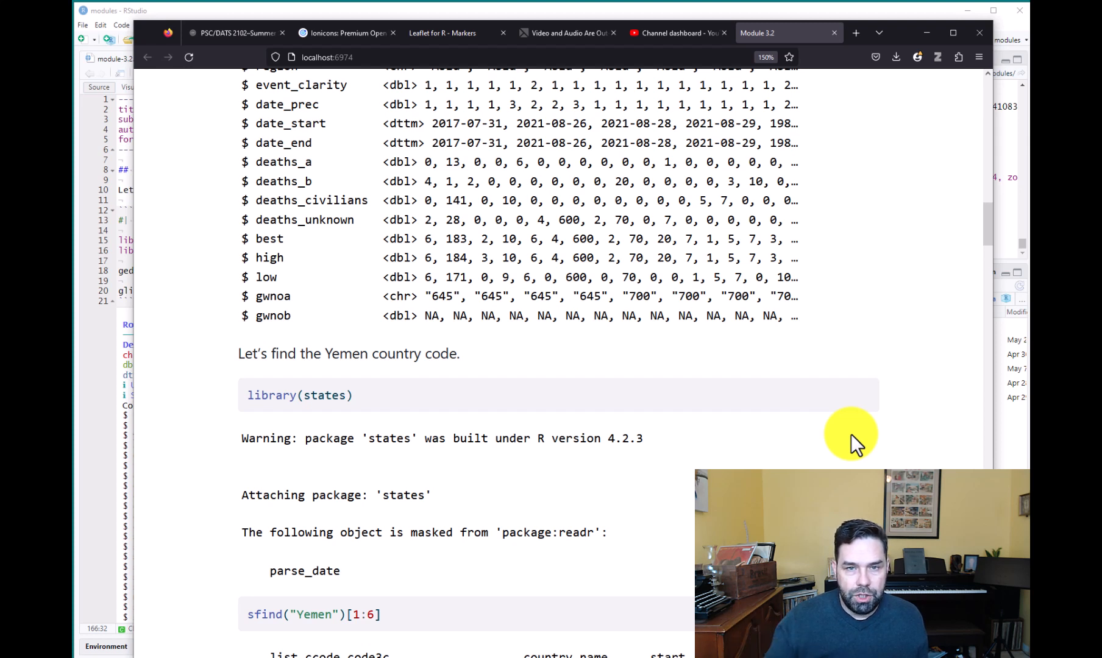
mouse_move(769, 395)
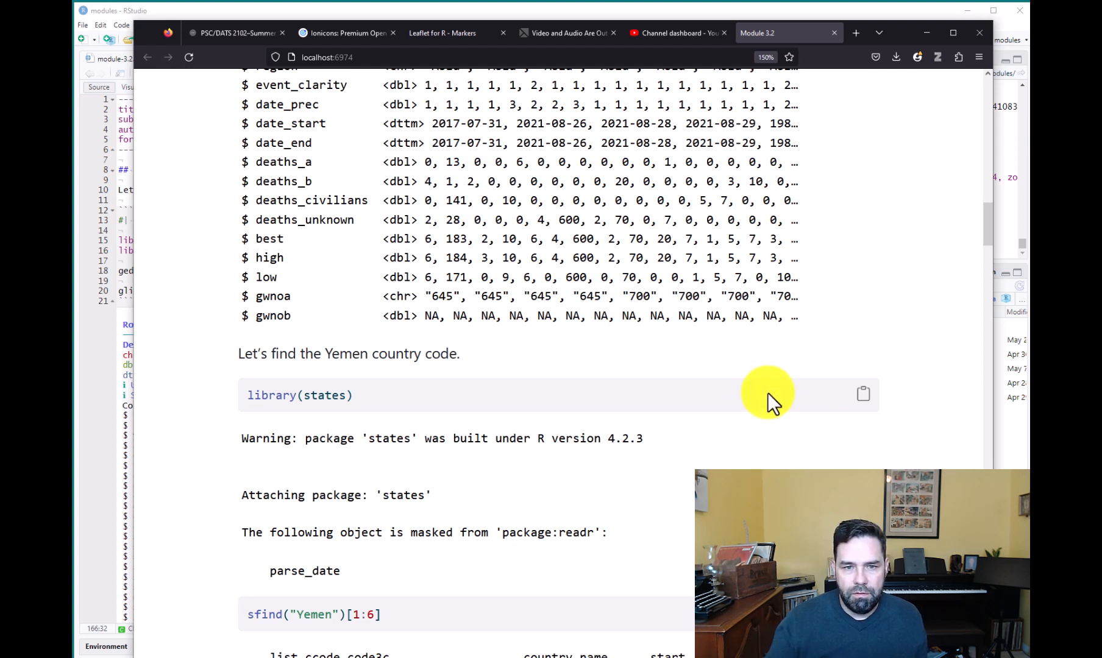
mouse_move(752, 407)
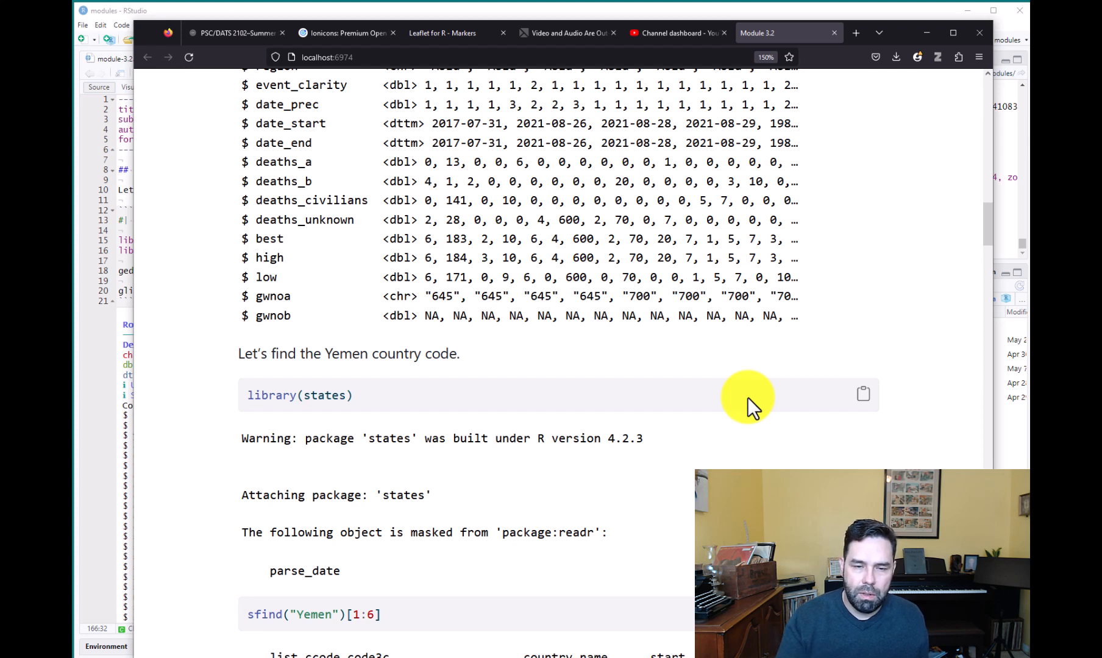
mouse_move(800, 305)
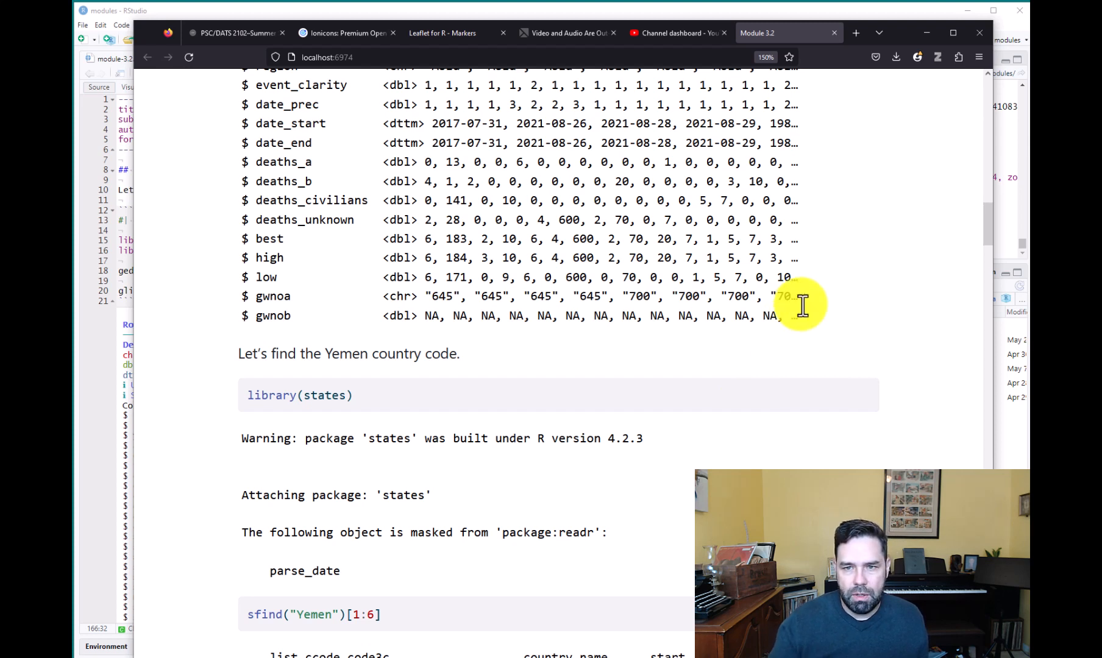